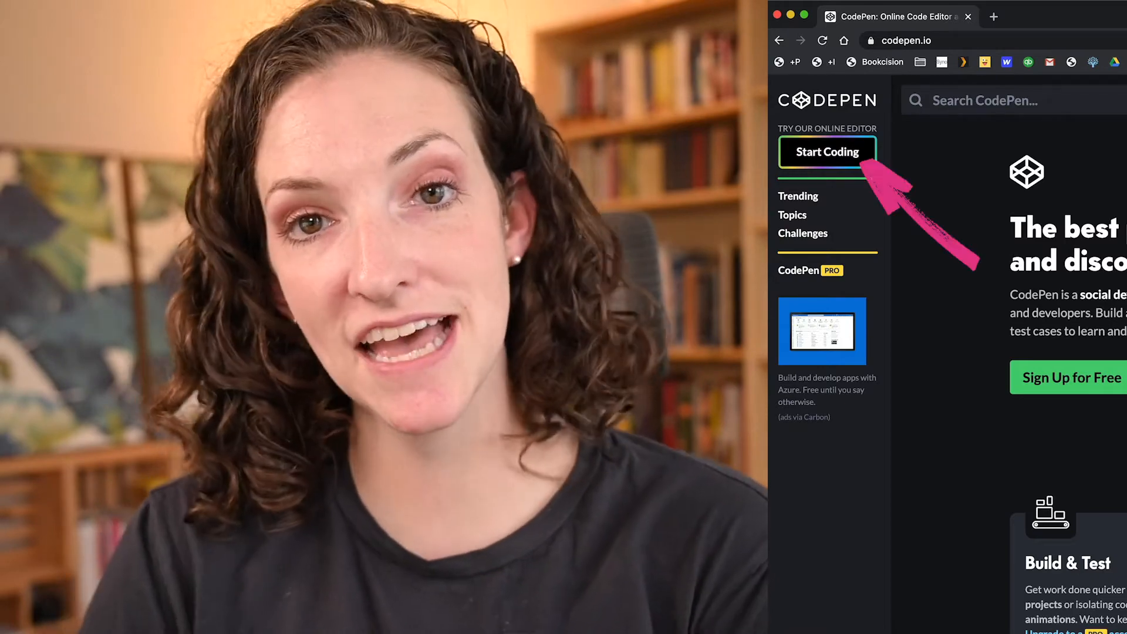
Step: Start a new pen from the CodePen homepage
left_click(826, 152)
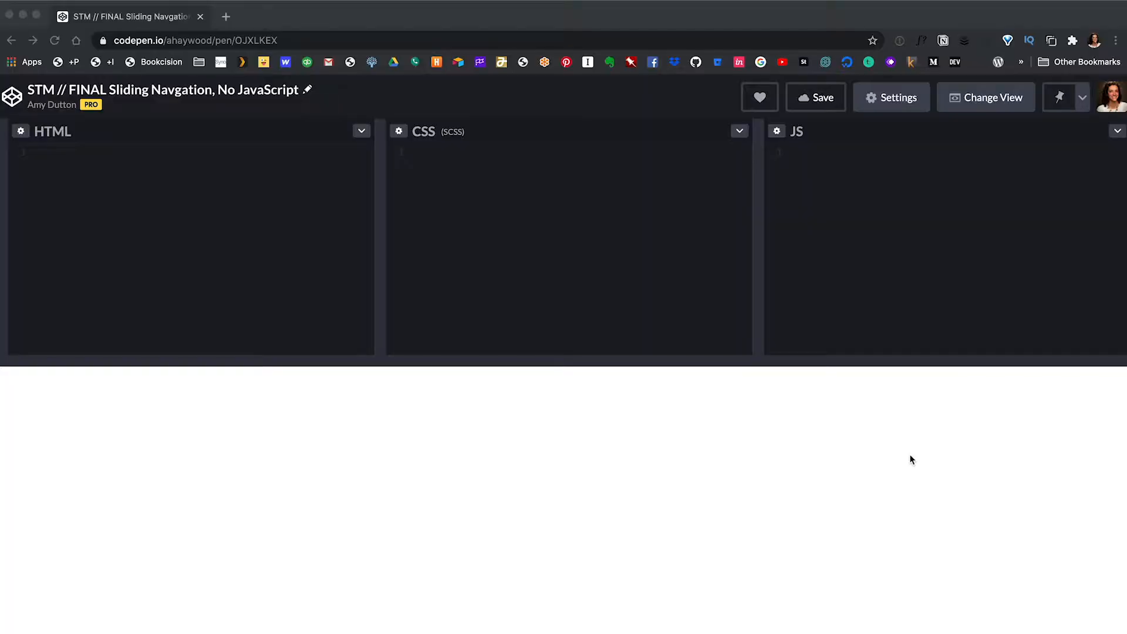
mouse_move(1080, 216)
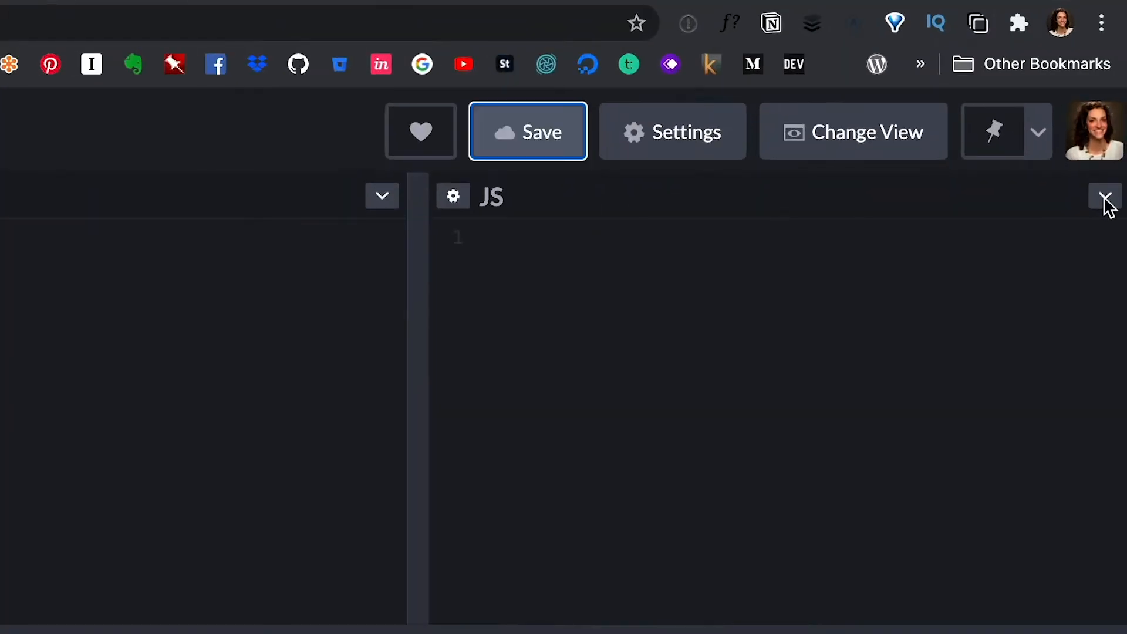
Step: Minimize the unused JavaScript editor, leaving HTML and CSS side by side
left_click(1104, 196)
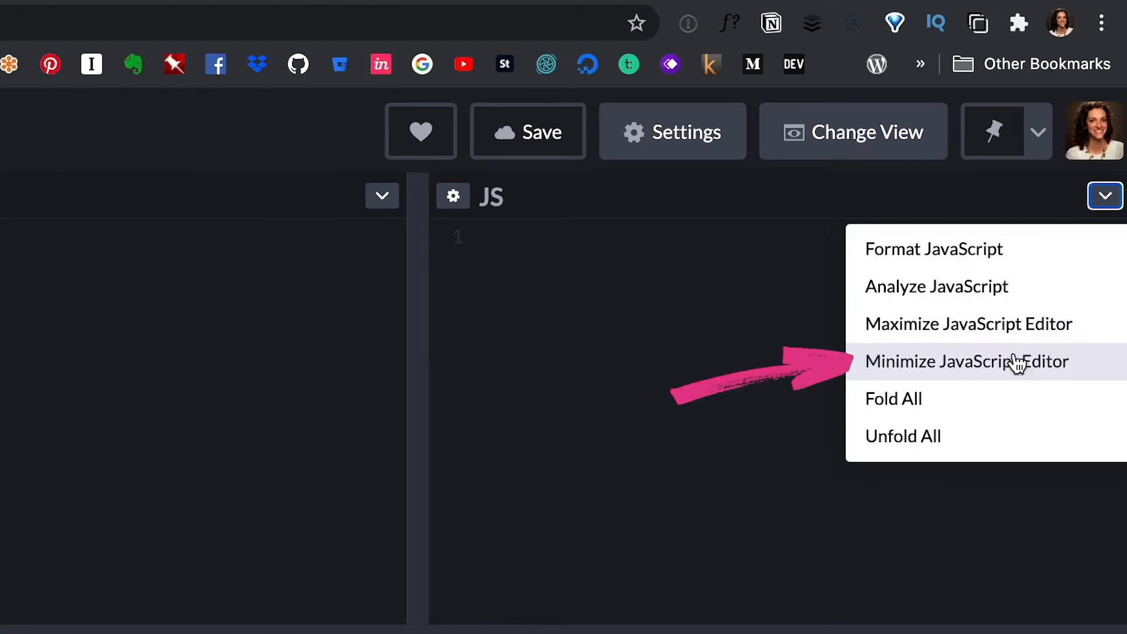
left_click(966, 360)
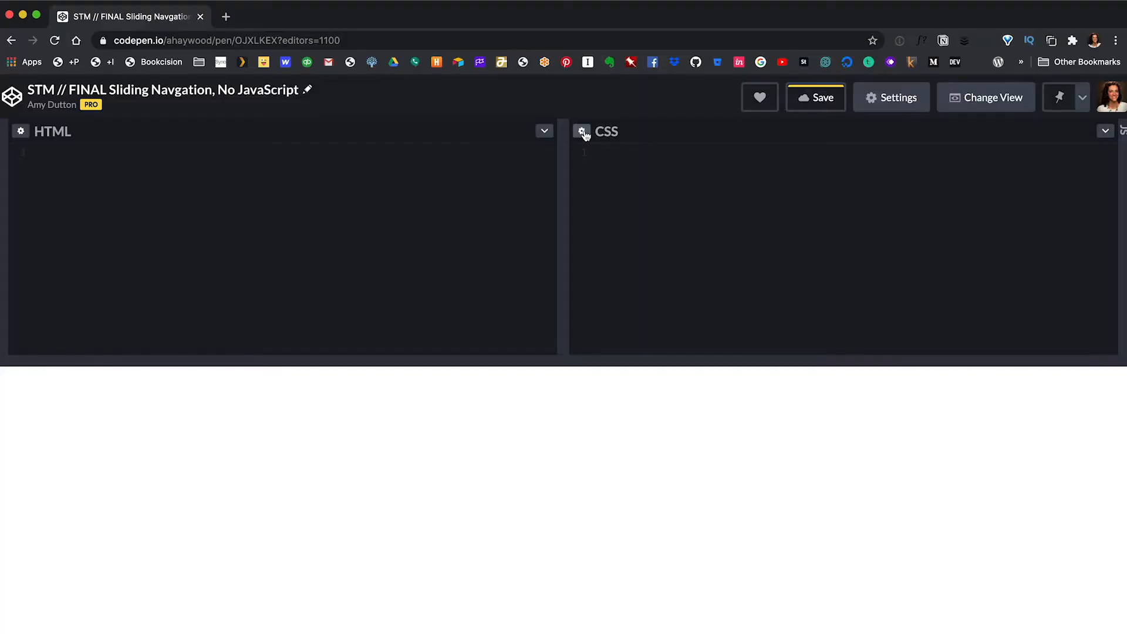
Step: Set the pen's CSS preprocessor to SCSS in the CSS settings
left_click(583, 131)
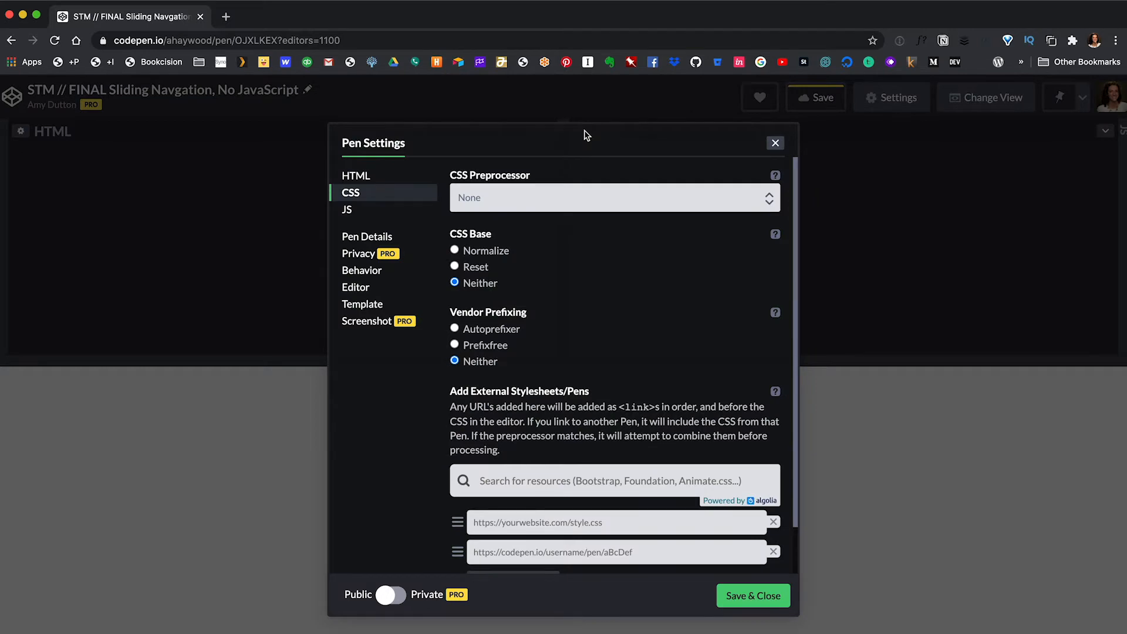
left_click(614, 197)
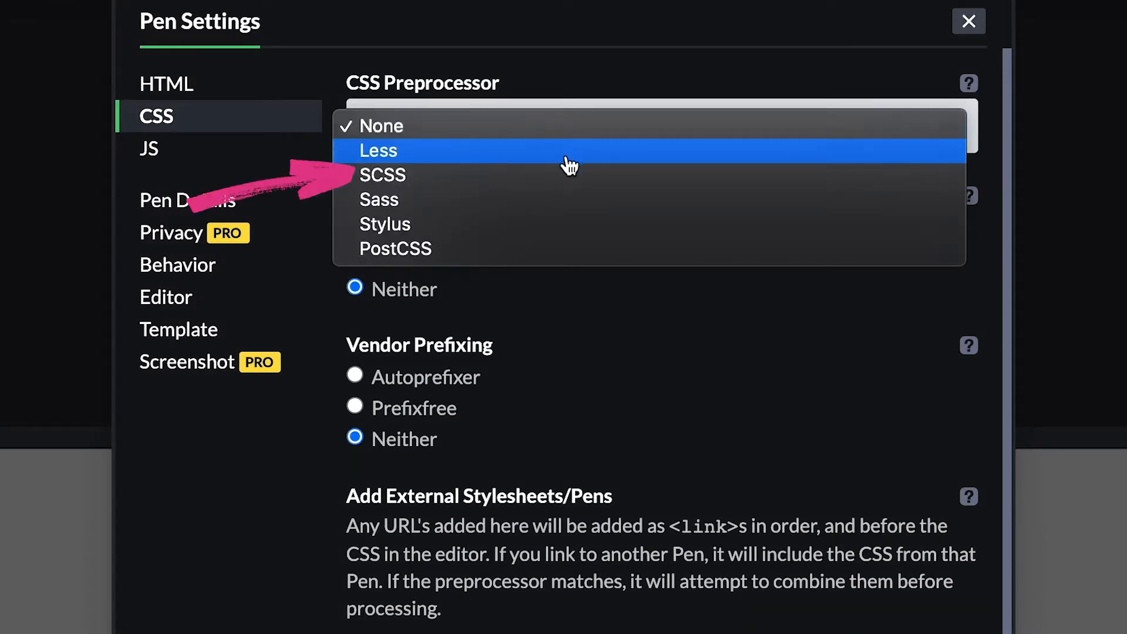
mouse_move(564, 177)
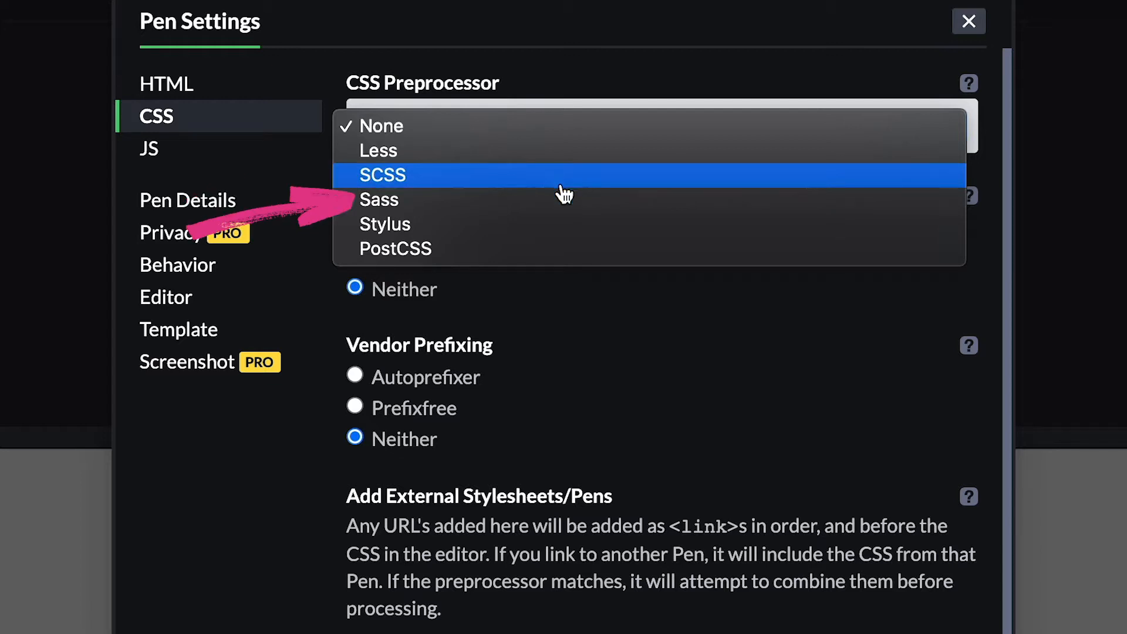
mouse_move(560, 209)
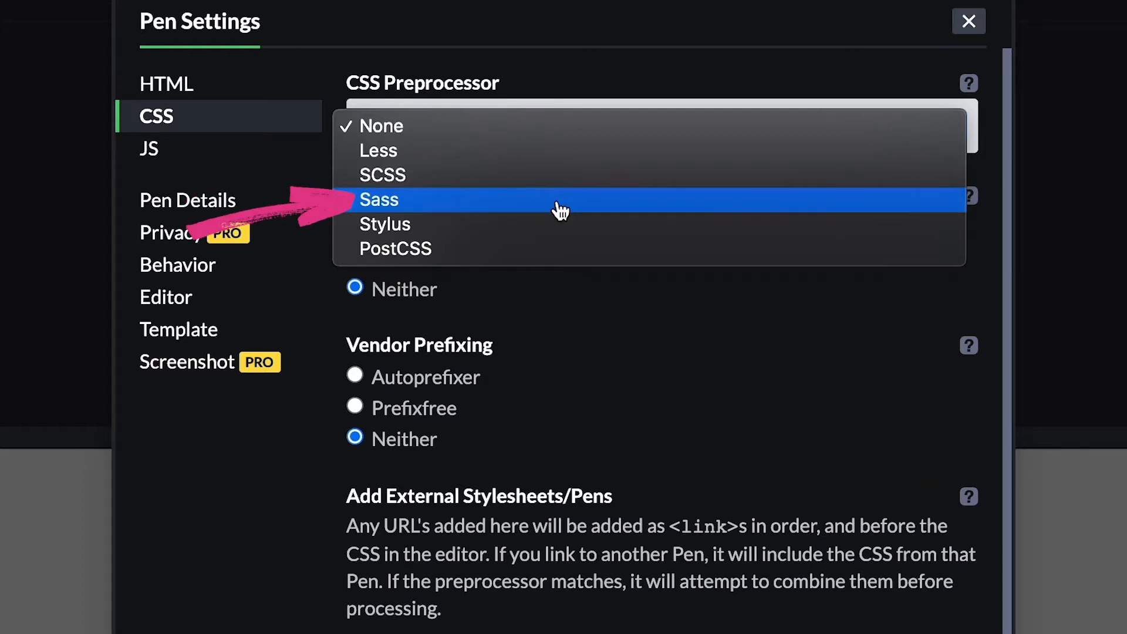
mouse_move(416, 175)
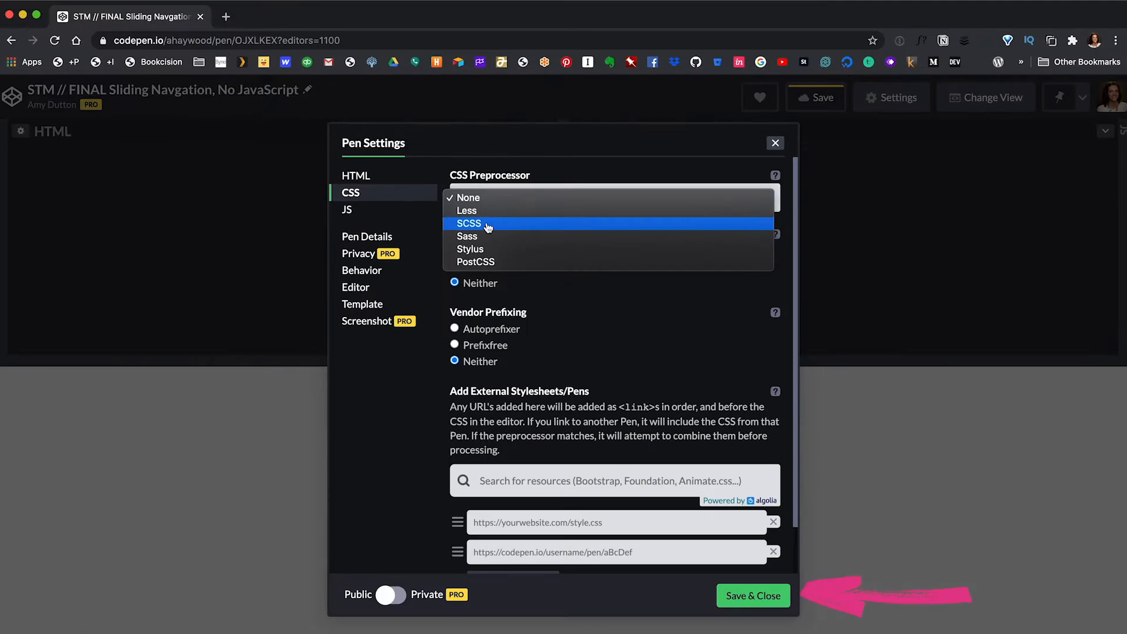
left_click(469, 223)
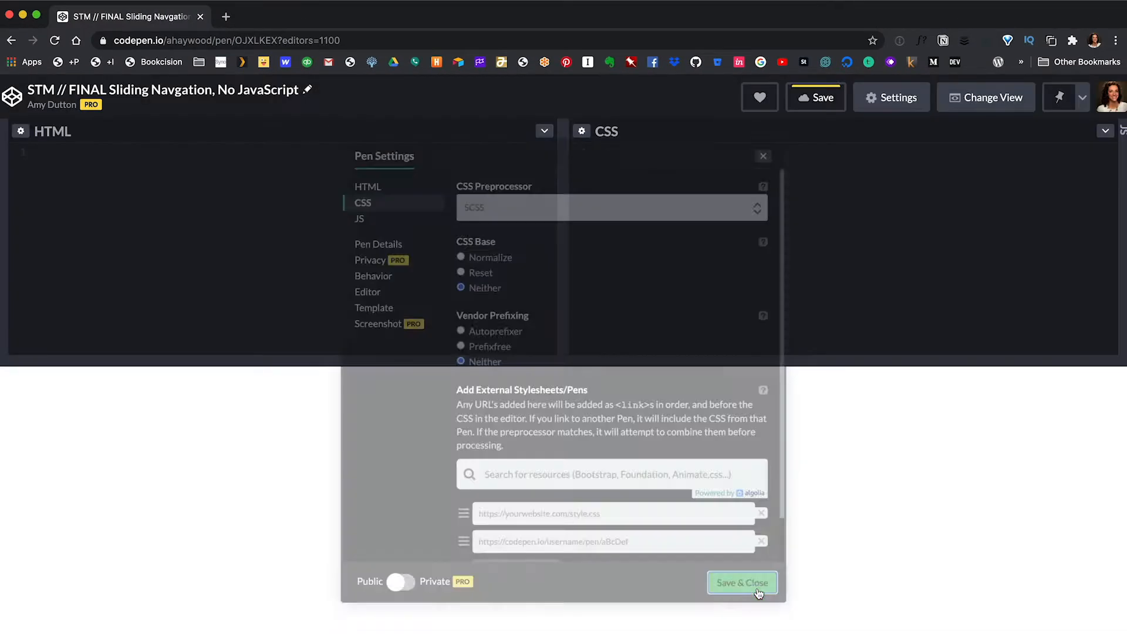
Step: Close settings and write a header with a .hamburger div of three spans and a MENU span
left_click(742, 582)
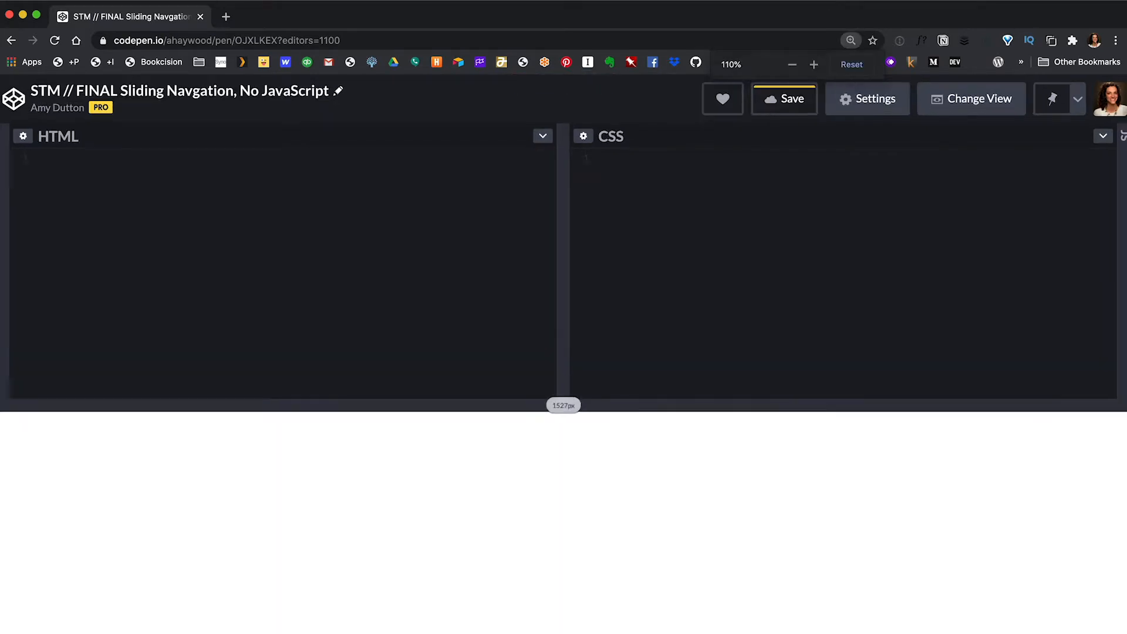
type("header>")
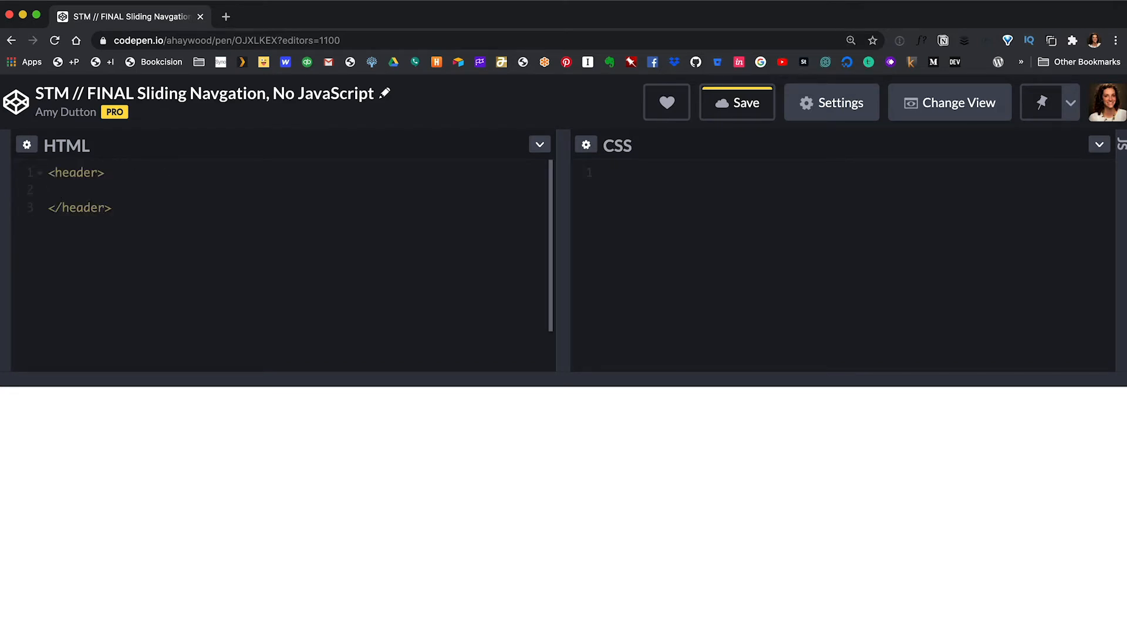
left_click(65, 189)
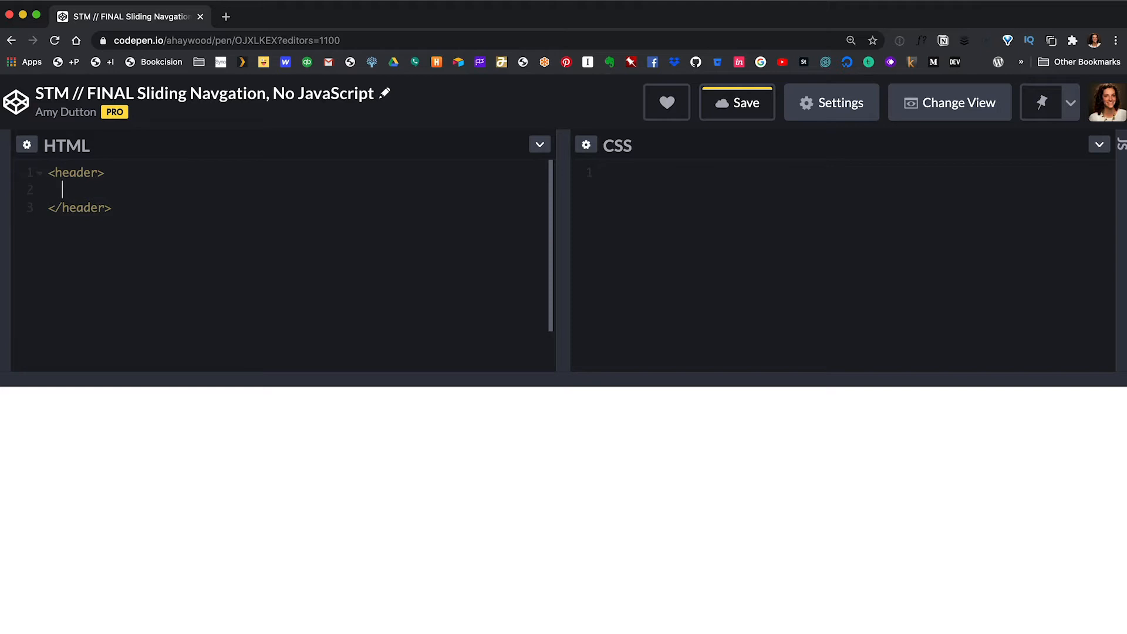
type("div.ha")
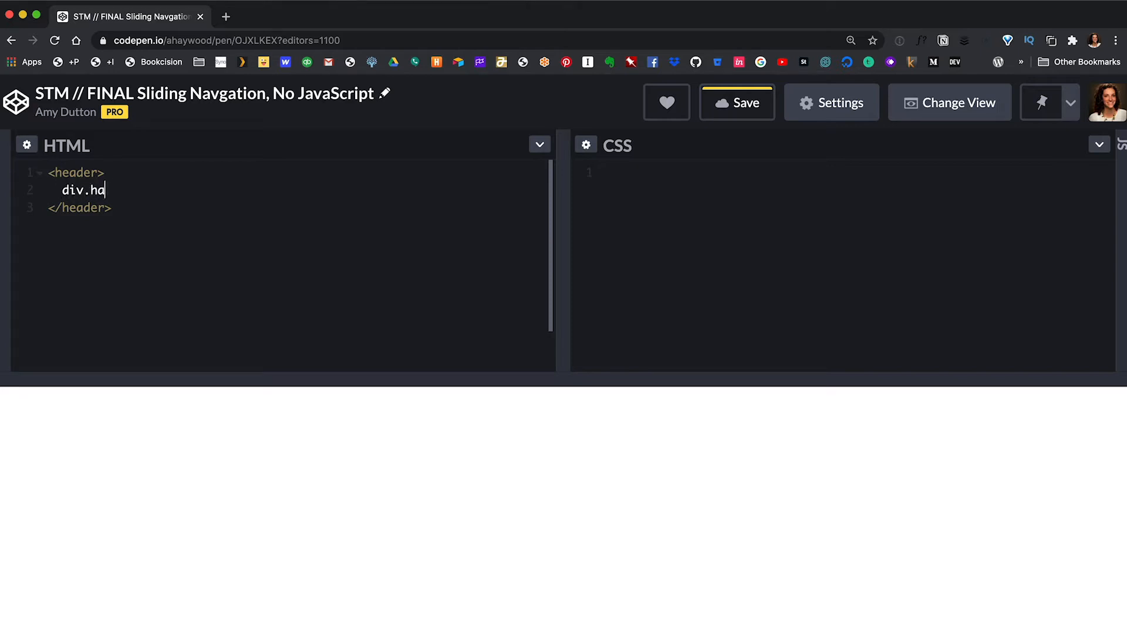
key("Tab")
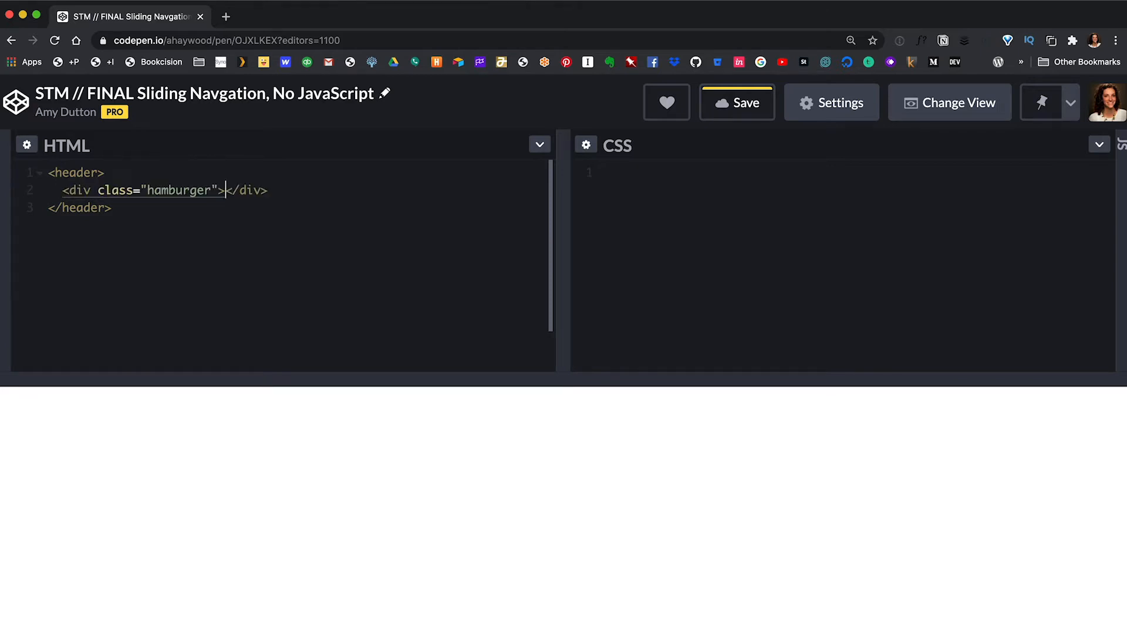
type("<span></span>")
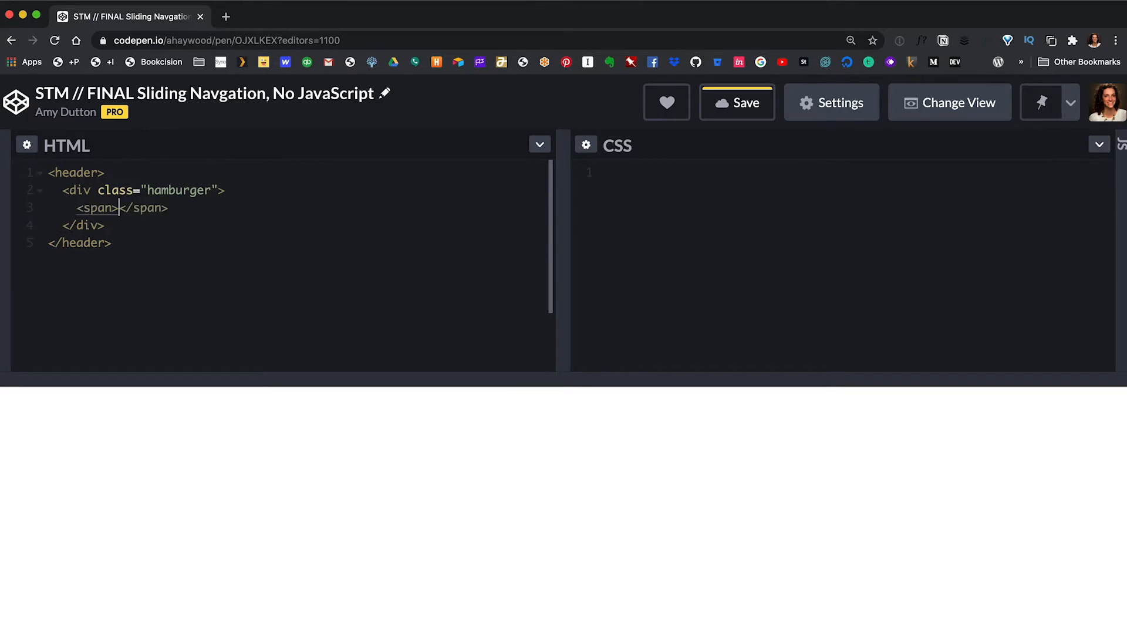
type("span")
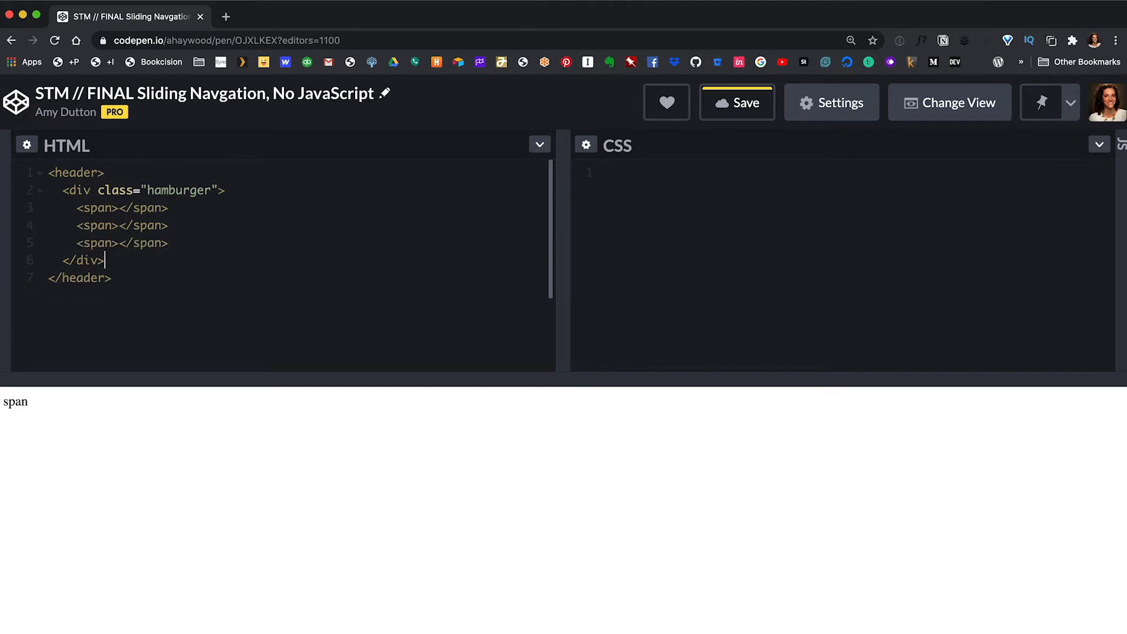
type("span.me")
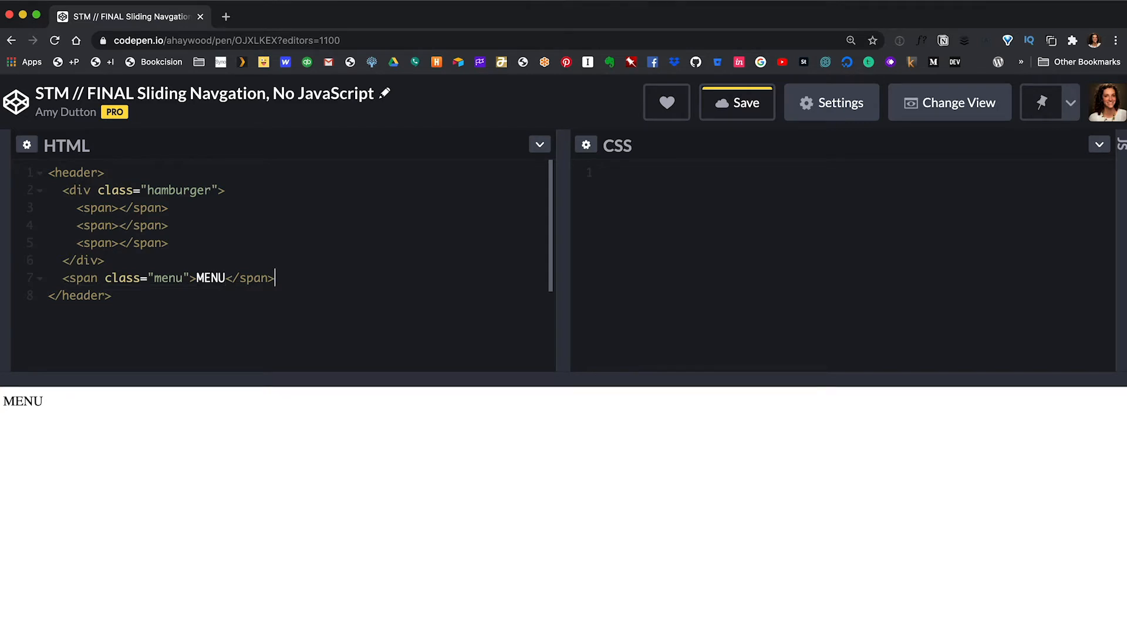
Step: Add a nav with a ul of links to Home, About and Contact
type("<nav></nav>")
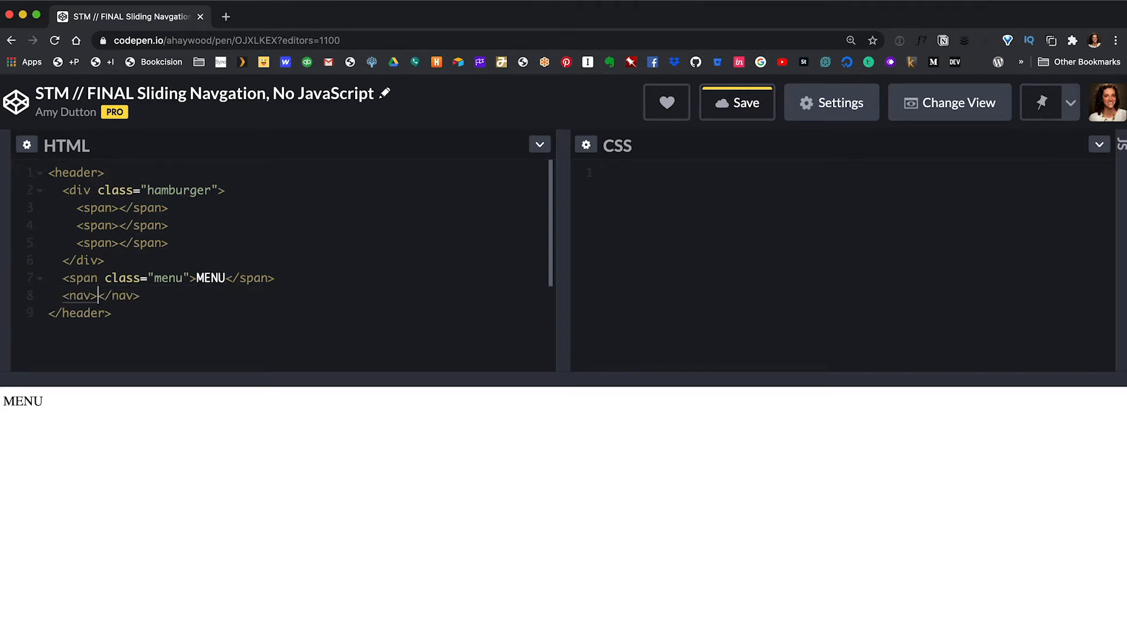
type("u")
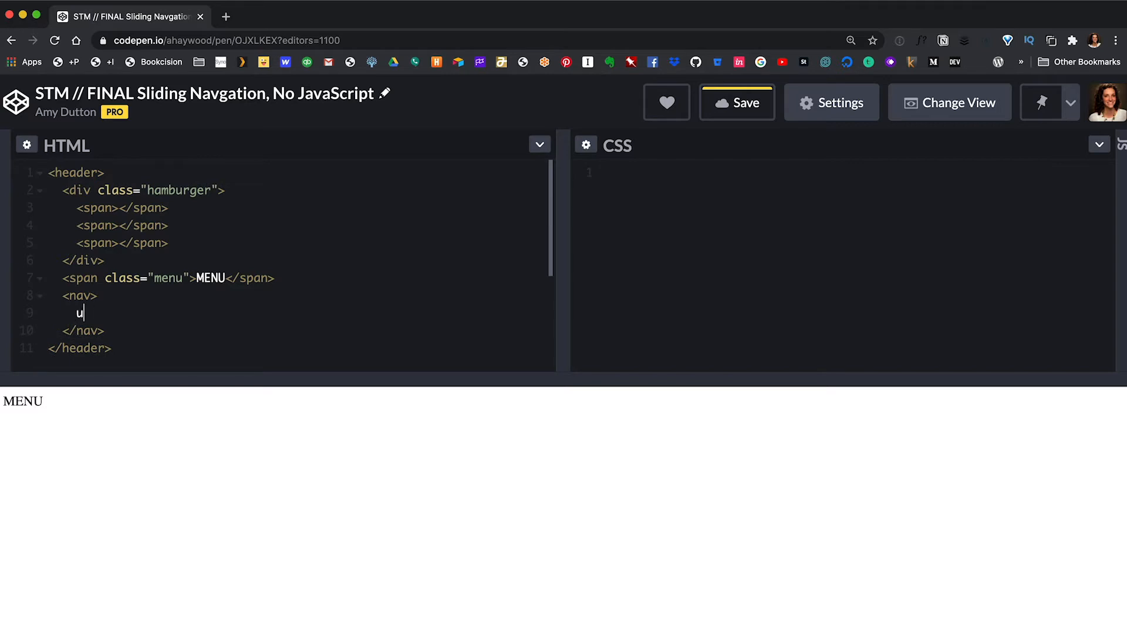
type("l>")
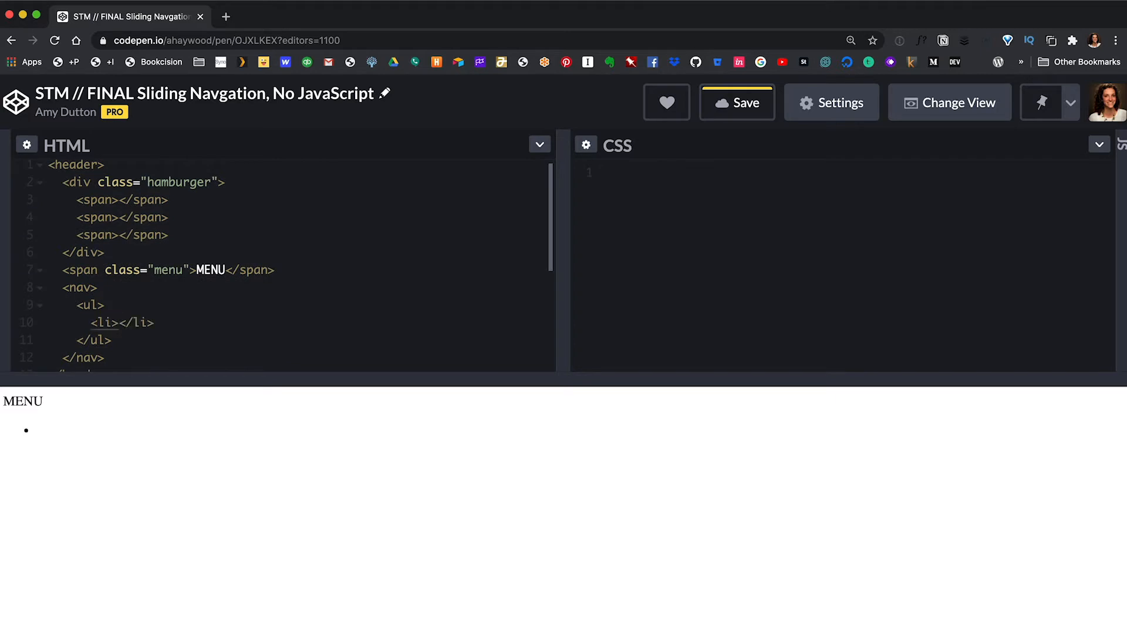
type("<a href=\"#\">H</a")
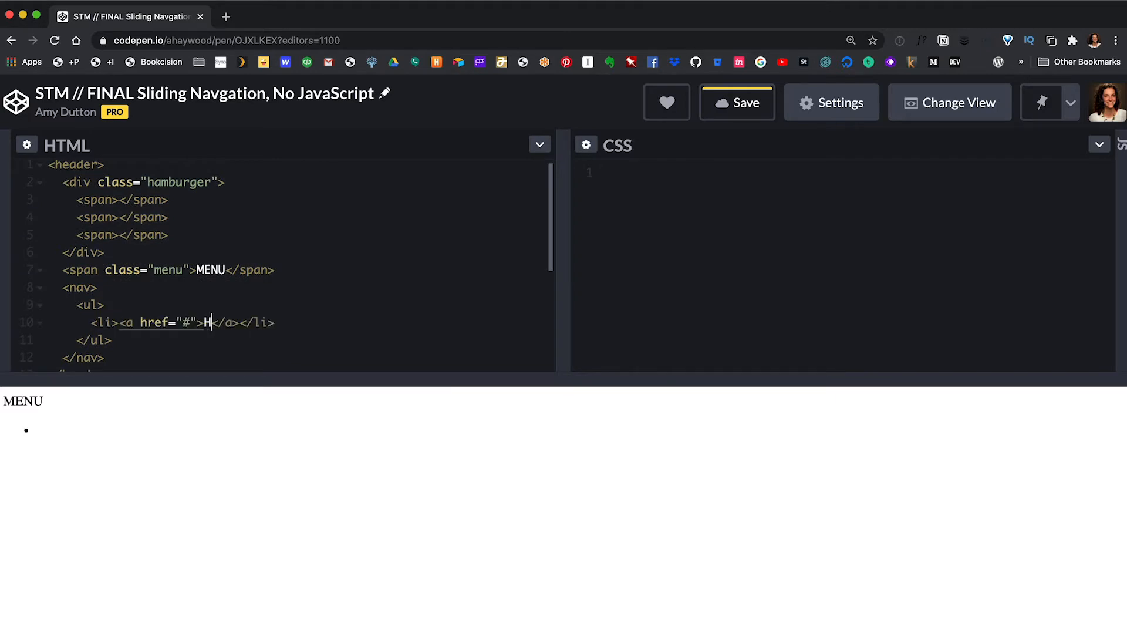
type("ome")
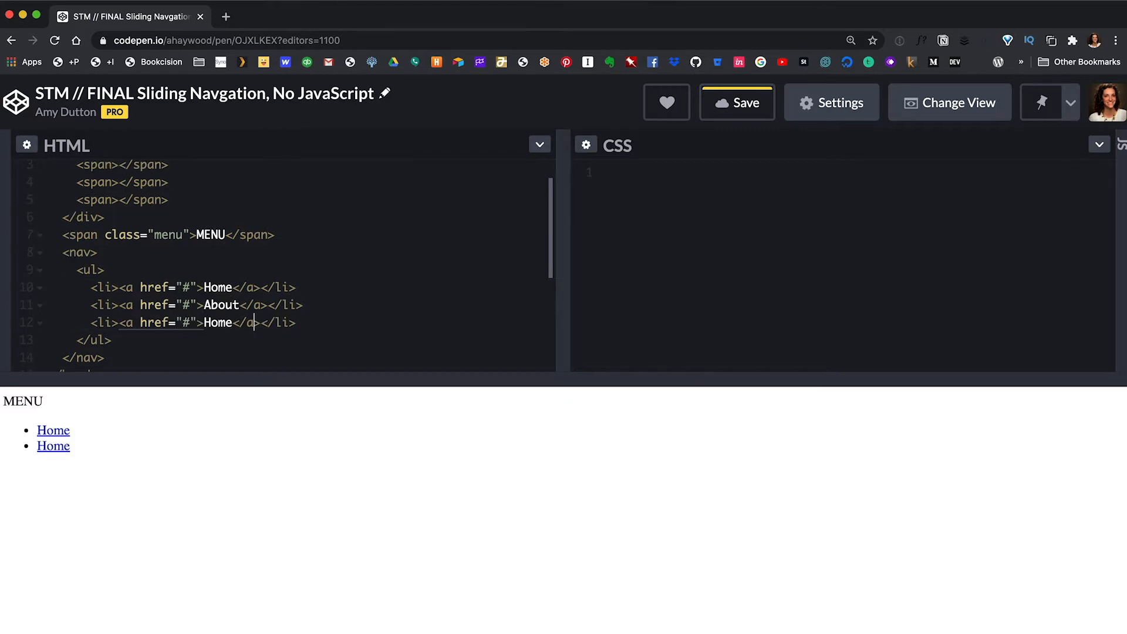
left_click(736, 102)
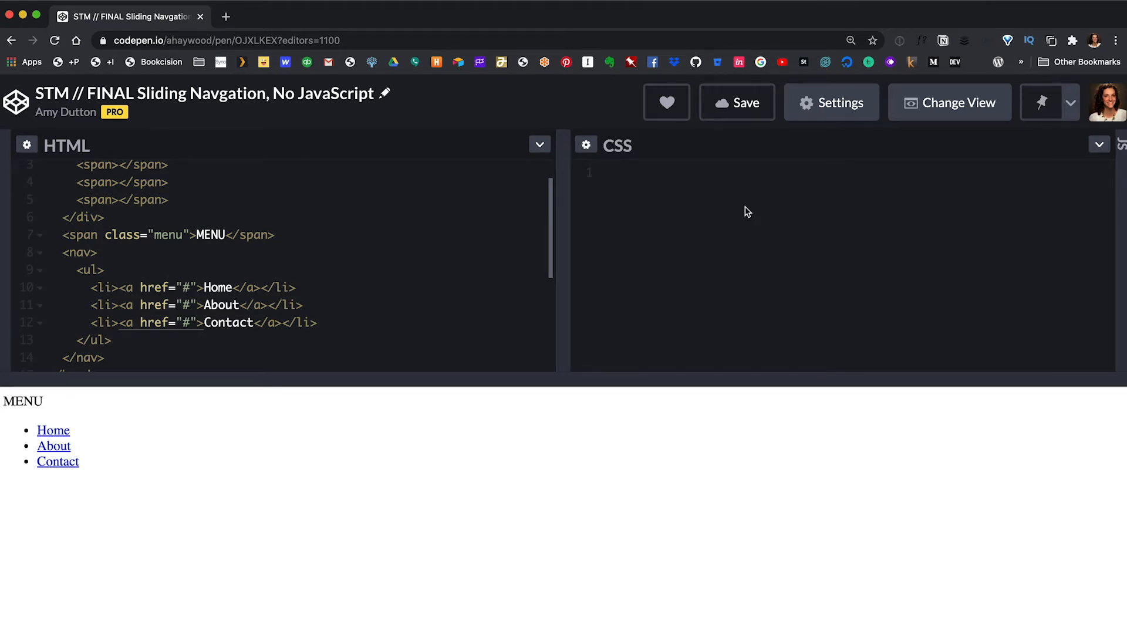
Step: Add a body rule with sans-serif font, 18px font size and 20px padding
type("body {")
type("font-family: sans-s")
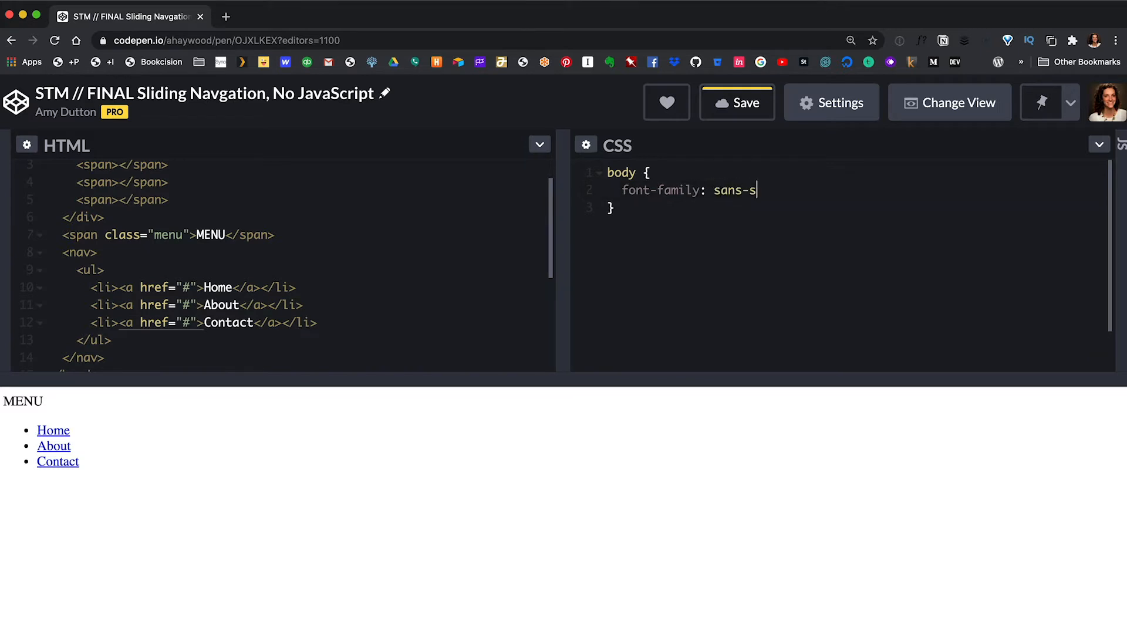
type("erif;")
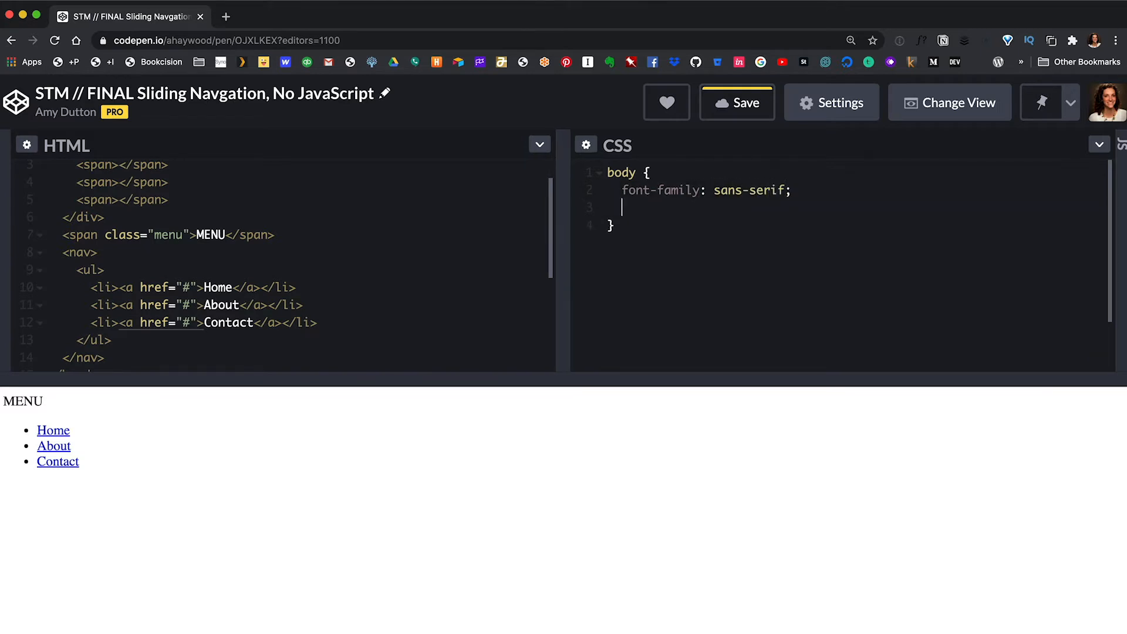
type("font-size: 18px;")
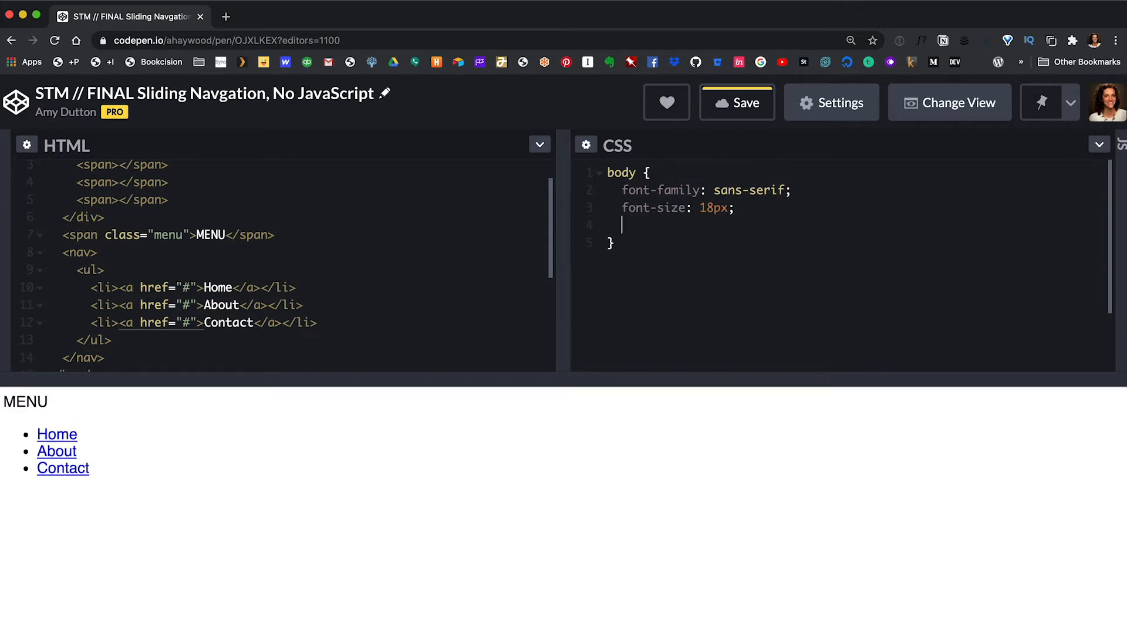
type("padding: 20")
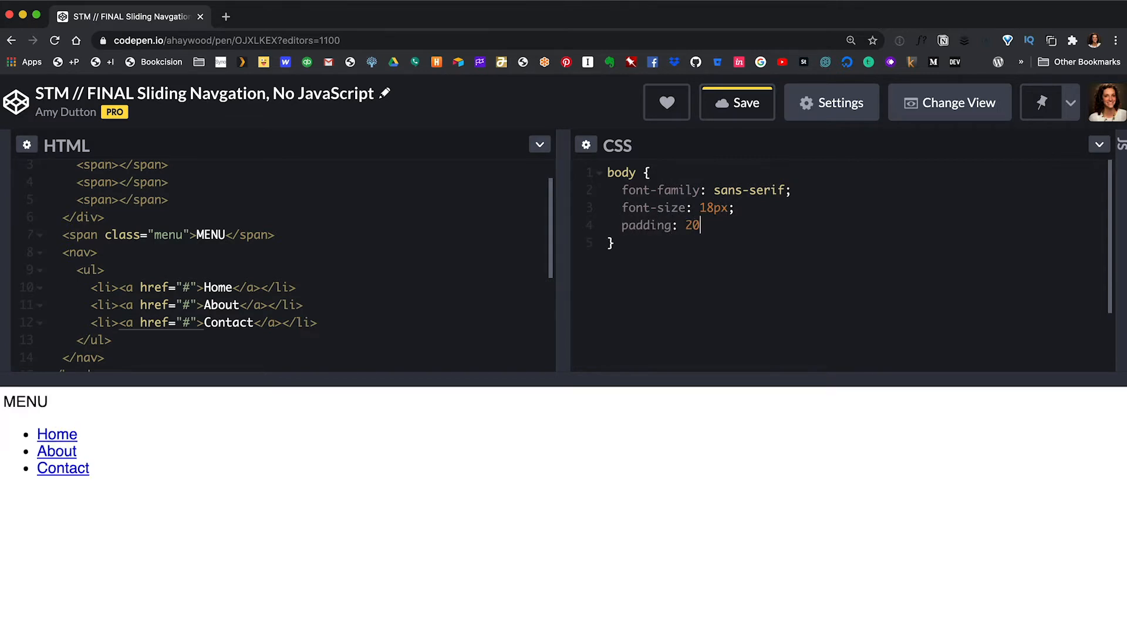
type("px;")
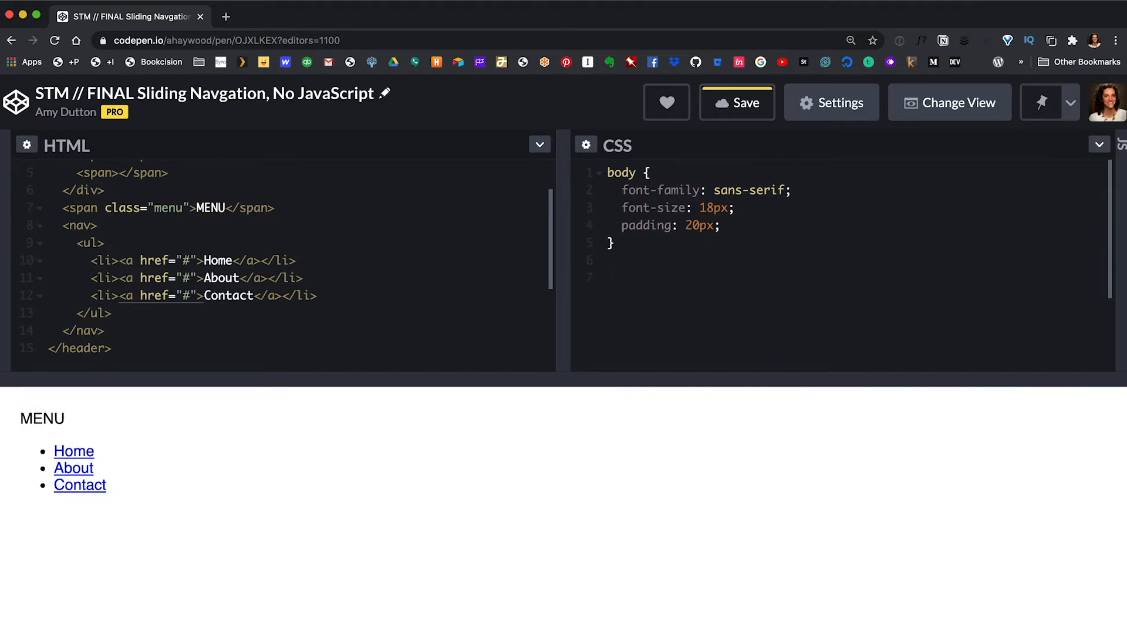
Step: Write an empty .hamburger rule with a nested empty span block
type(".")
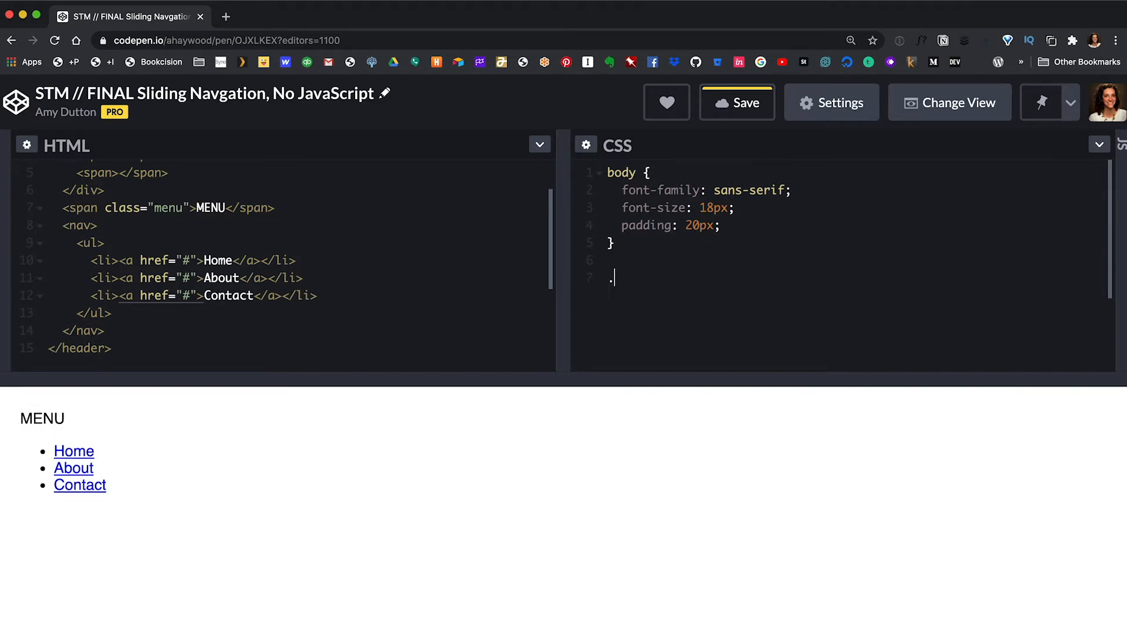
type("hamburger {")
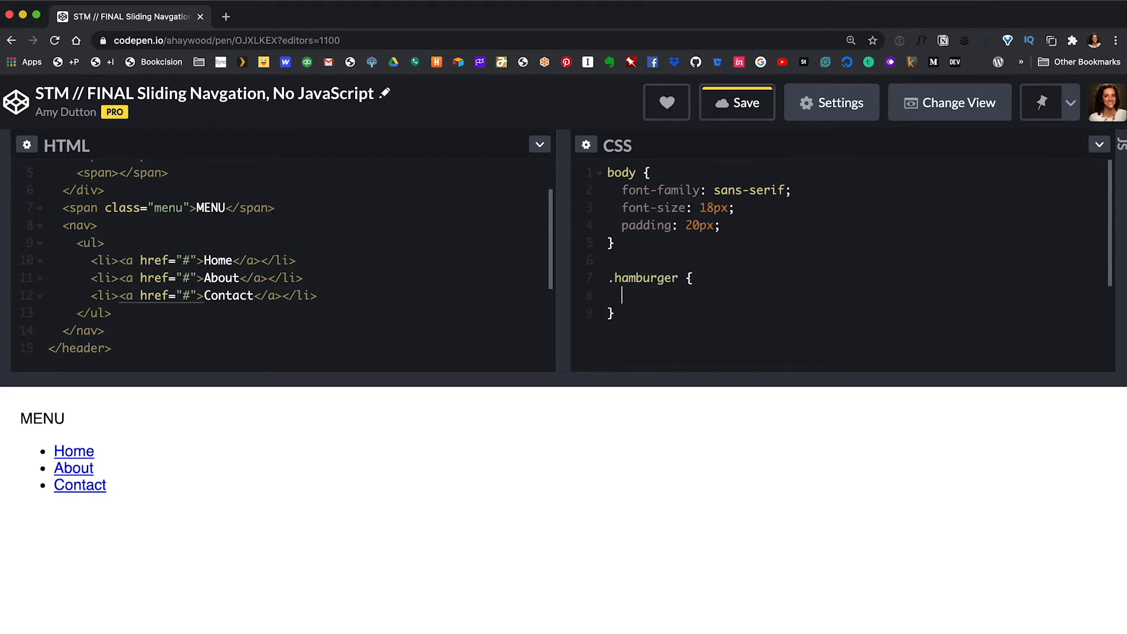
type("span {")
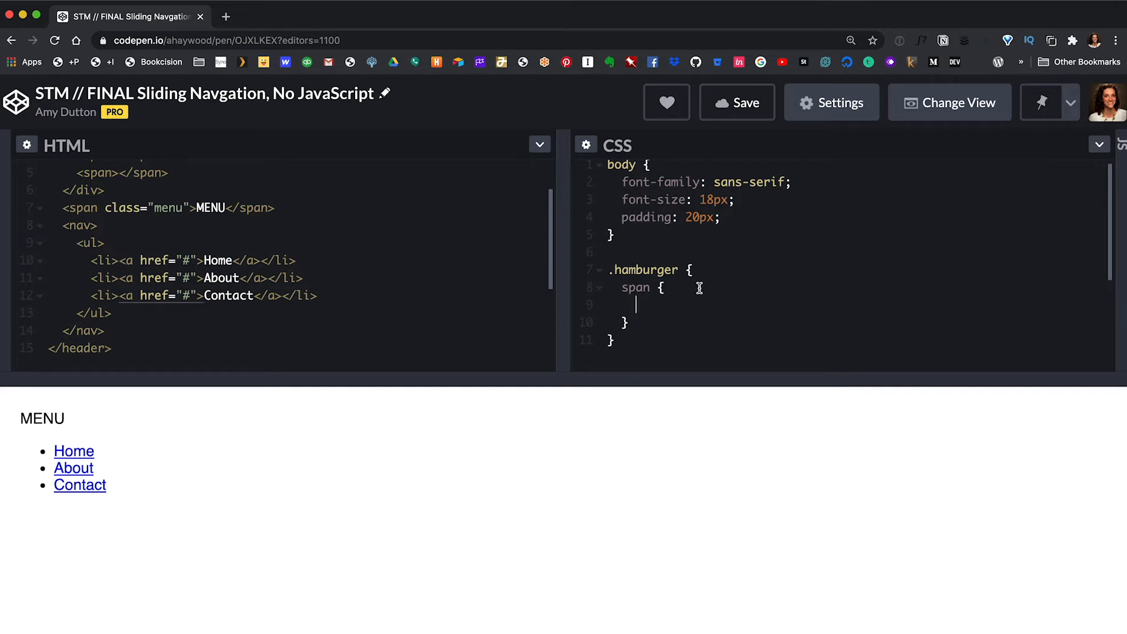
type(".hamru")
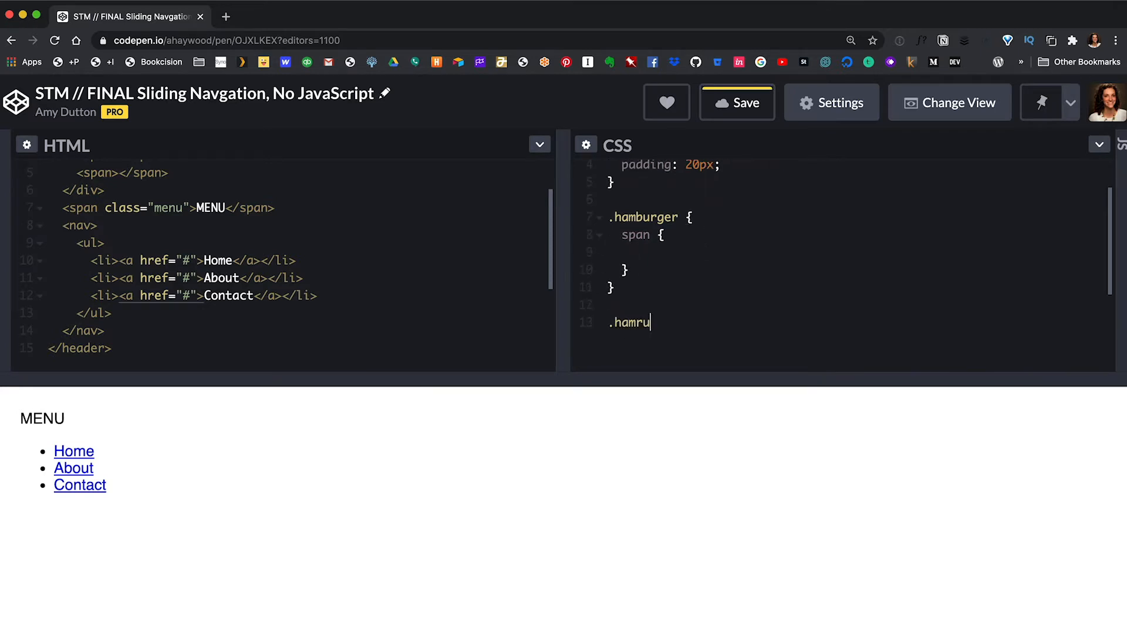
type("burger span {")
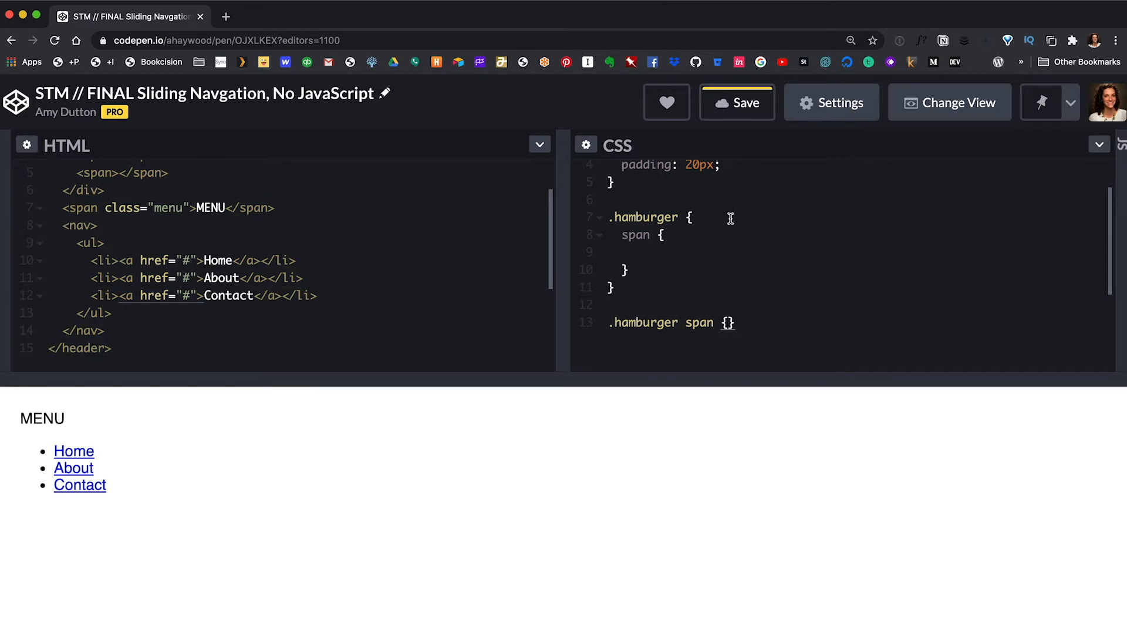
type(".hamr")
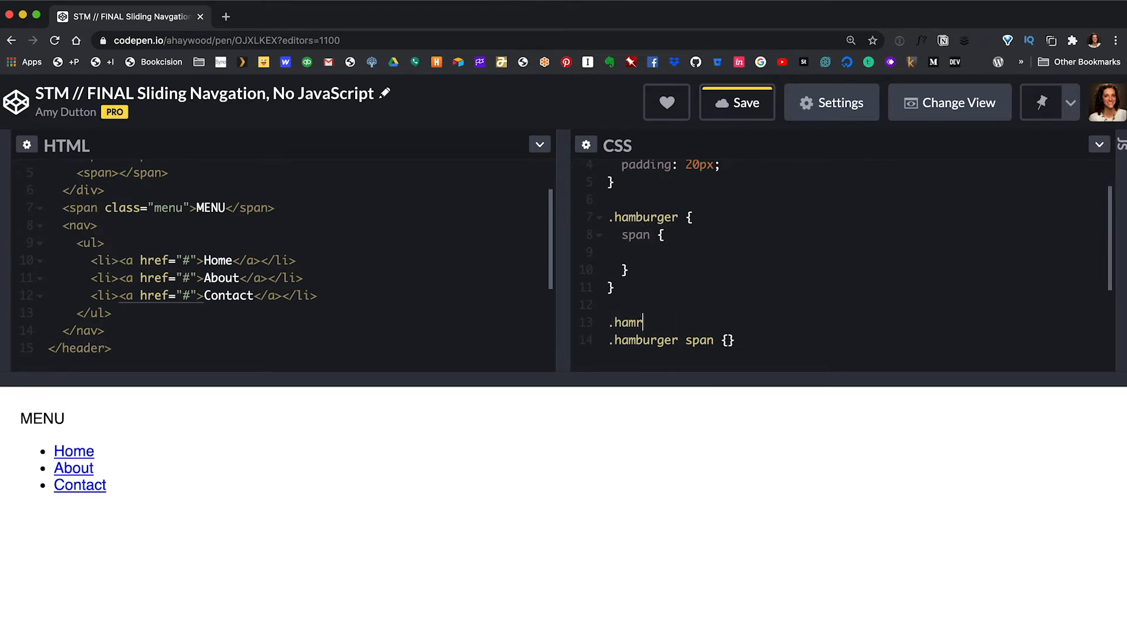
type("burger {}")
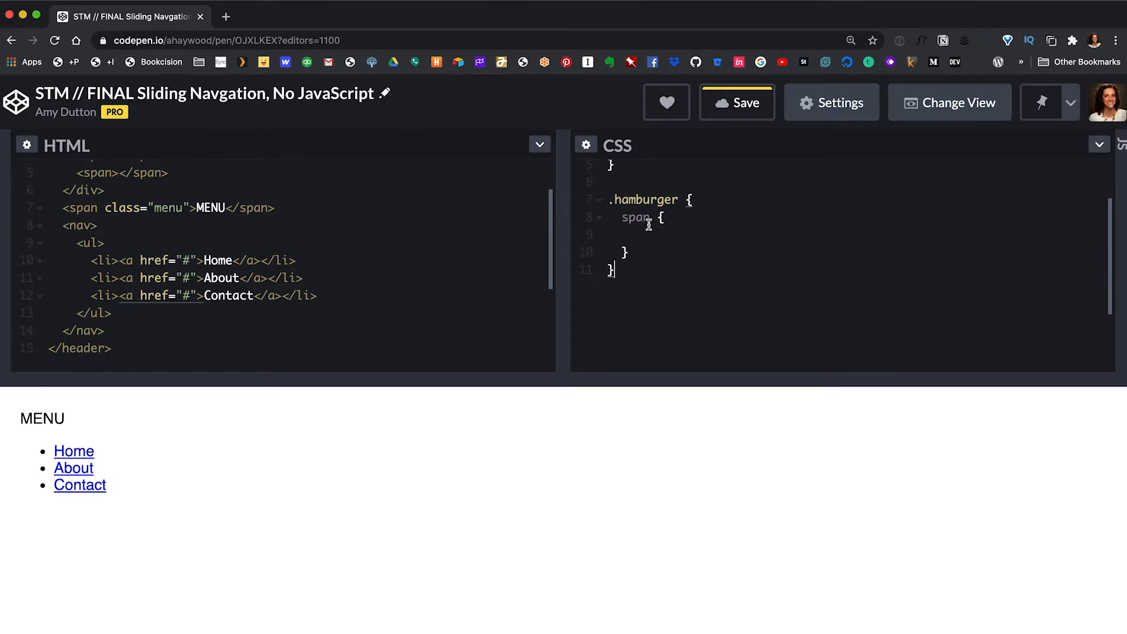
Step: Style the spans as 3px by 30px black blocks with 5px bottom margin
type("height: 3px;")
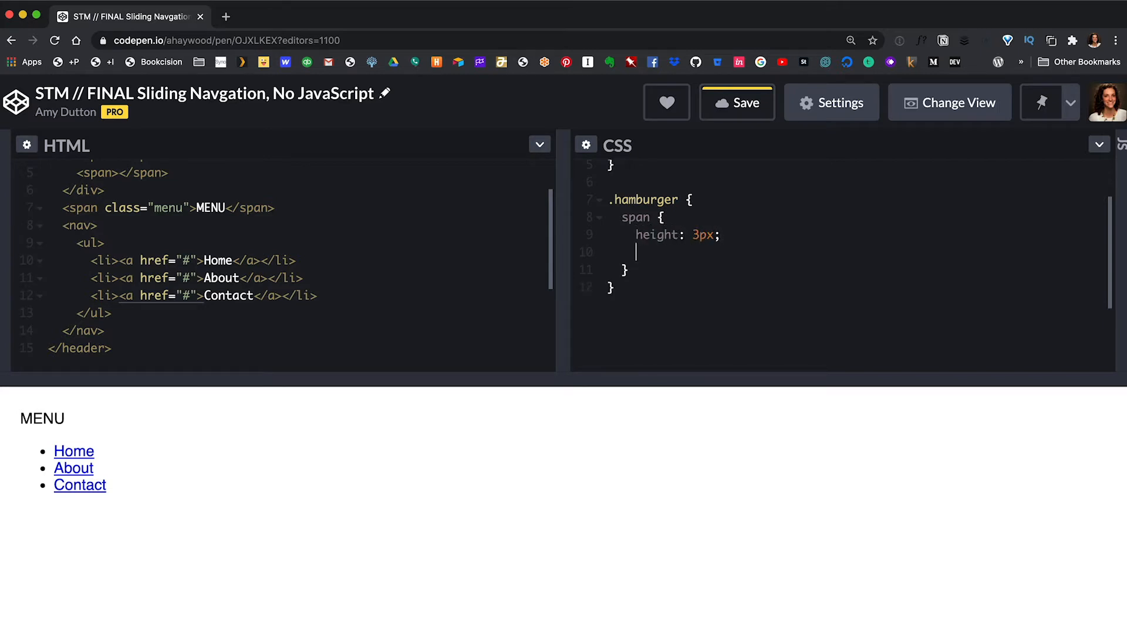
type("width: 30px;")
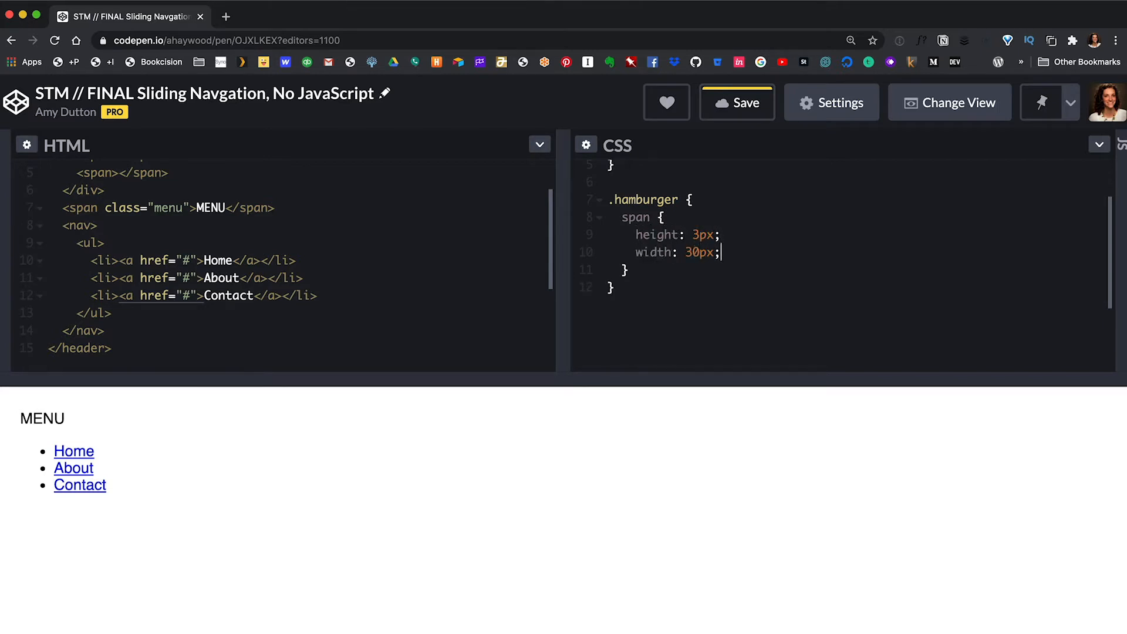
type("background: black")
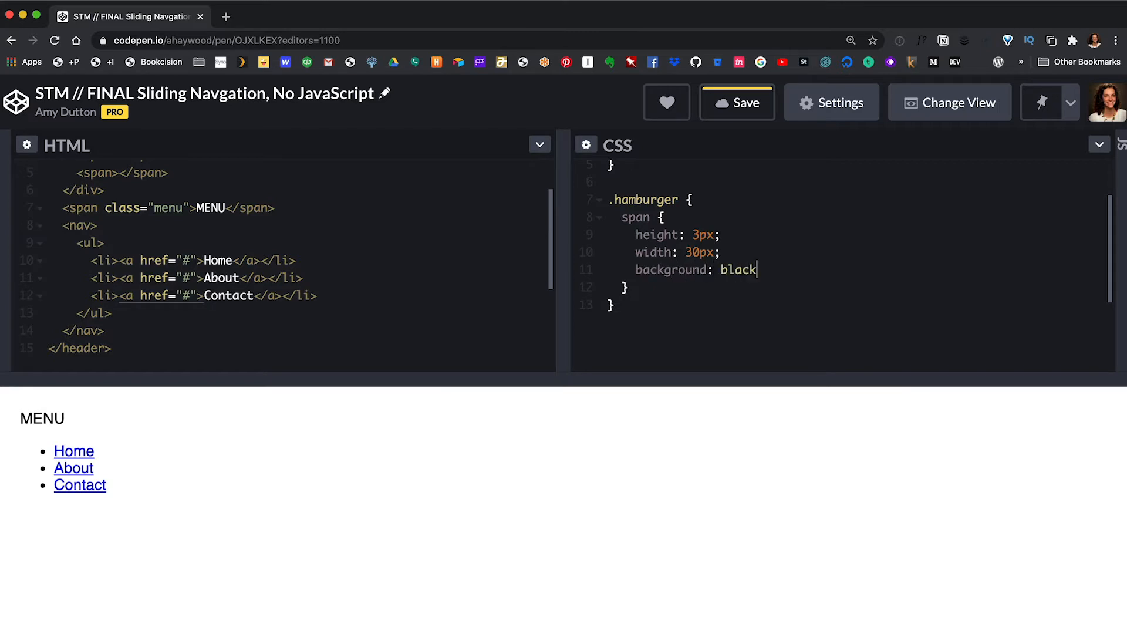
type("display: bl")
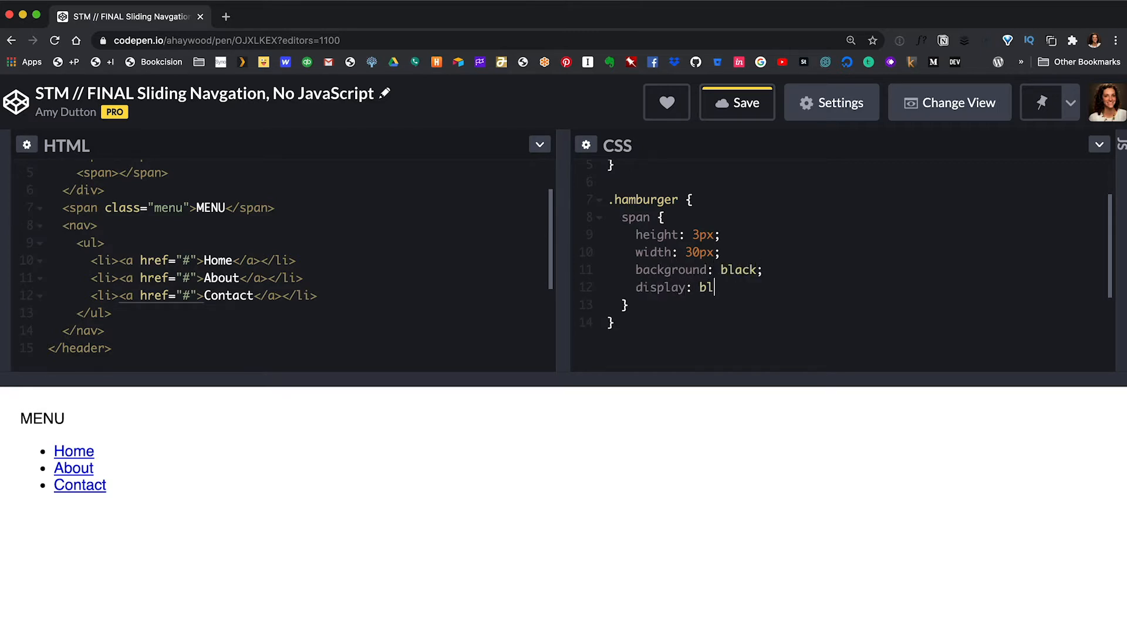
type("ock;")
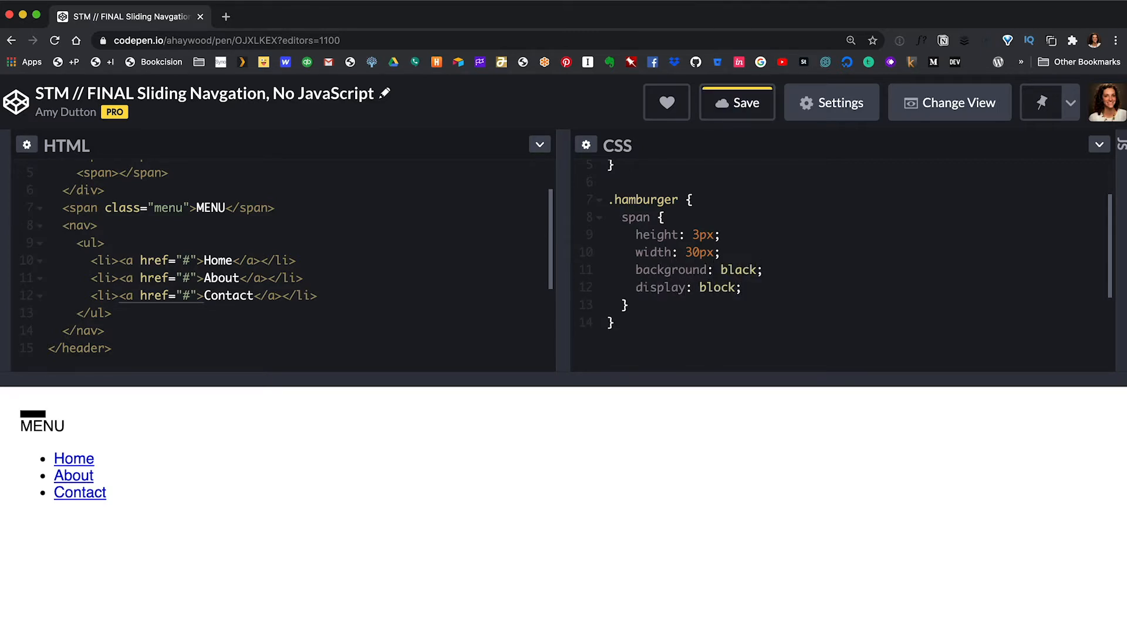
left_click(743, 287)
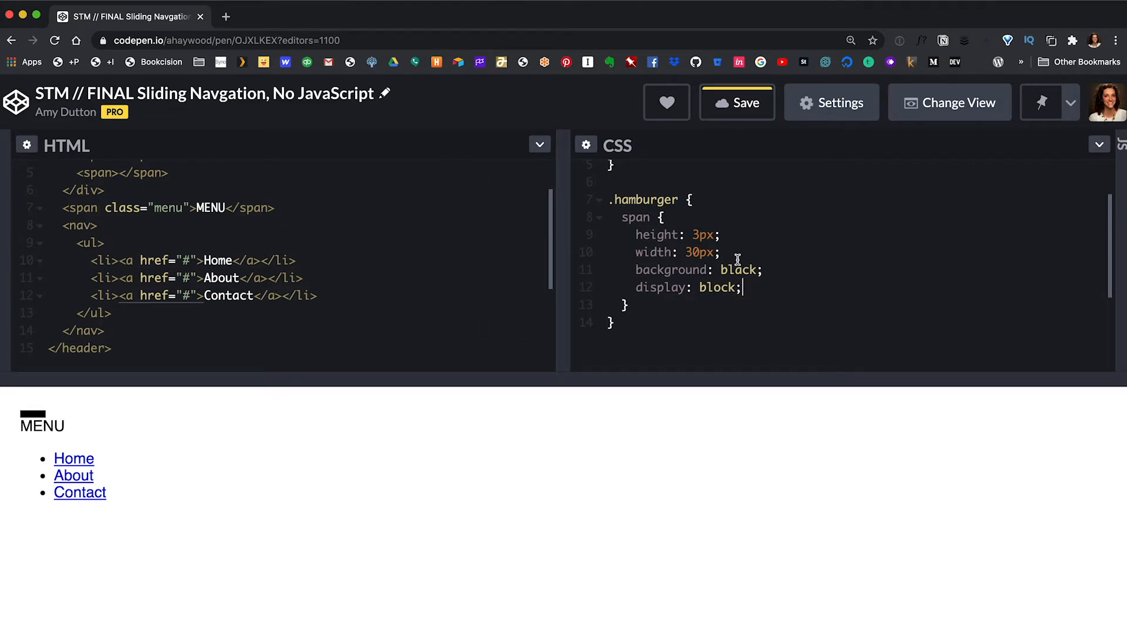
type("margin")
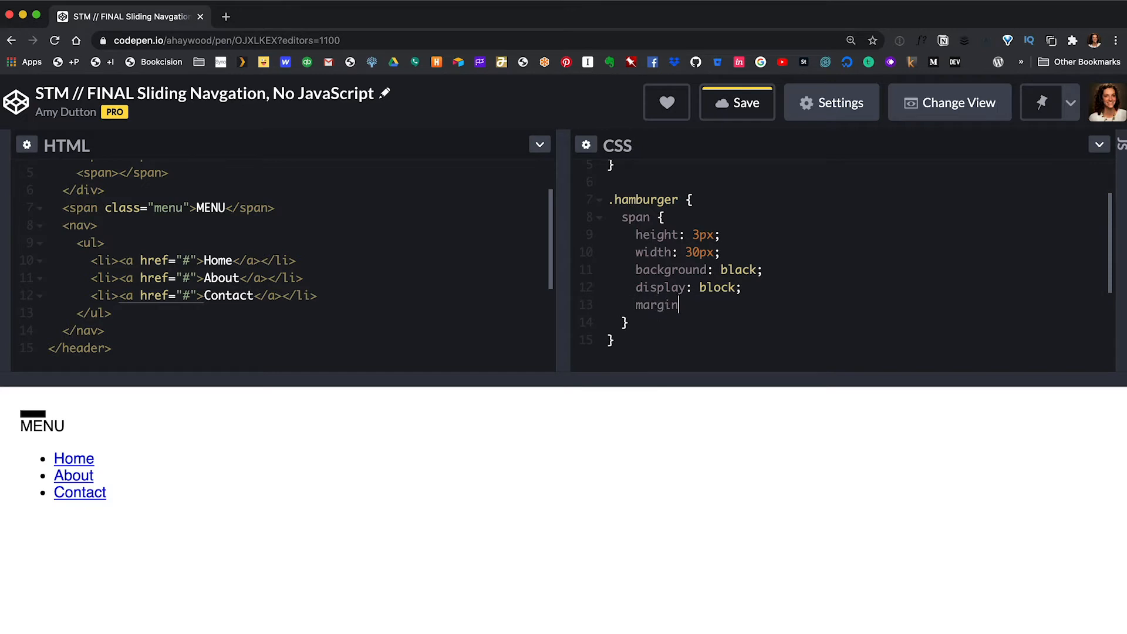
type("-bottom: 5px;")
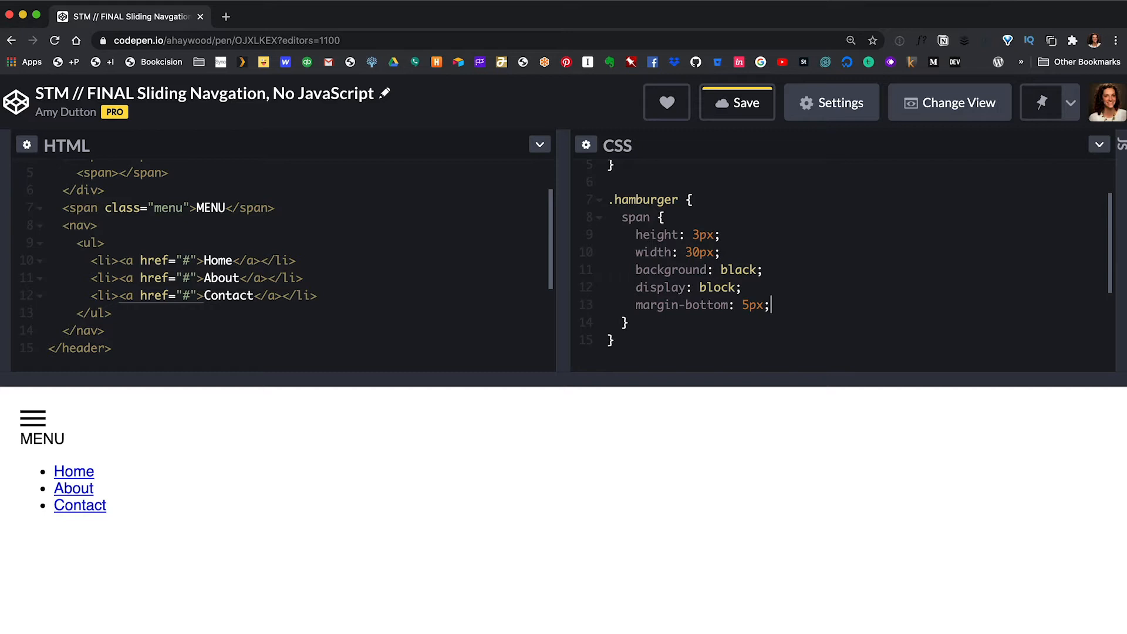
Step: Give .hamburger a 10px right margin and float it left beside MENU
type("margin-right:")
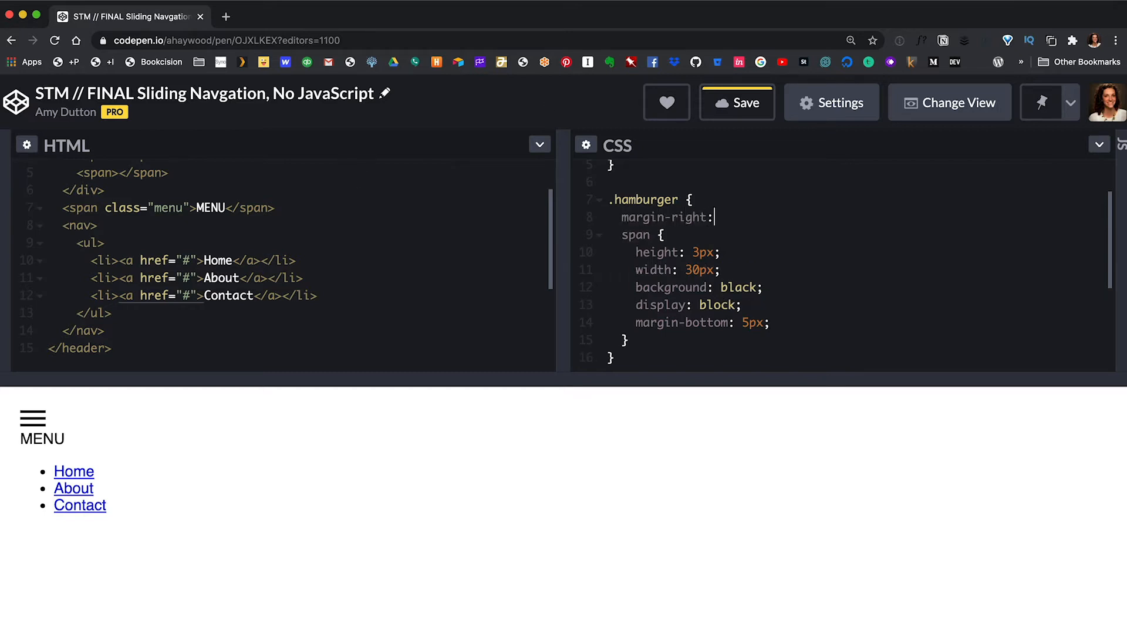
type("10px;")
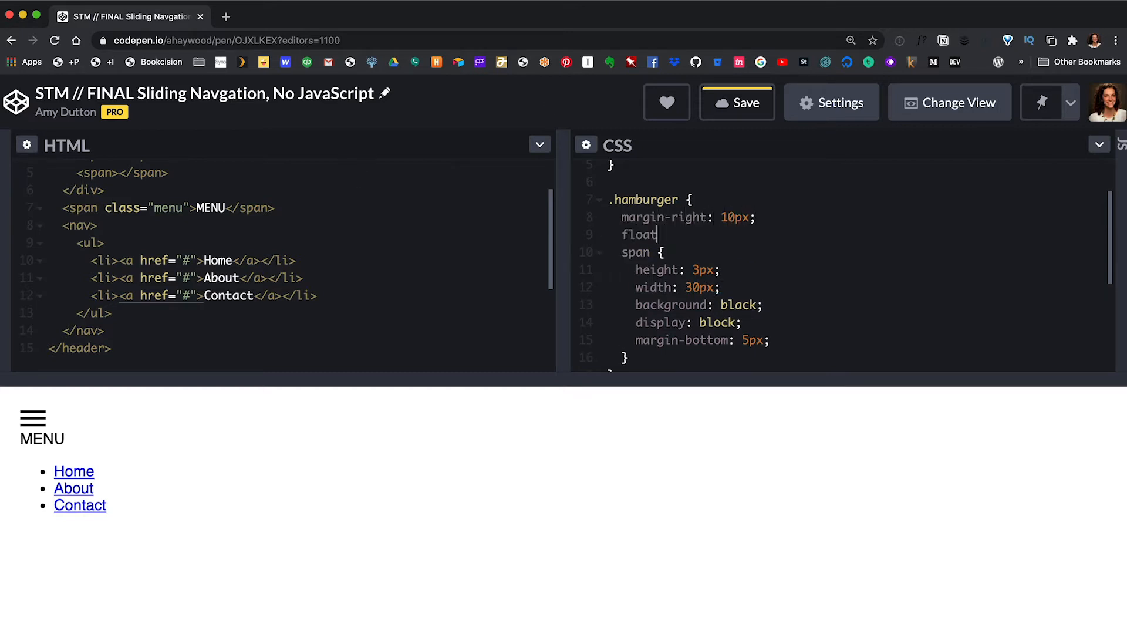
type(": left;")
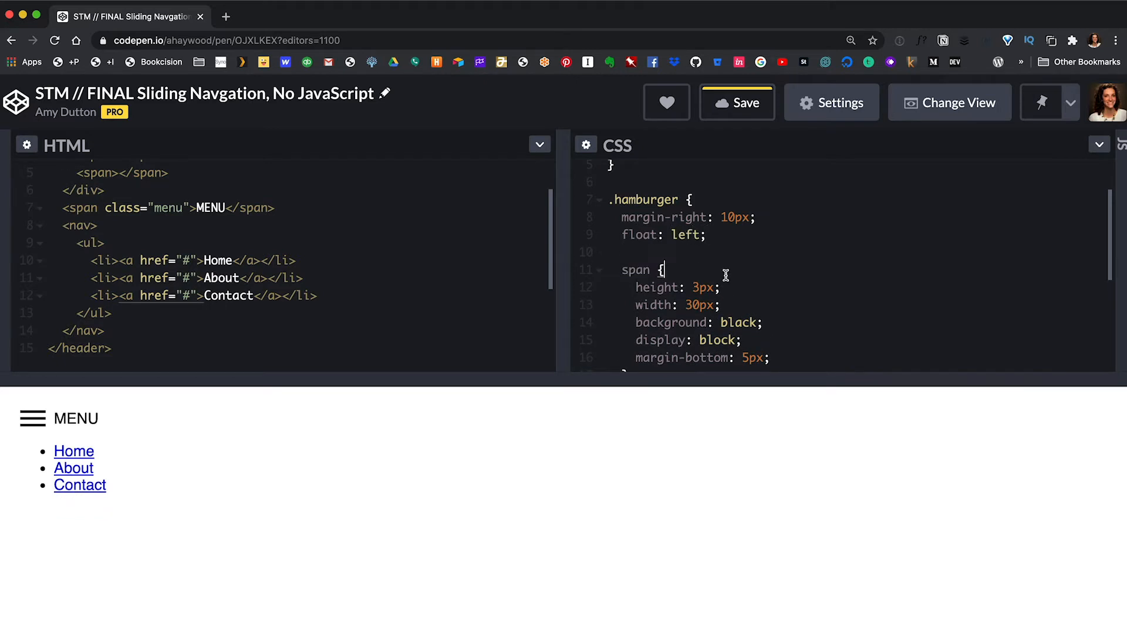
scroll("down", 3)
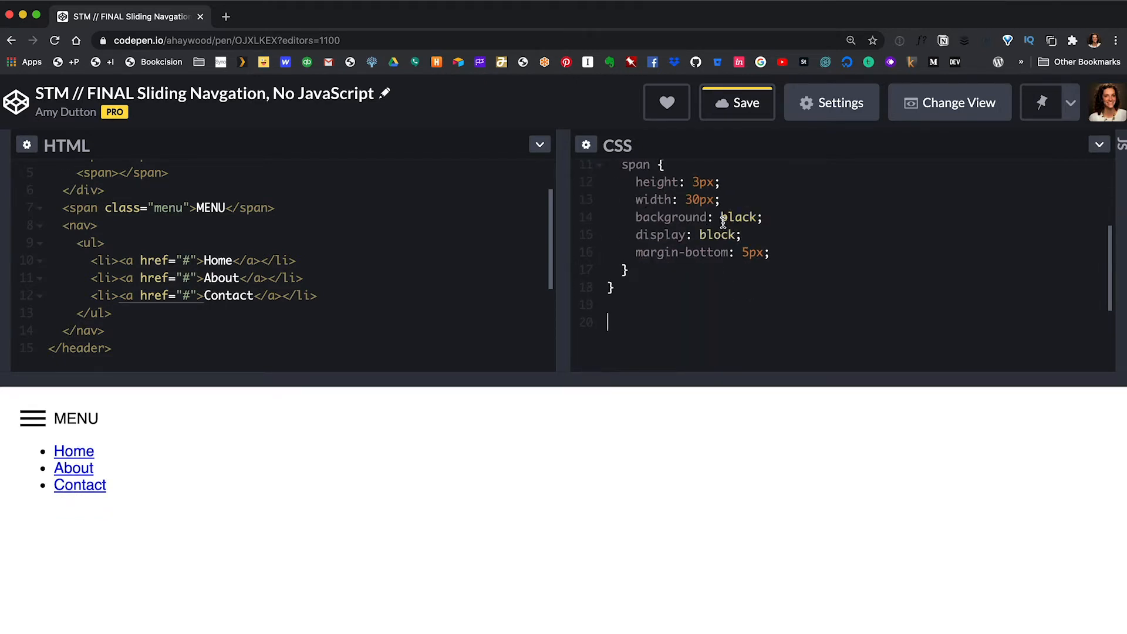
Step: Add a nav rule with gold background, 100vw width and 30px 70px padding
type("nav {")
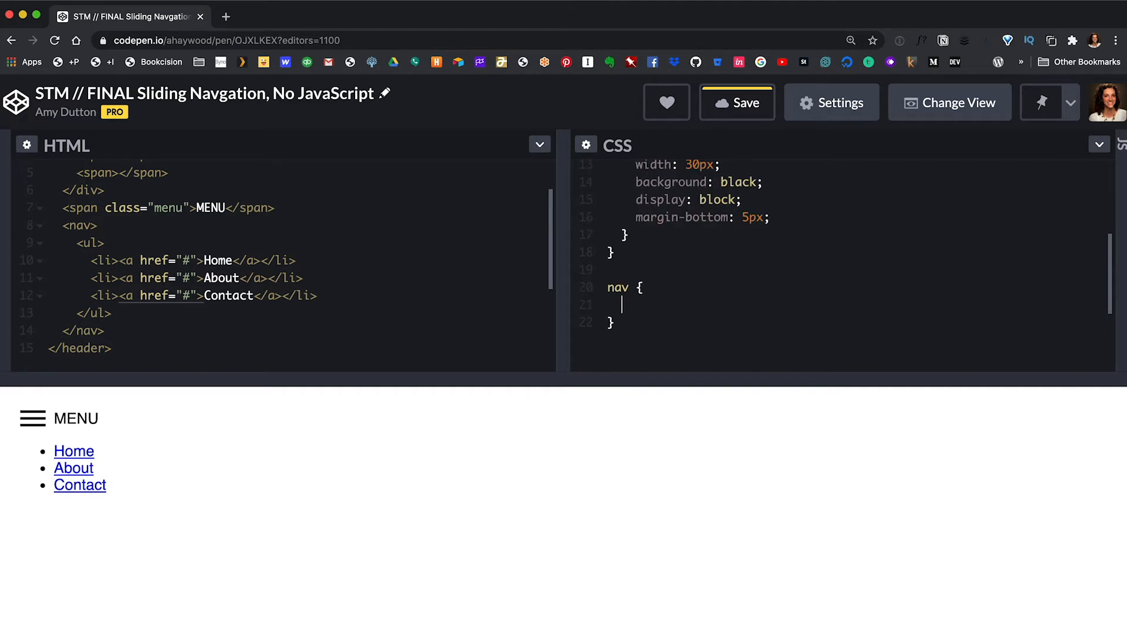
type("background:")
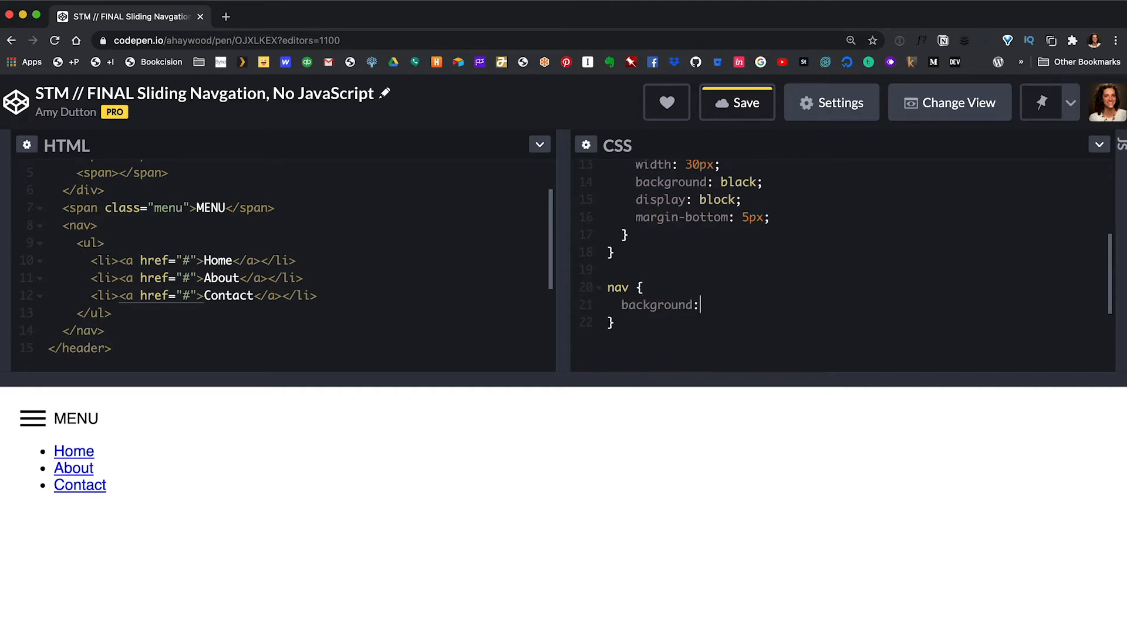
type("gold;")
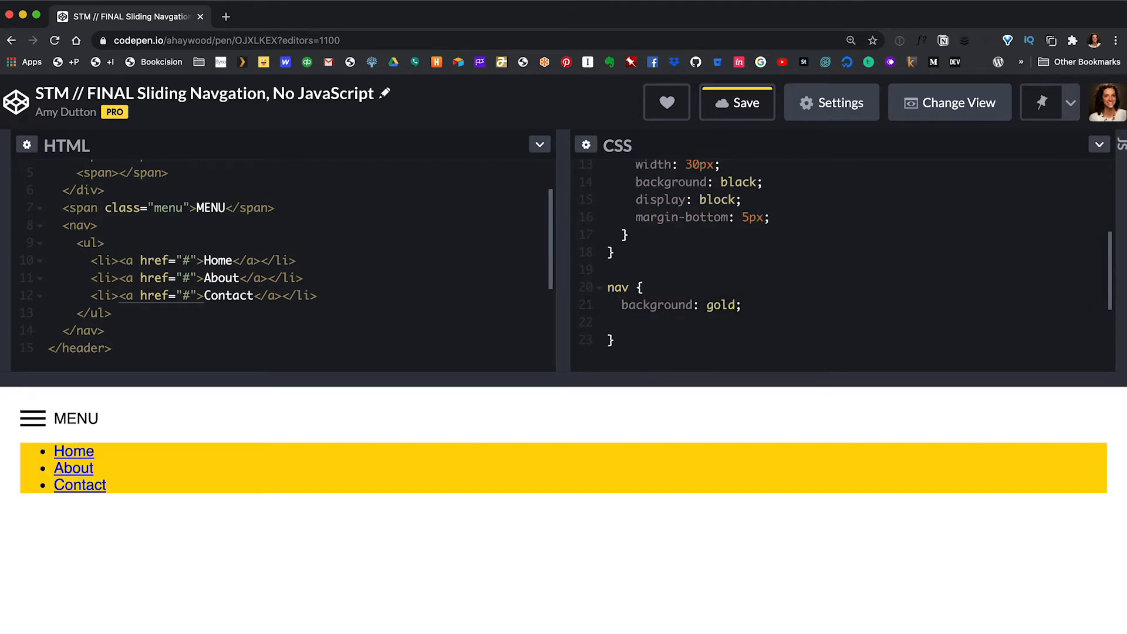
left_click(622, 322)
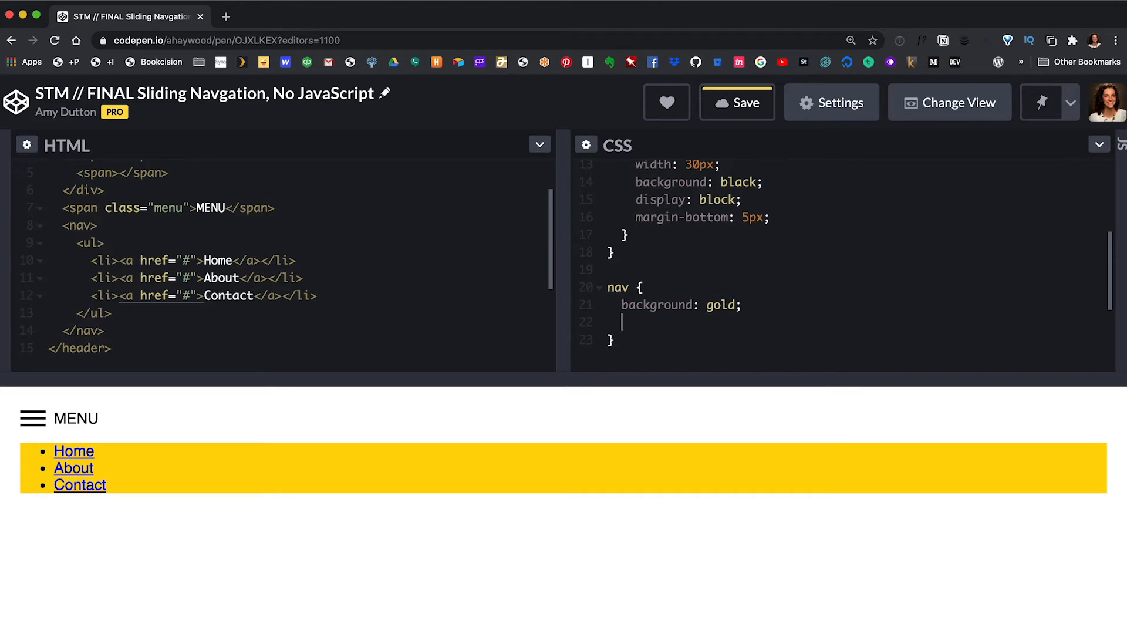
type("width: 100vw")
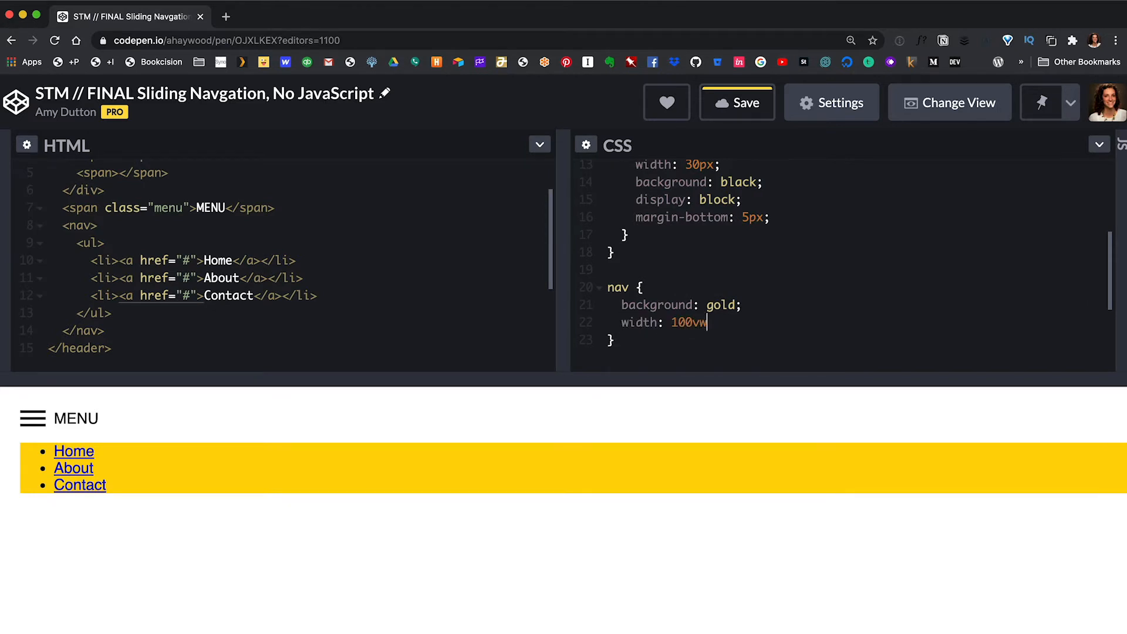
type(";")
type("p")
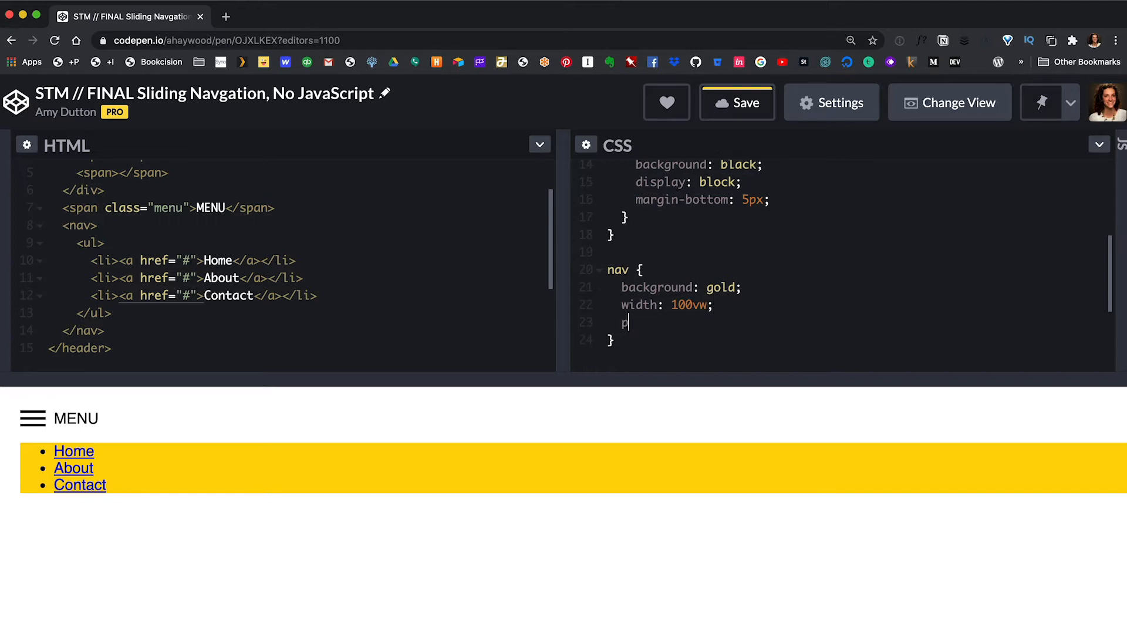
type("adding: 3")
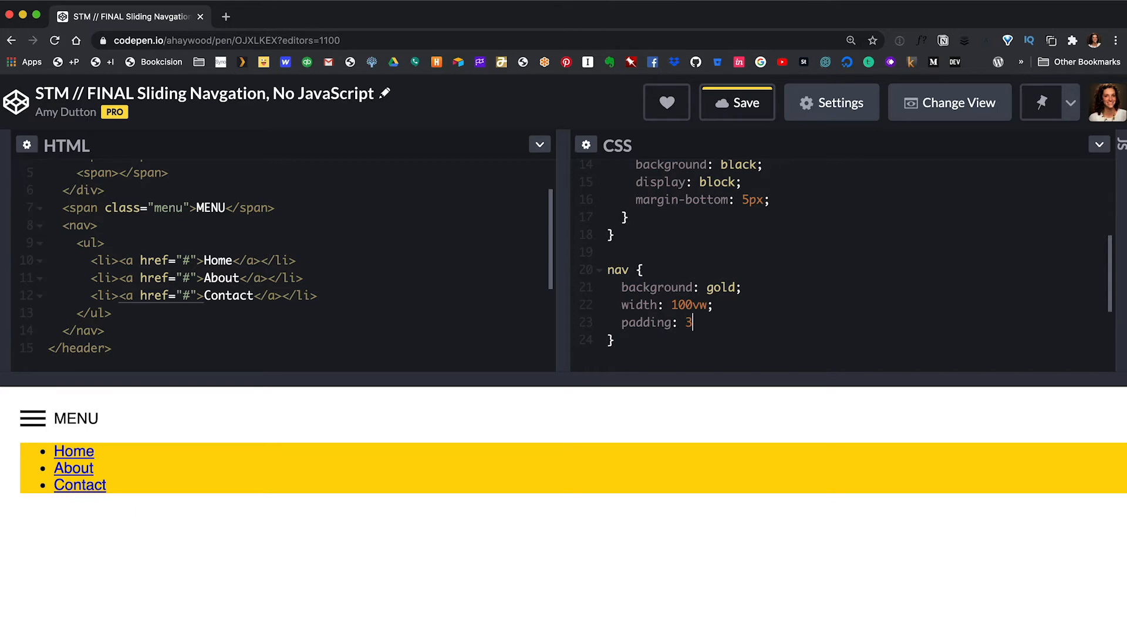
type("0px")
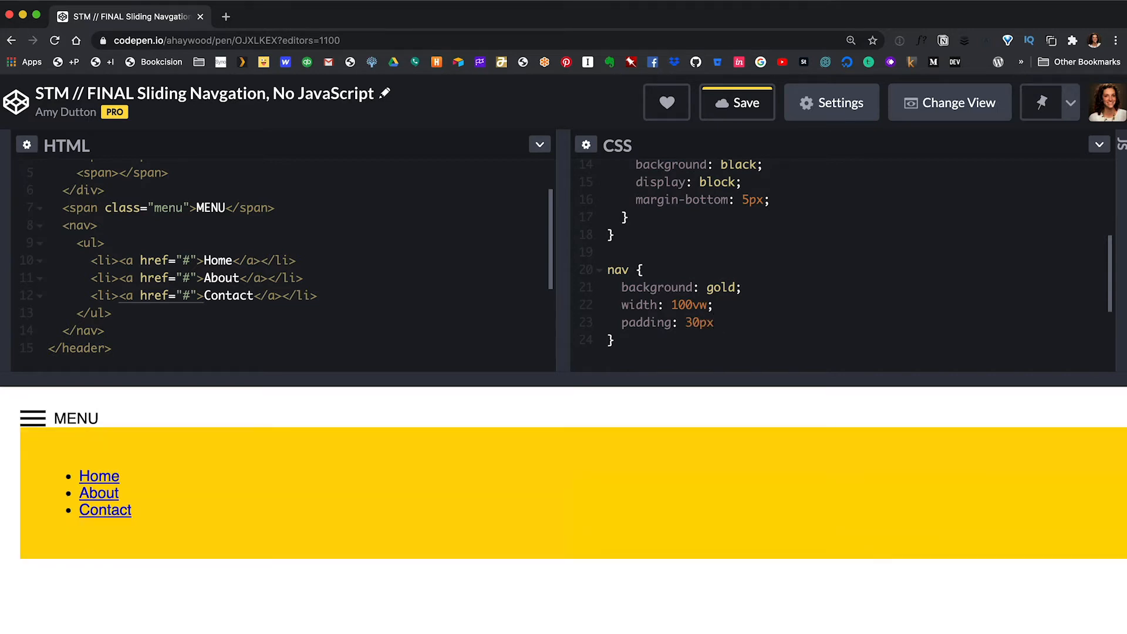
type("70px;")
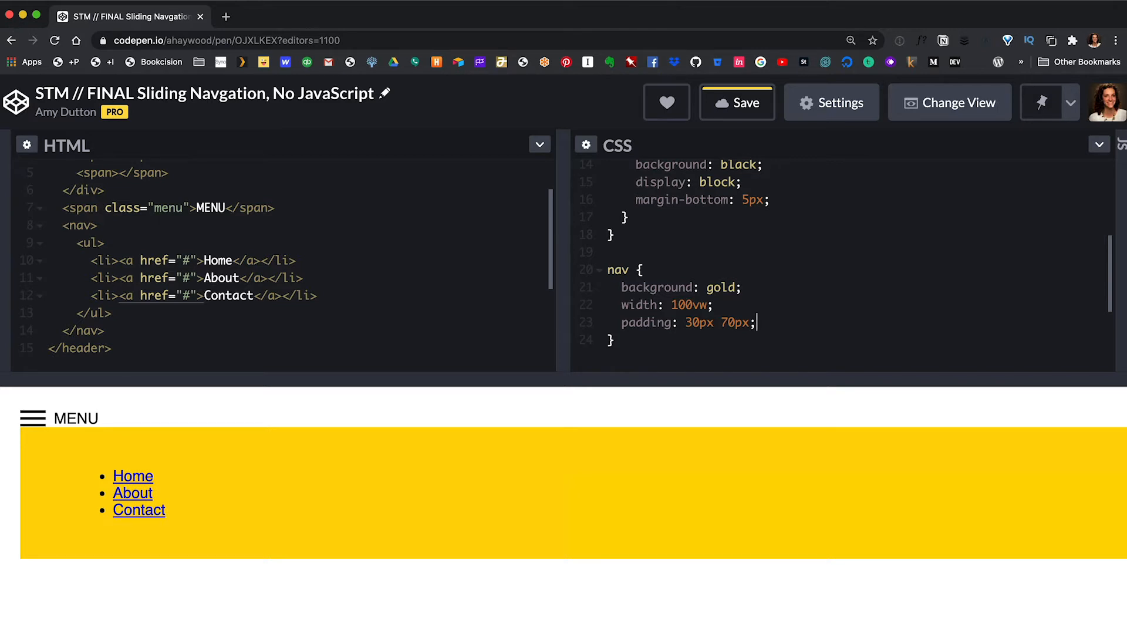
Step: Give nav a 10px top margin, absolute position and left 0
type("margin-top: 10px;")
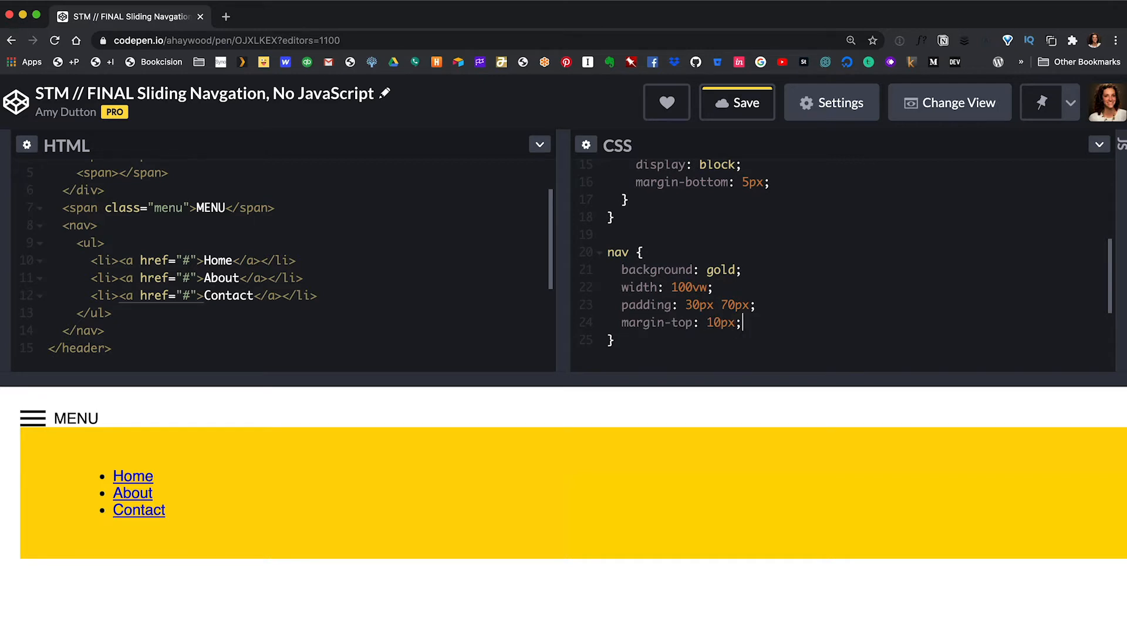
type("positi")
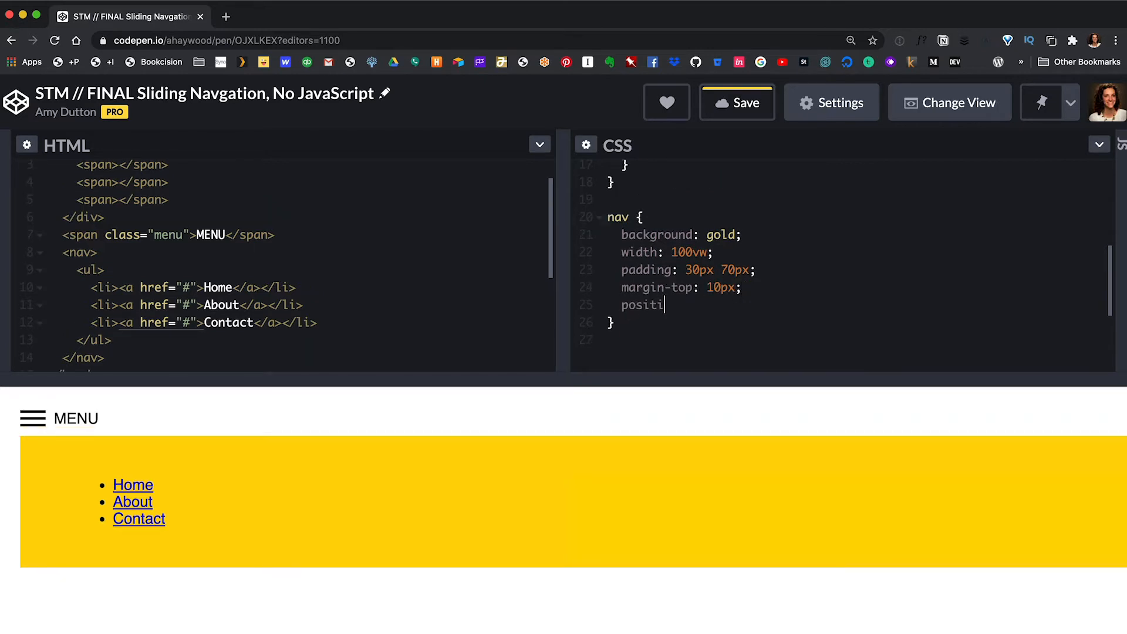
type("on: absolute")
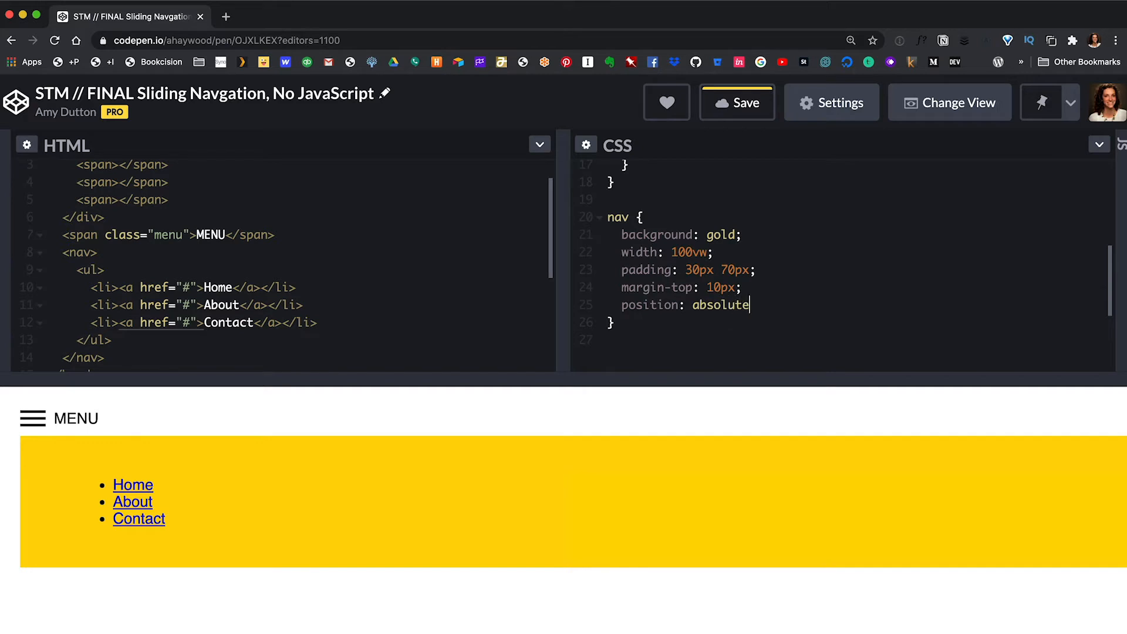
type(";")
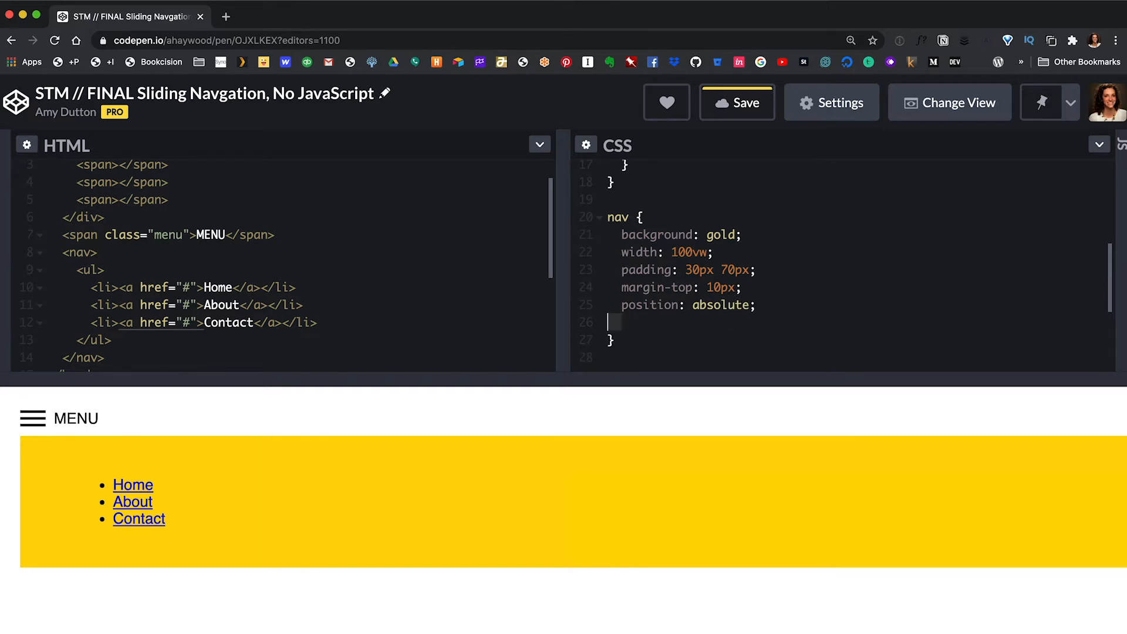
type("lef")
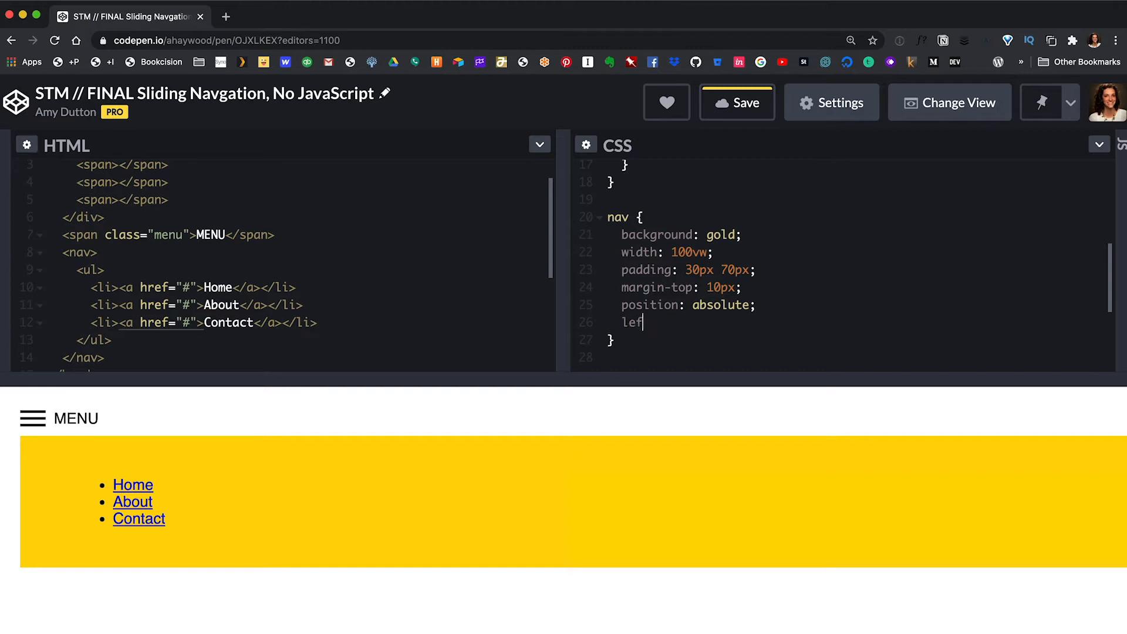
type("t: 0;")
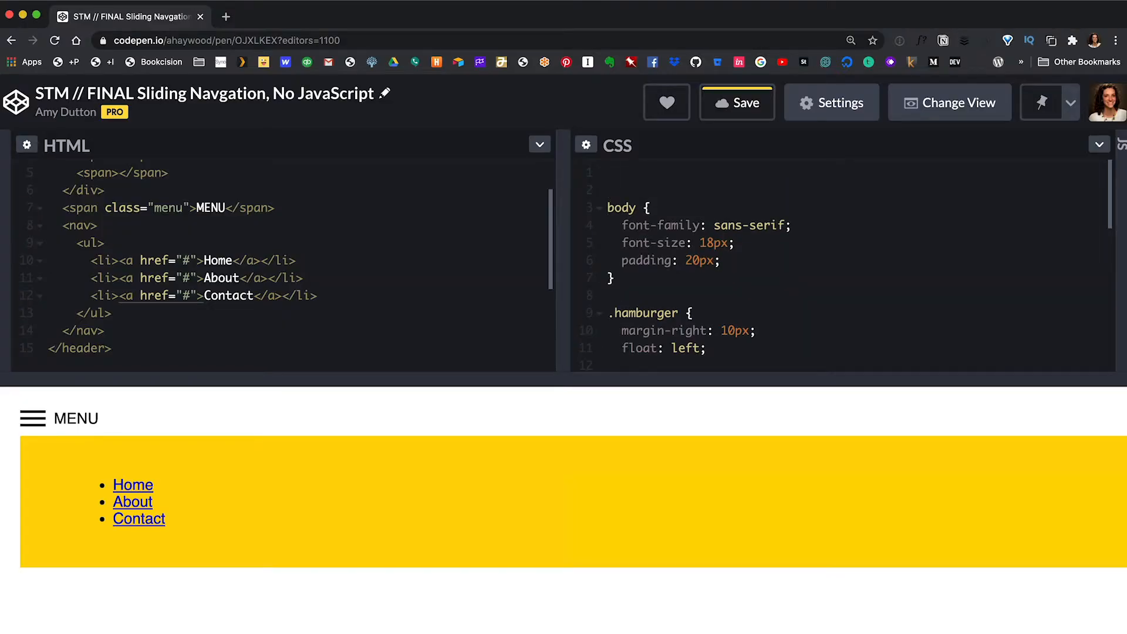
Step: Try a universal box-sizing rule, then set box-sizing: border-box on nav
type("* {")
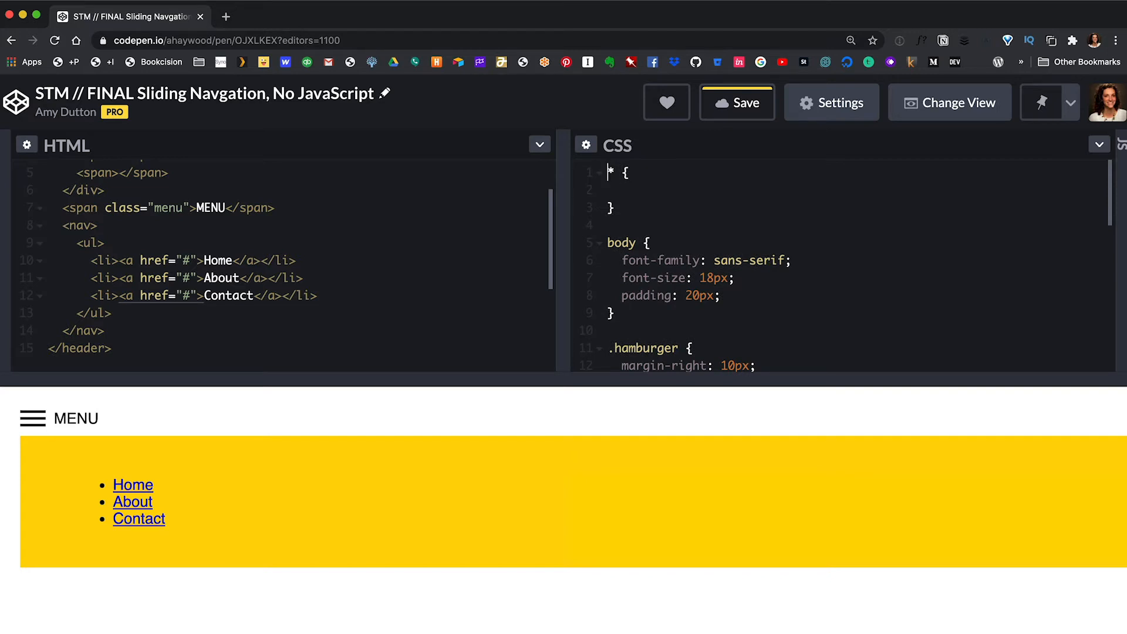
type("boxo")
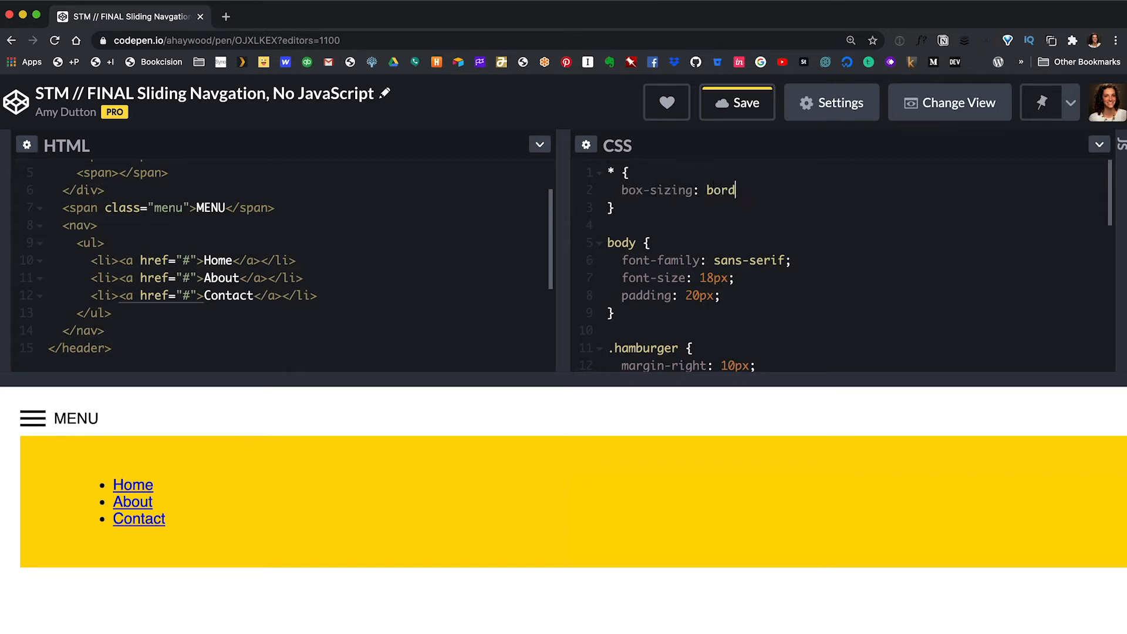
type("er-box;")
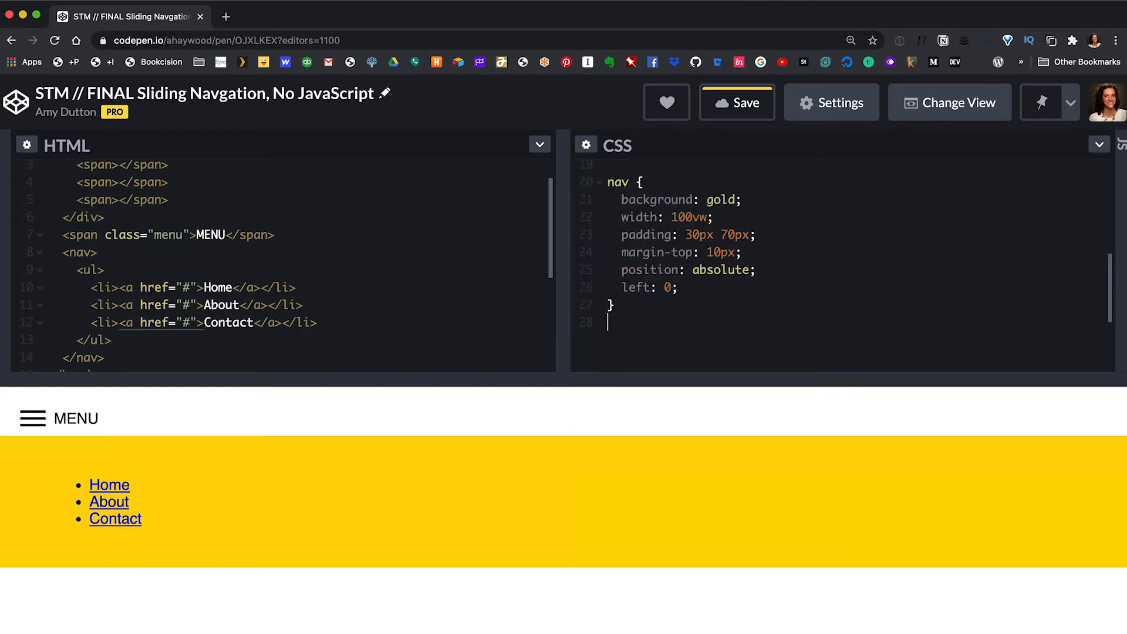
type("box-sizing: border-box;")
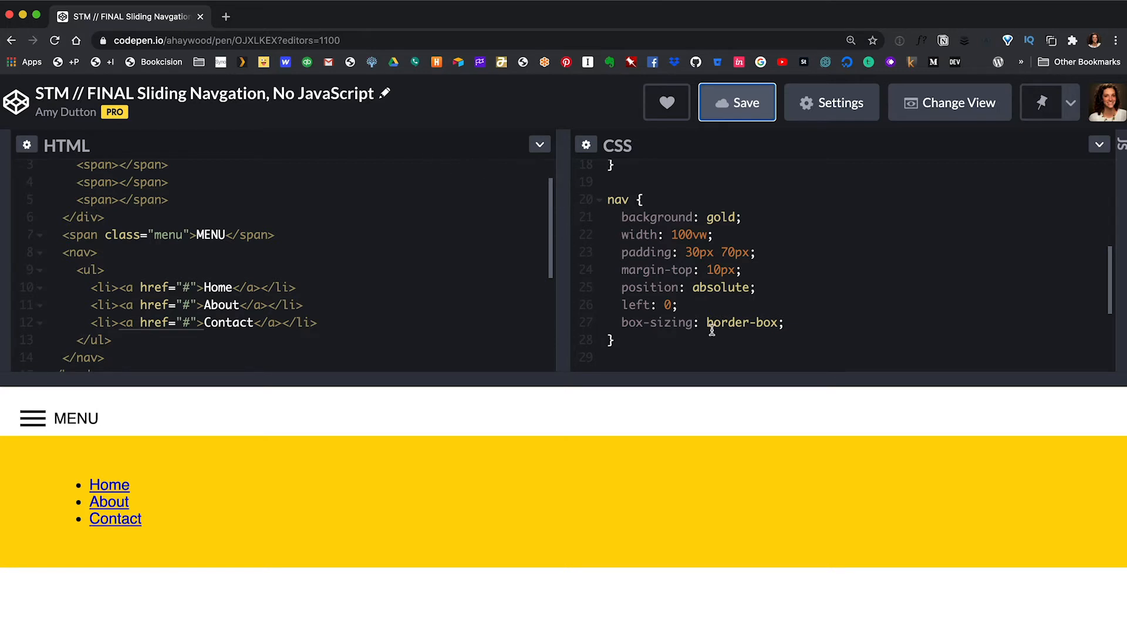
Step: Nest a ul rule in nav with no list style, zero margin and padding
type("u")
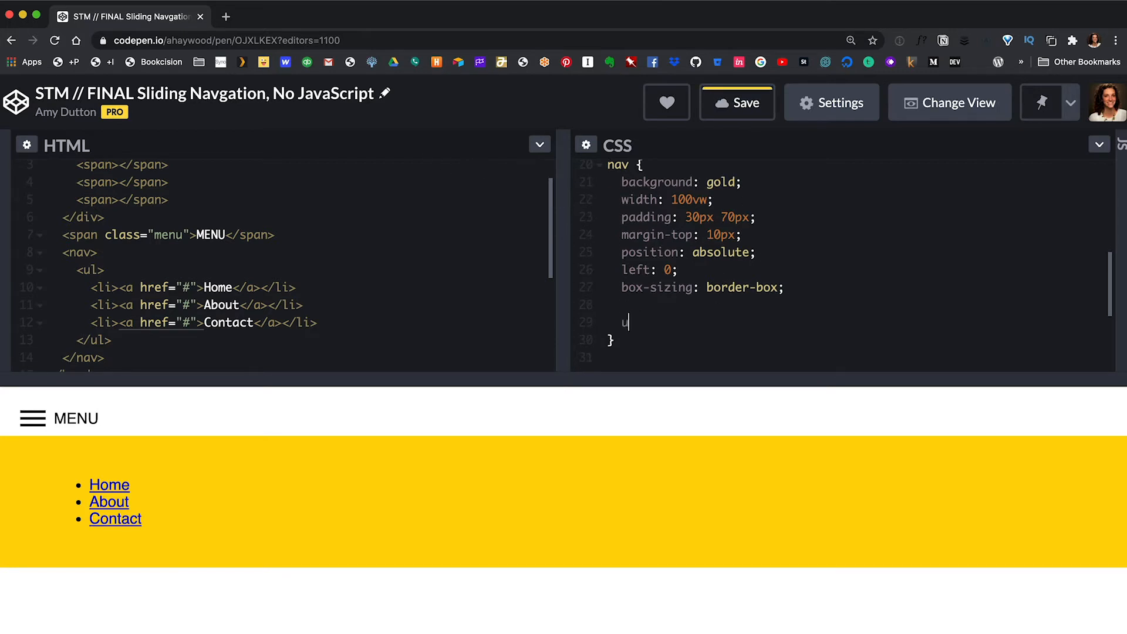
type("l {")
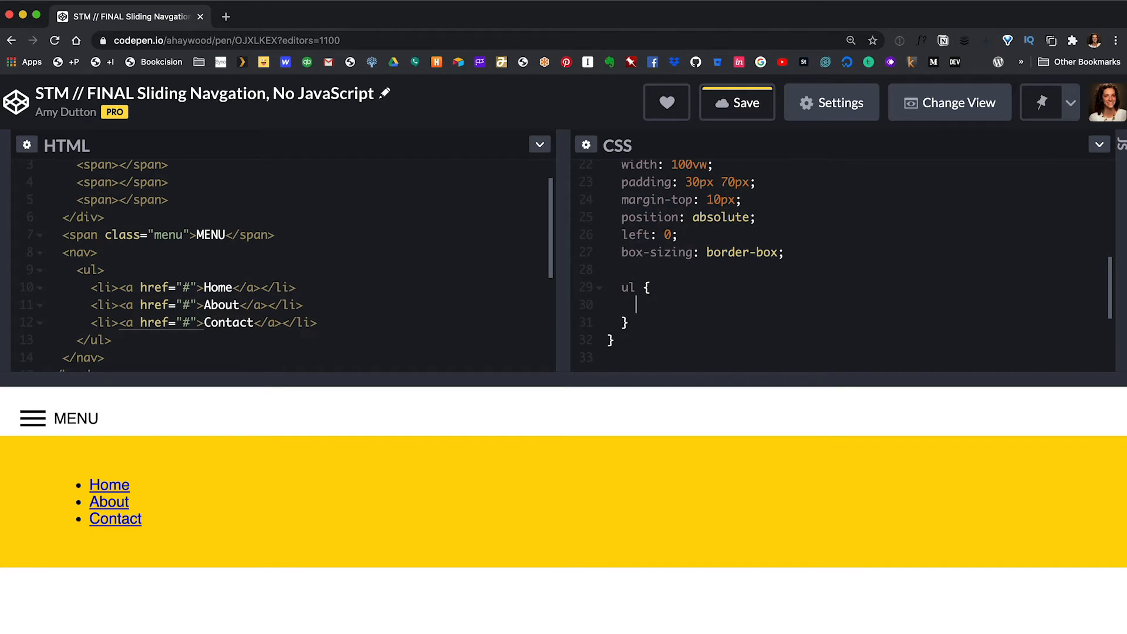
type("list-style-t")
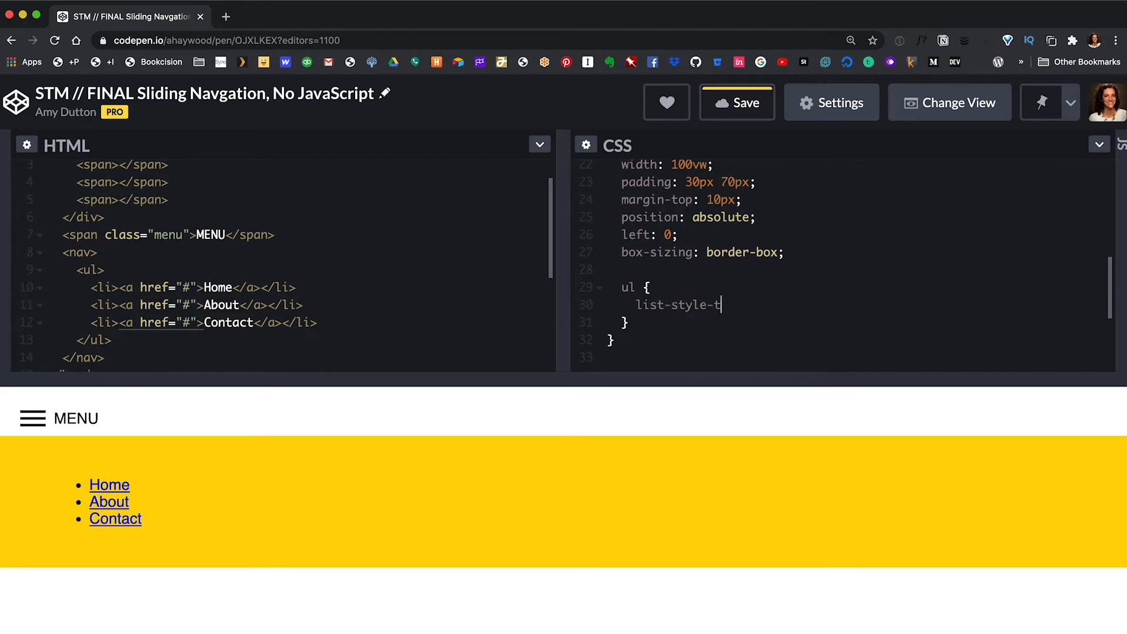
type("ype:")
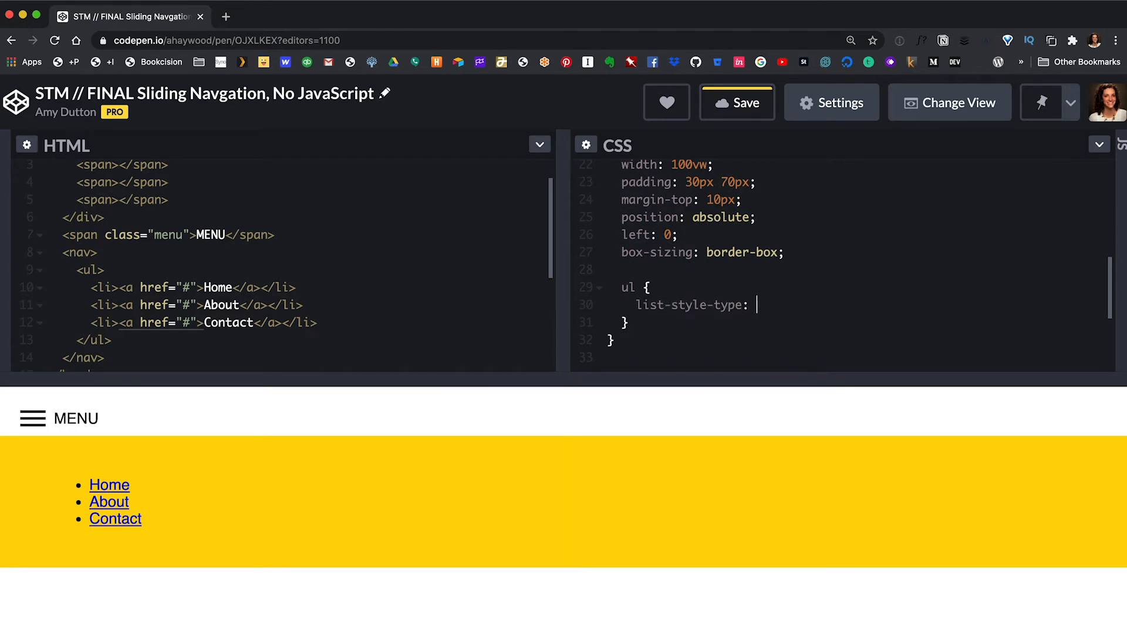
type("none;")
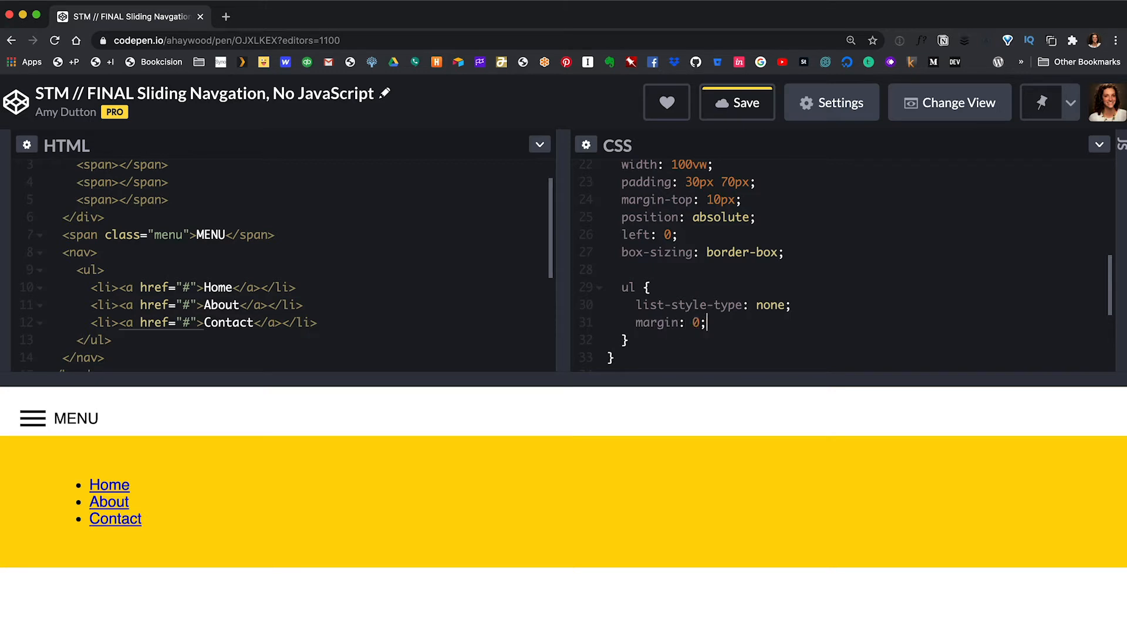
type("padding: 0;")
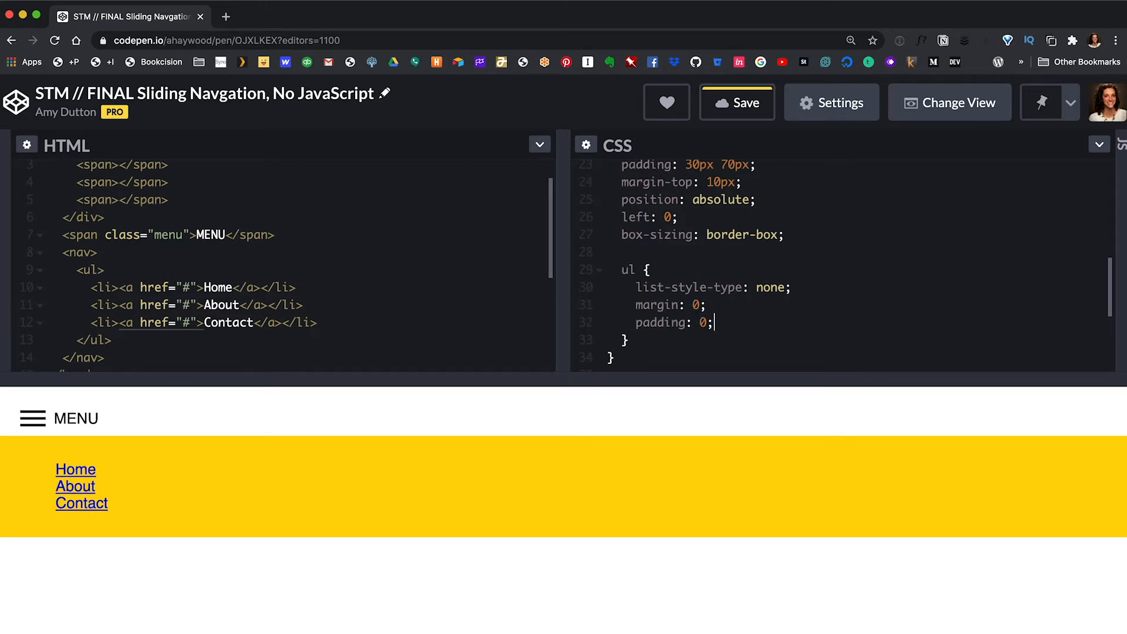
mouse_move(322, 12)
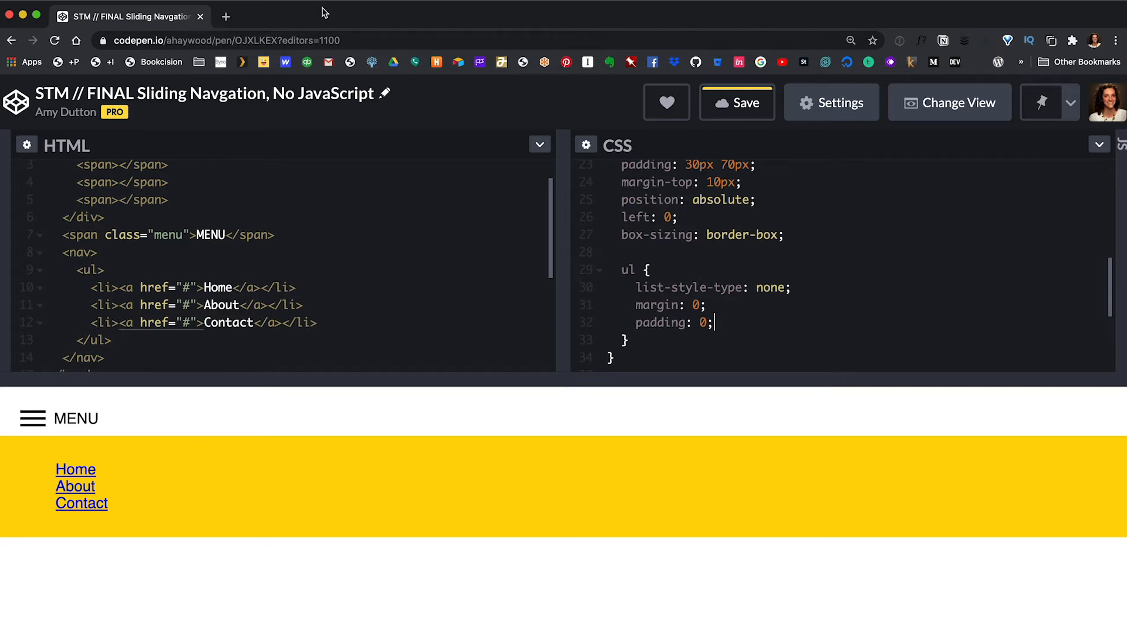
Step: Add li margin-bottom 10px and black, non-underlined links
type("li {")
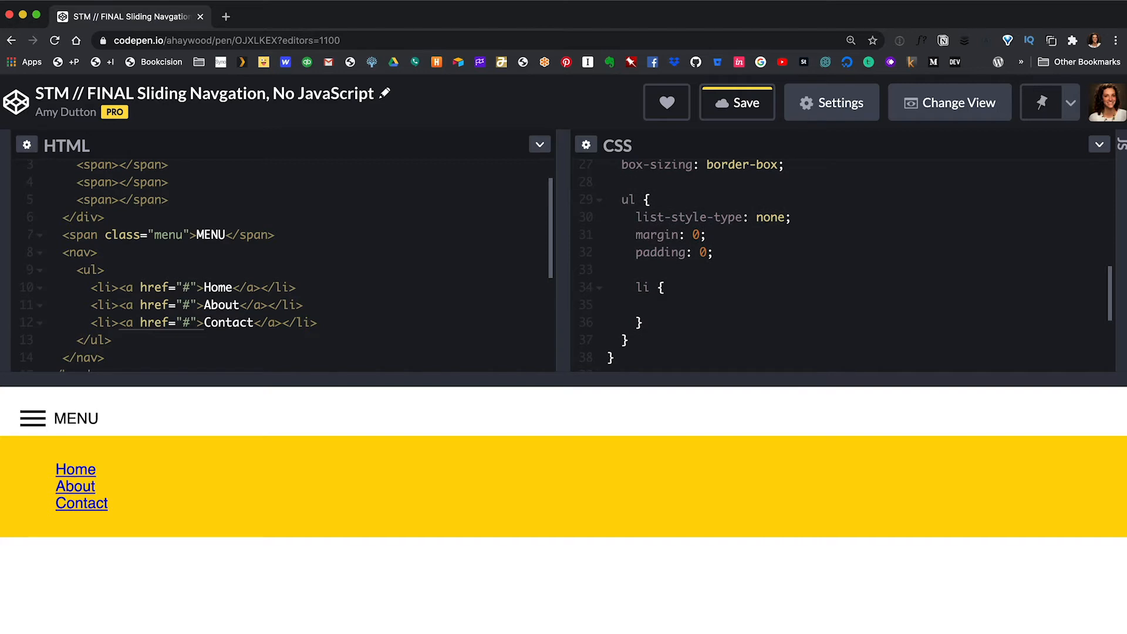
type("margin-bottom: 1")
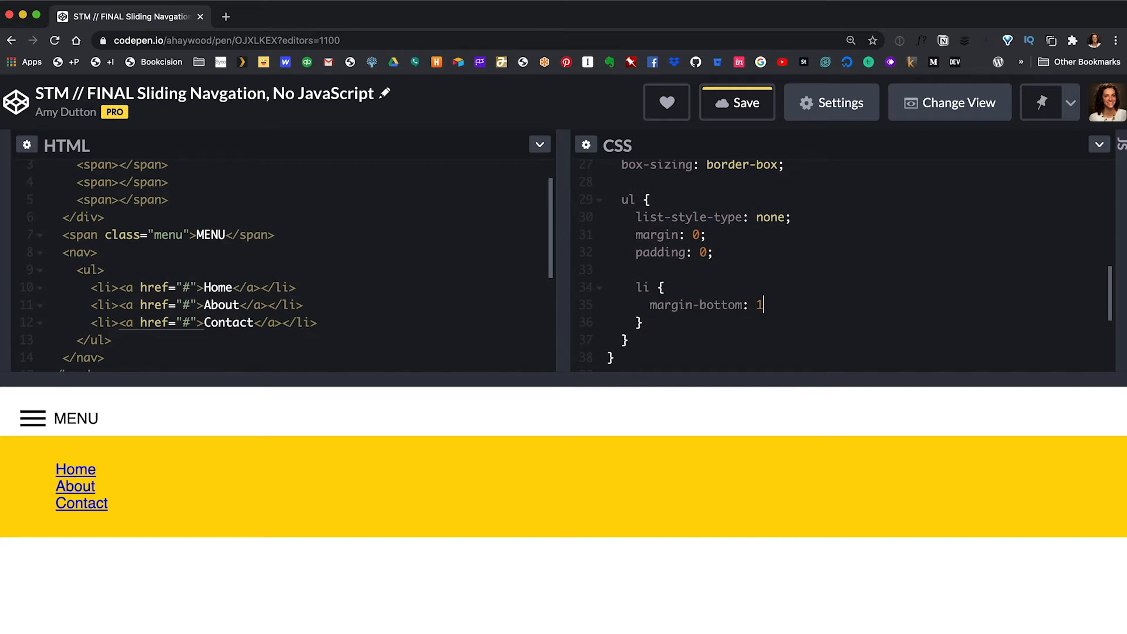
type("0px;")
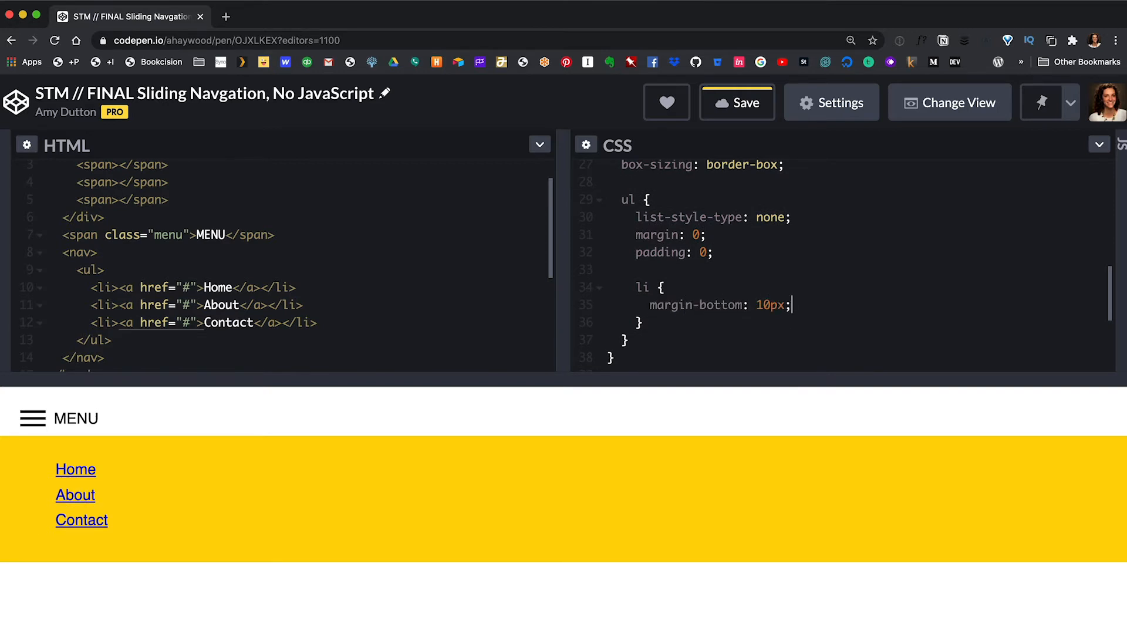
type("a {")
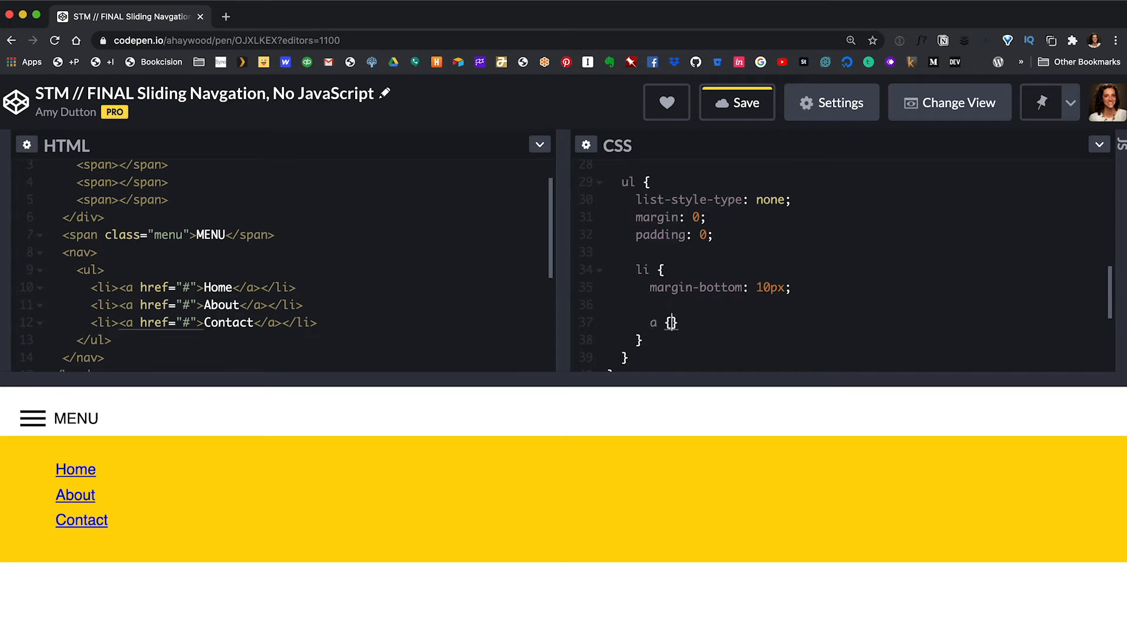
type("text-decoration: no")
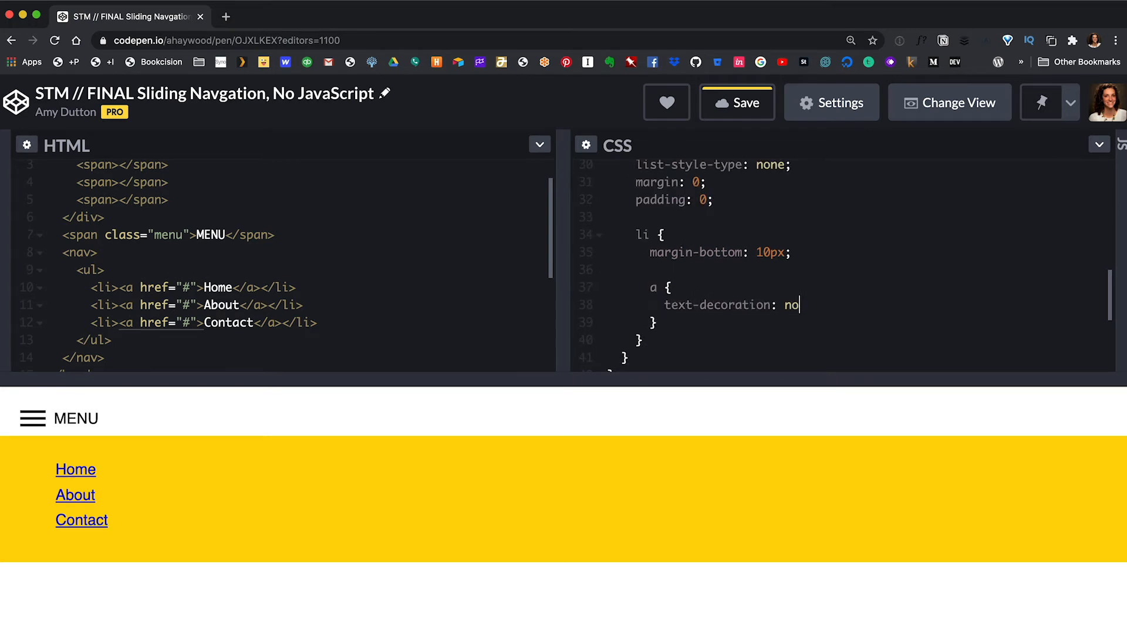
type("ne;")
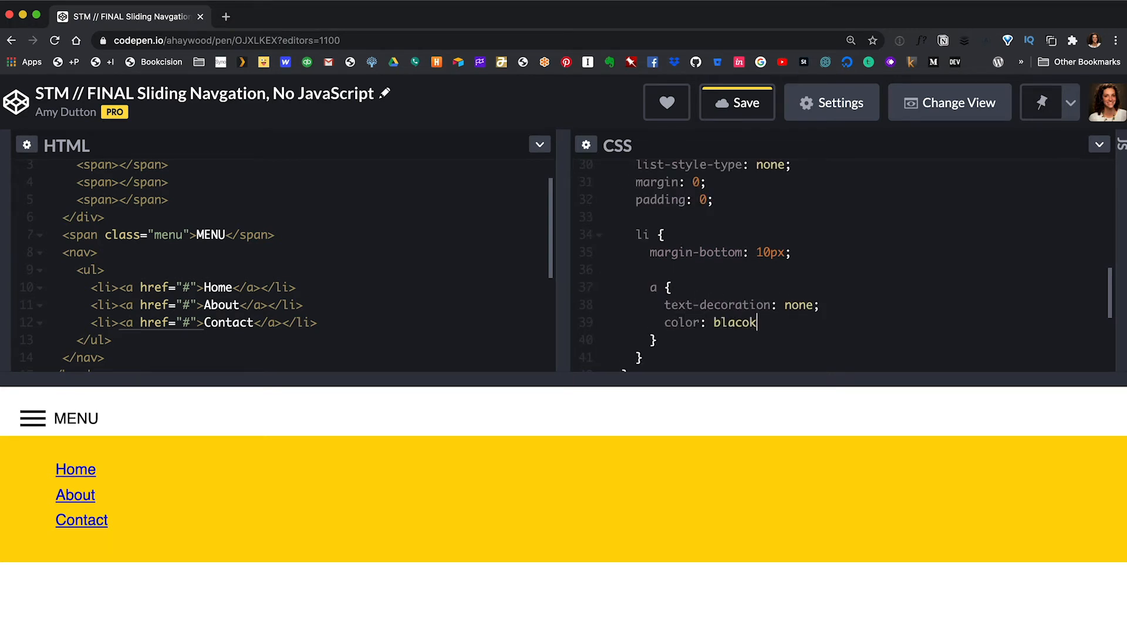
type("black;")
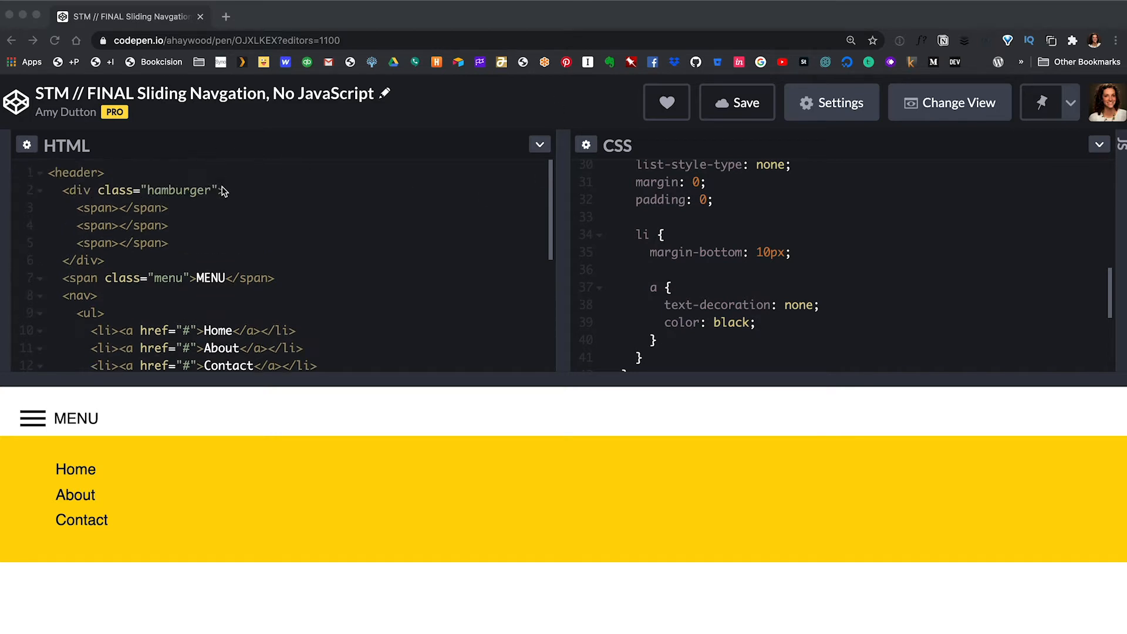
Step: Add <input type="checkbox" class="trigger" /> inside the header markup
type("<in")
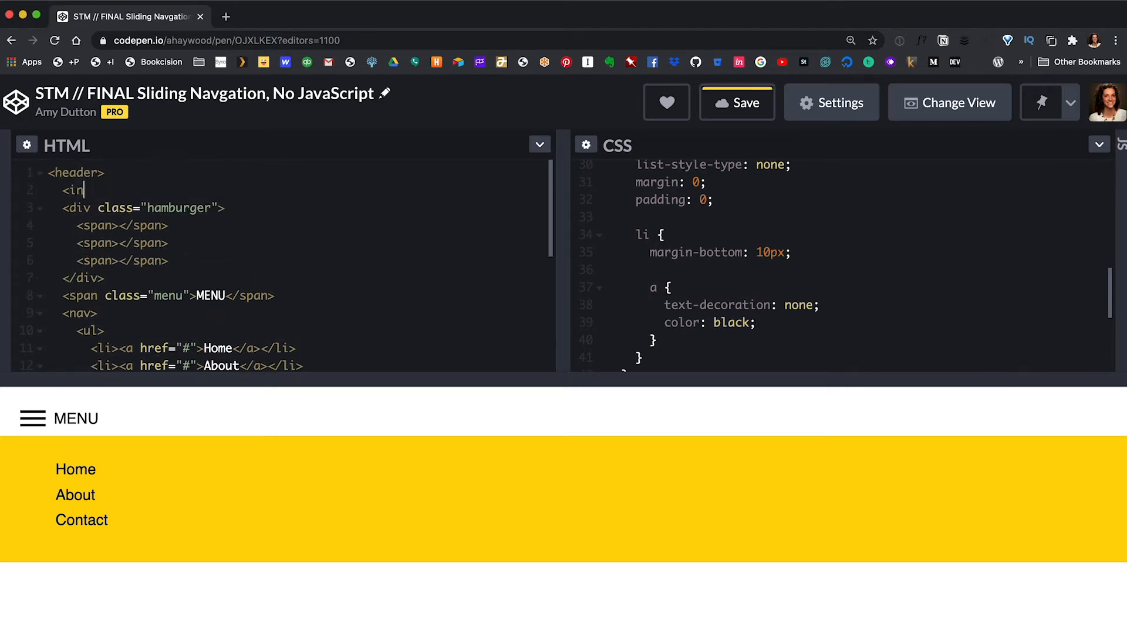
type("put type=\"")
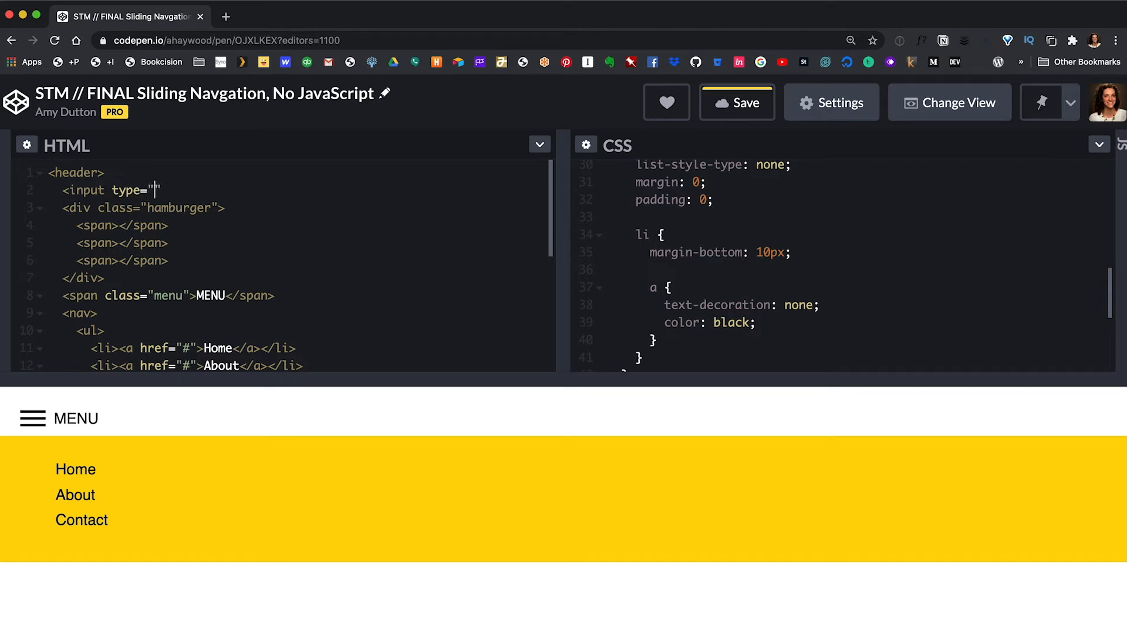
type("checkbox\" class=")
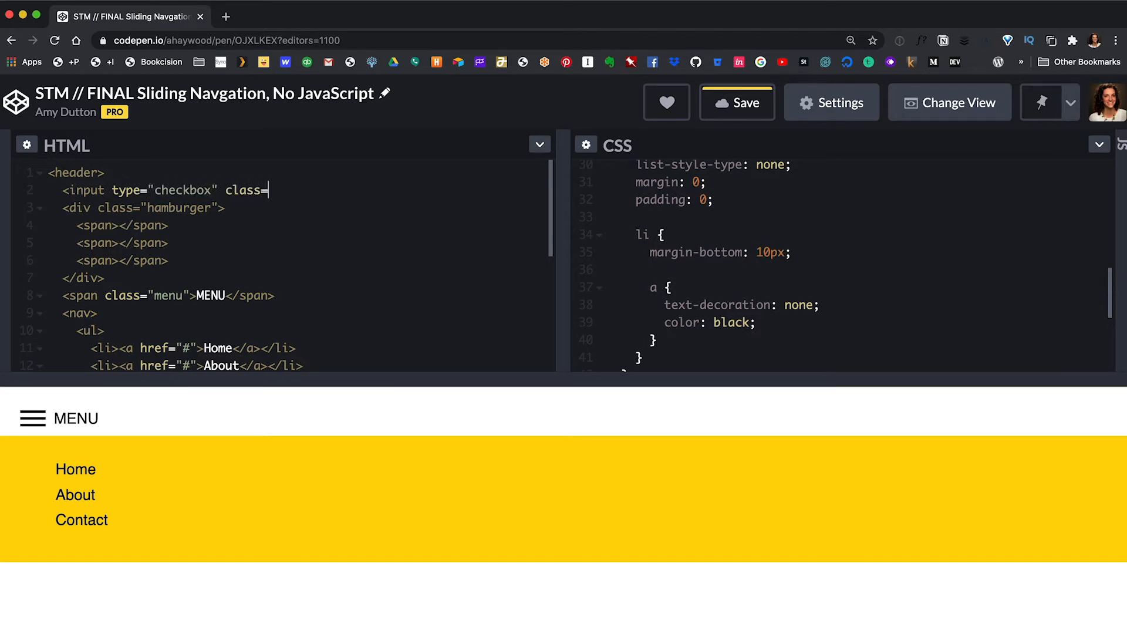
type("\"trigger\" />")
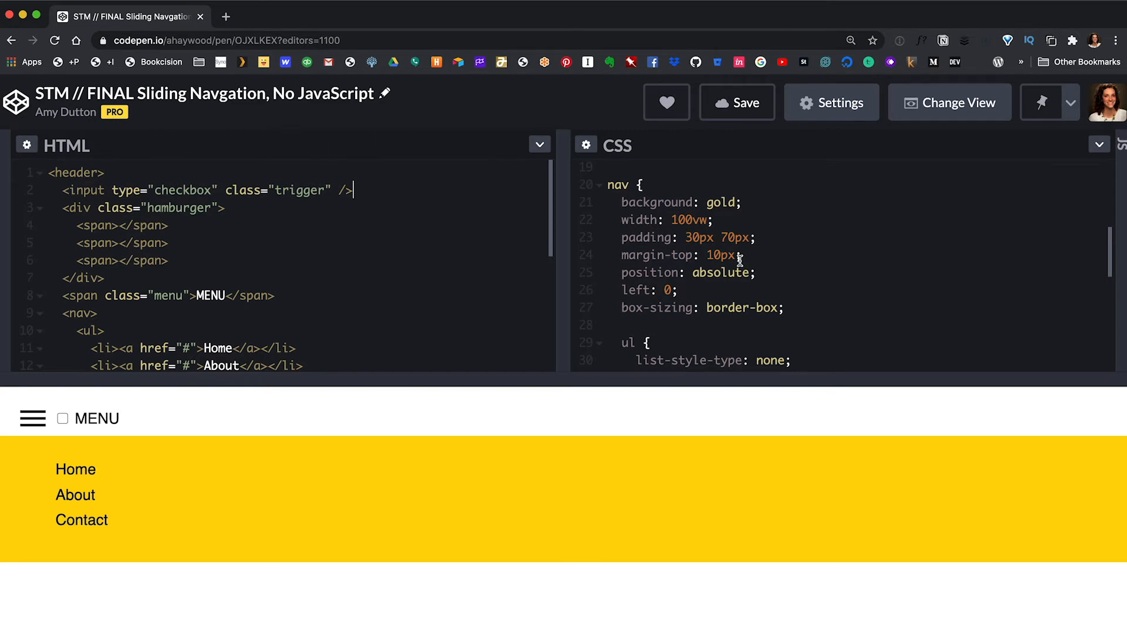
Step: Change the nav's left offset to -100vw and begin a .trigger rule in the CSS
type("-100")
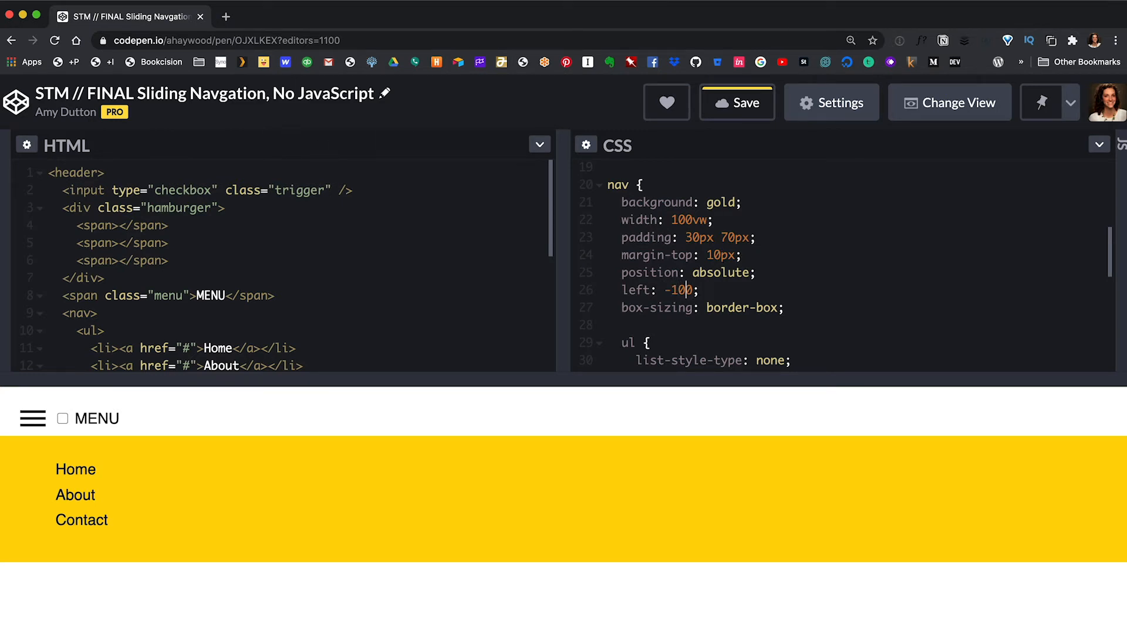
type("vw")
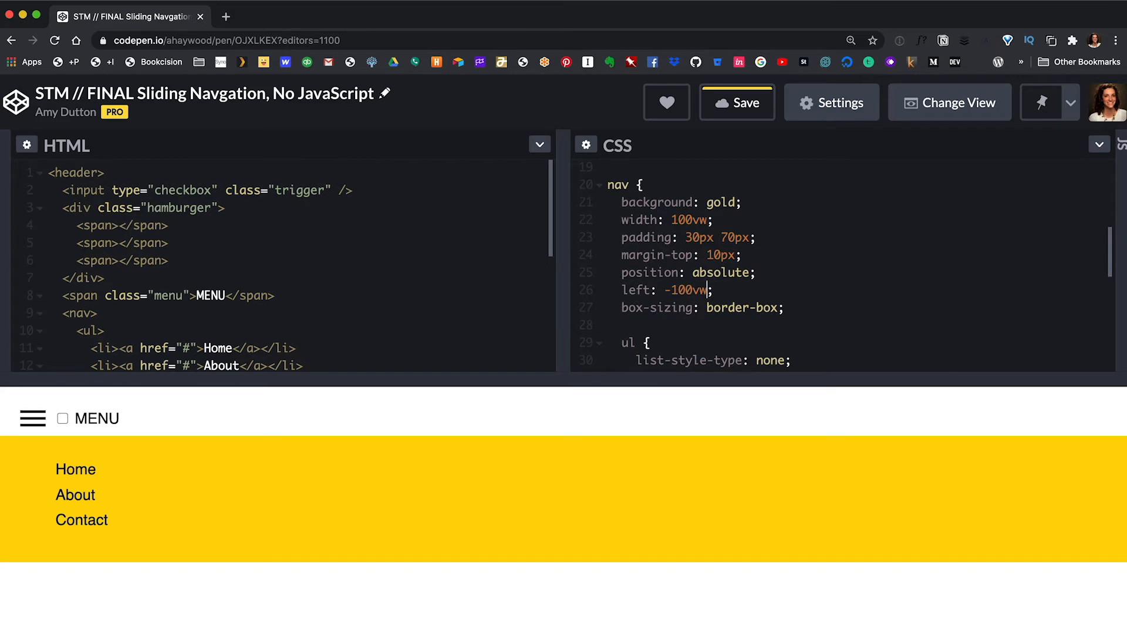
type(".trigg")
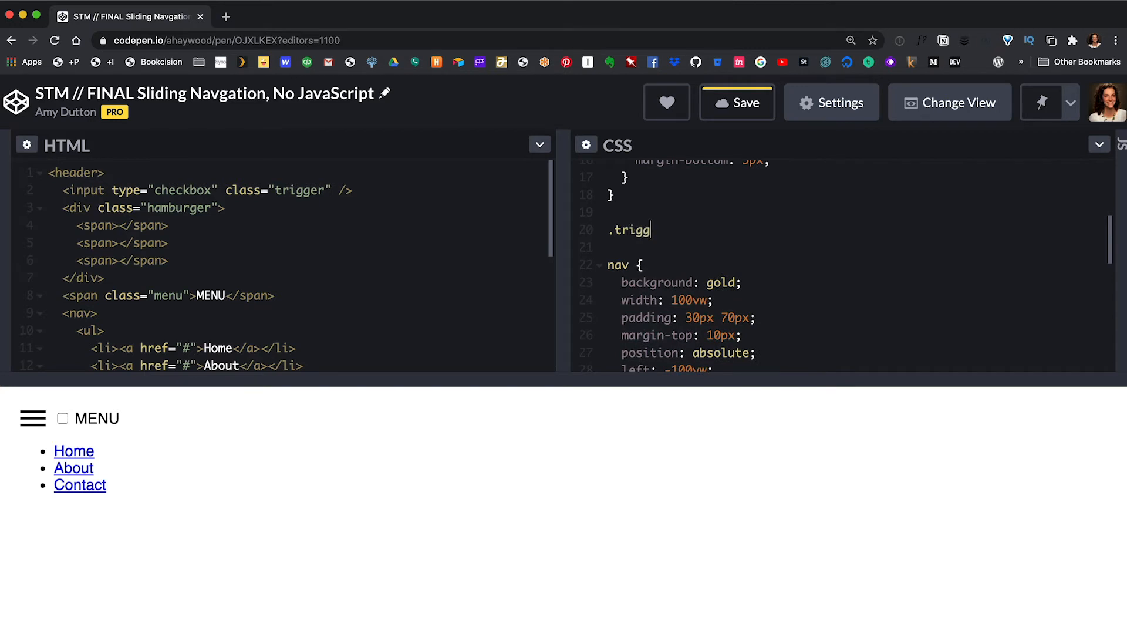
Step: Write .trigger:checked ~ nav { left: 0; } so the checked box pulls the nav onscreen
type("er {")
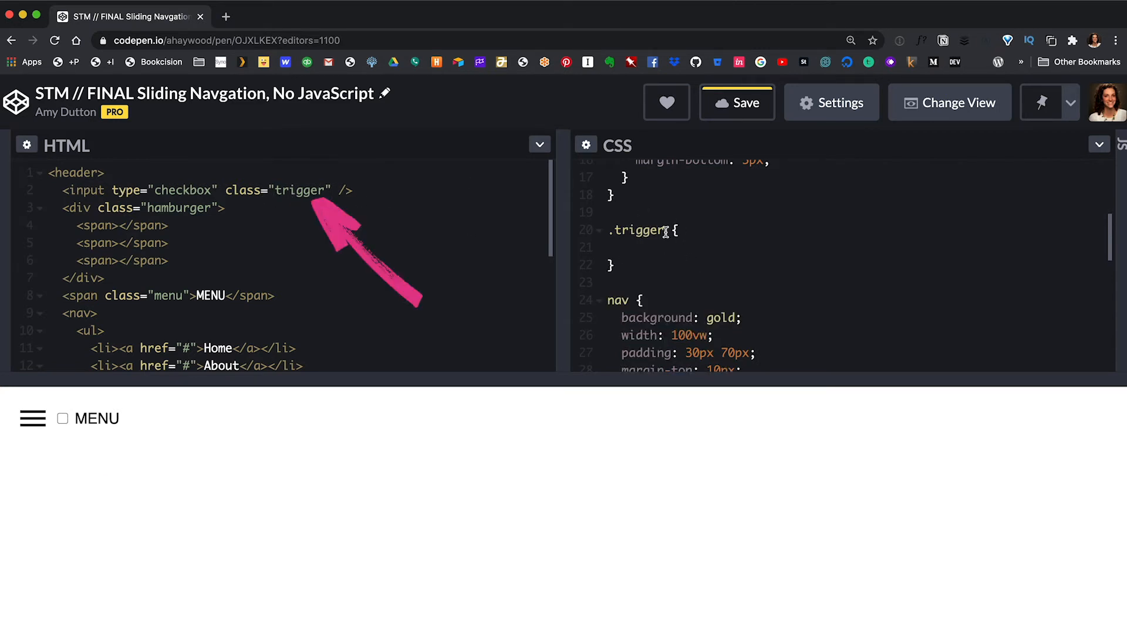
type(":checked")
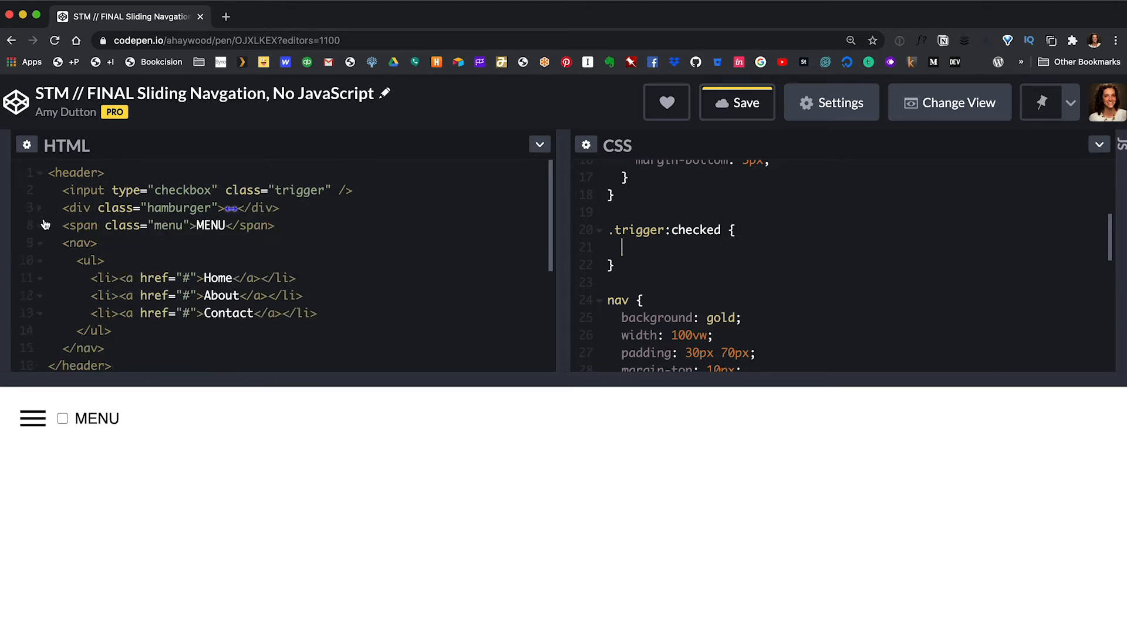
left_click(33, 243)
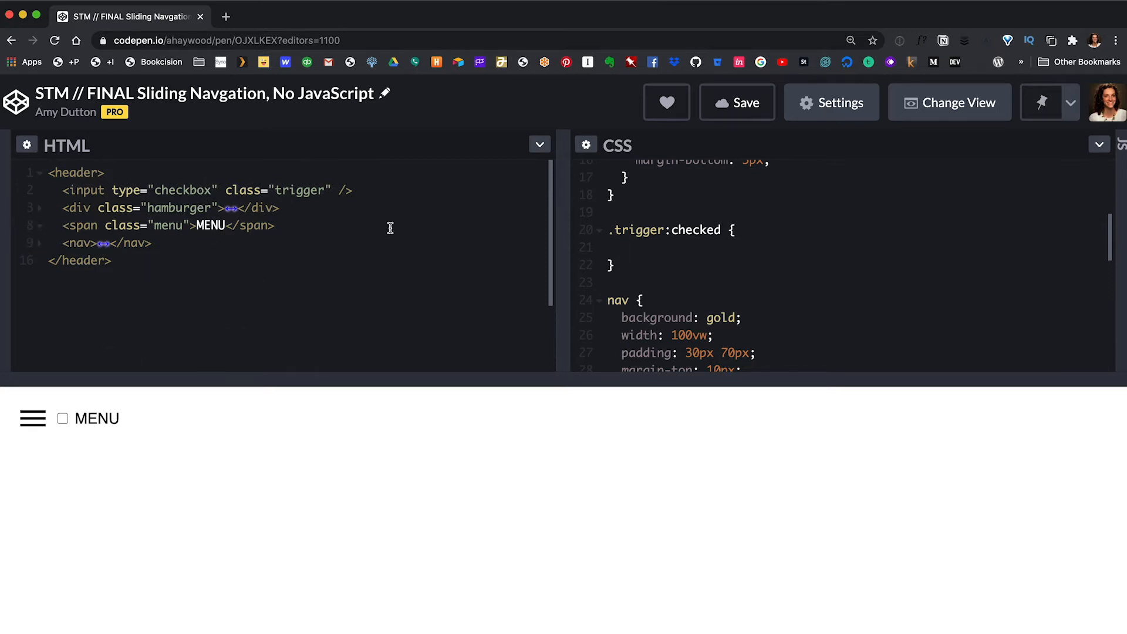
left_click(719, 228)
type("~  ")
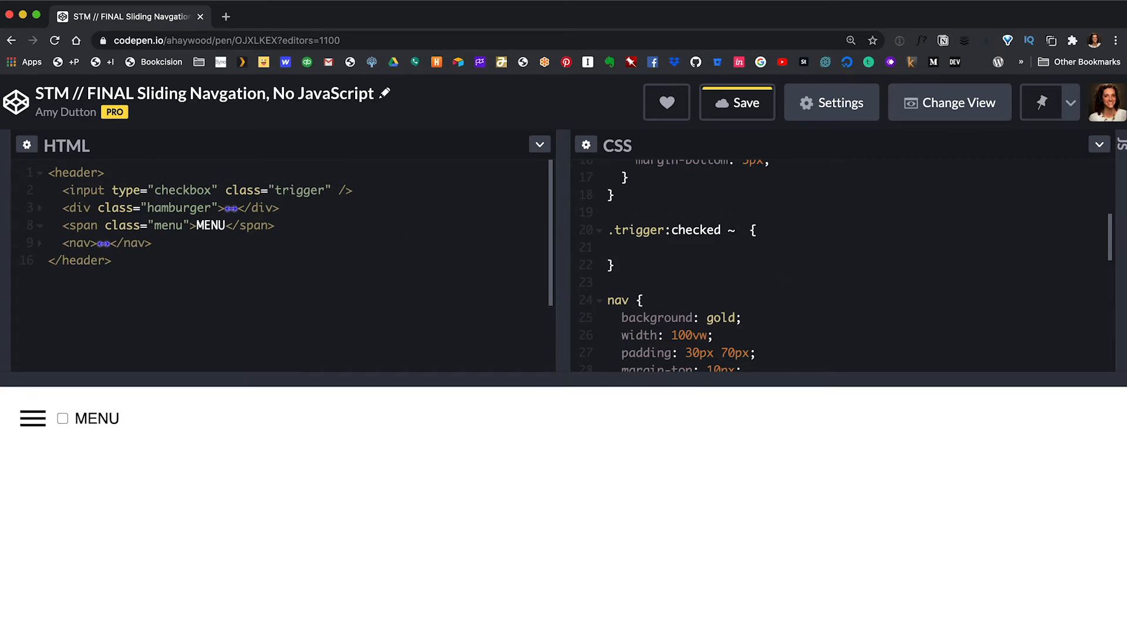
type("nav")
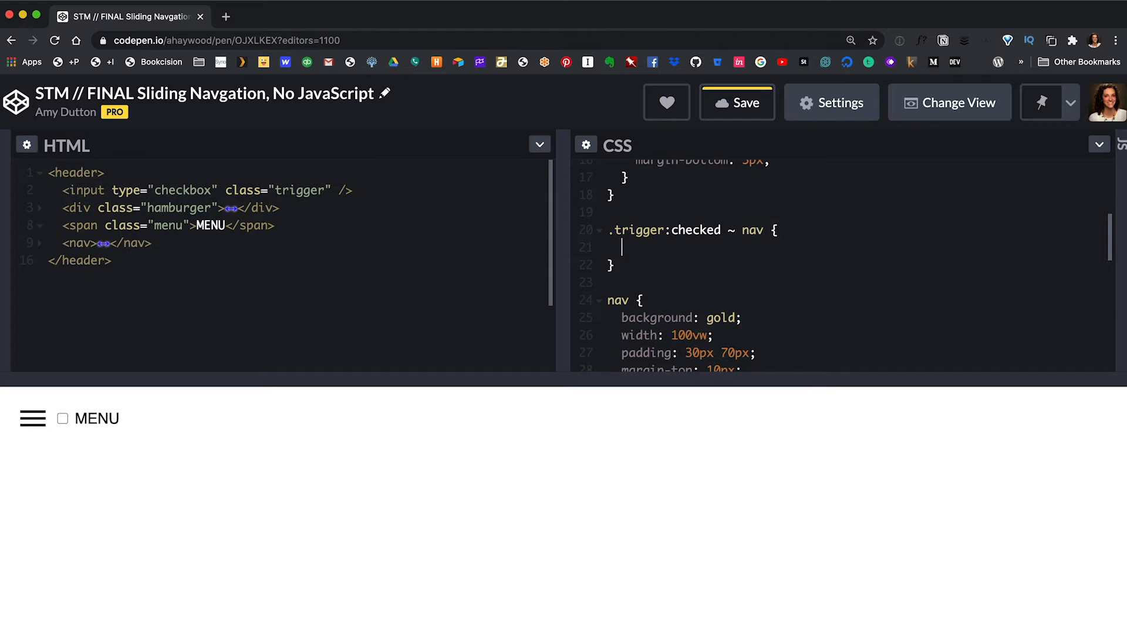
type("left: 0;")
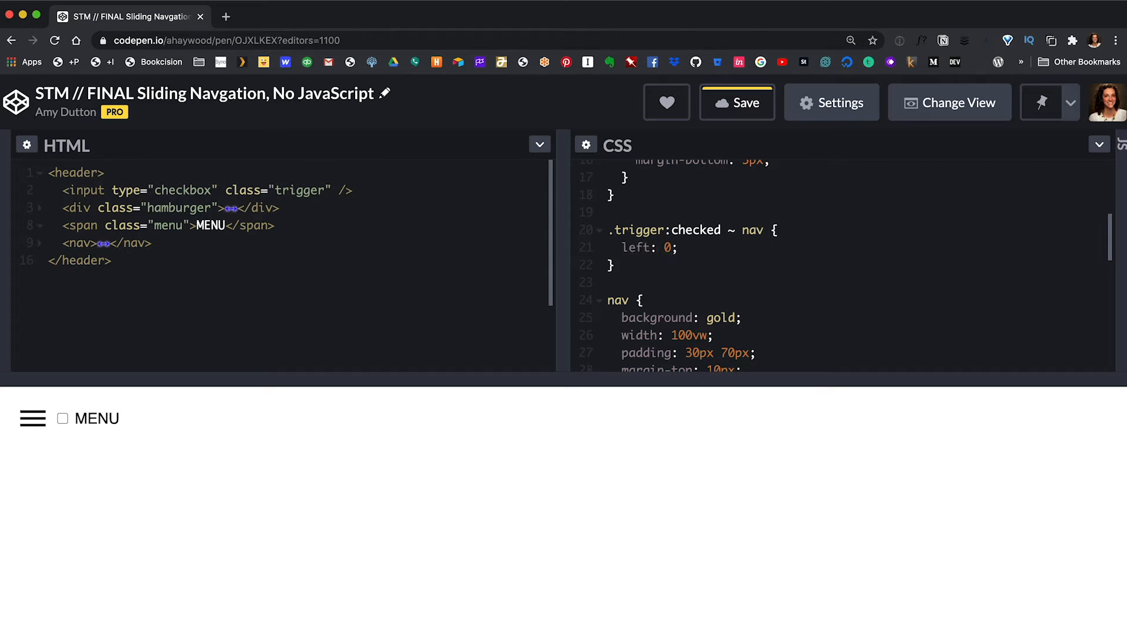
Step: Toggle the checkbox in the preview to reveal and hide the gold Home/About/Contact nav
left_click(62, 418)
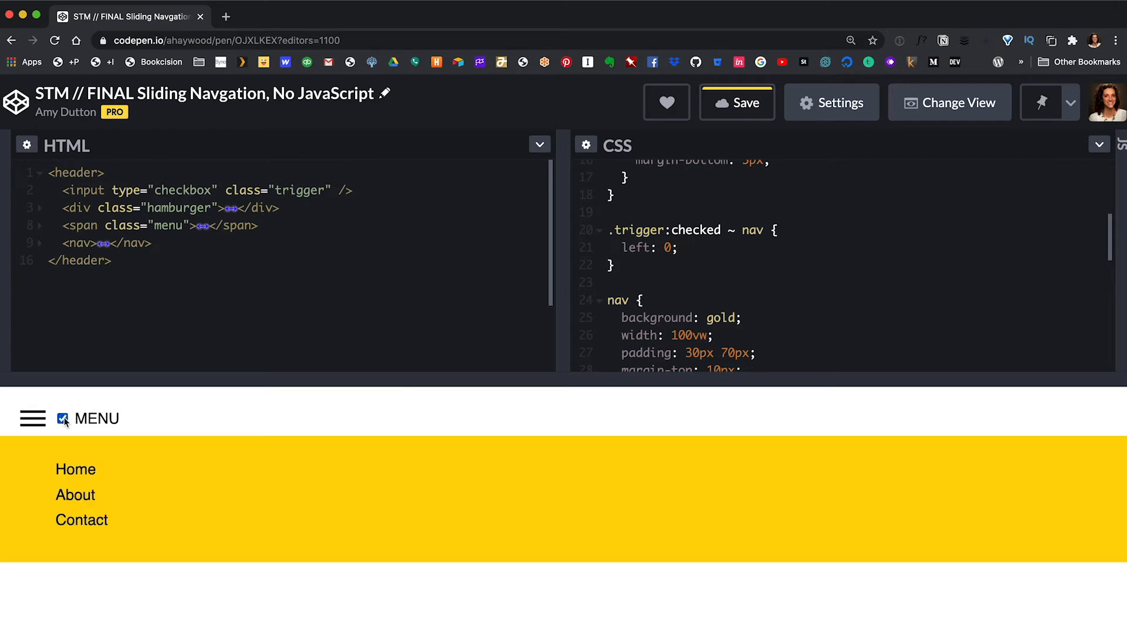
left_click(62, 418)
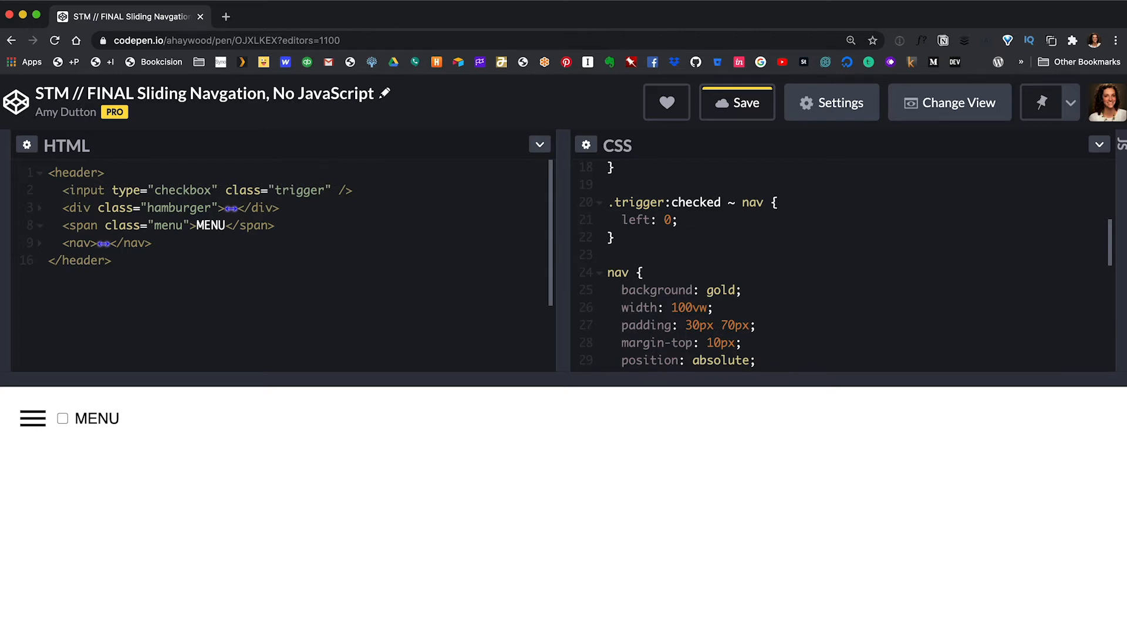
Step: Add transition: left 0.3s ease-in-out; to the checked-state rule
type("transition:")
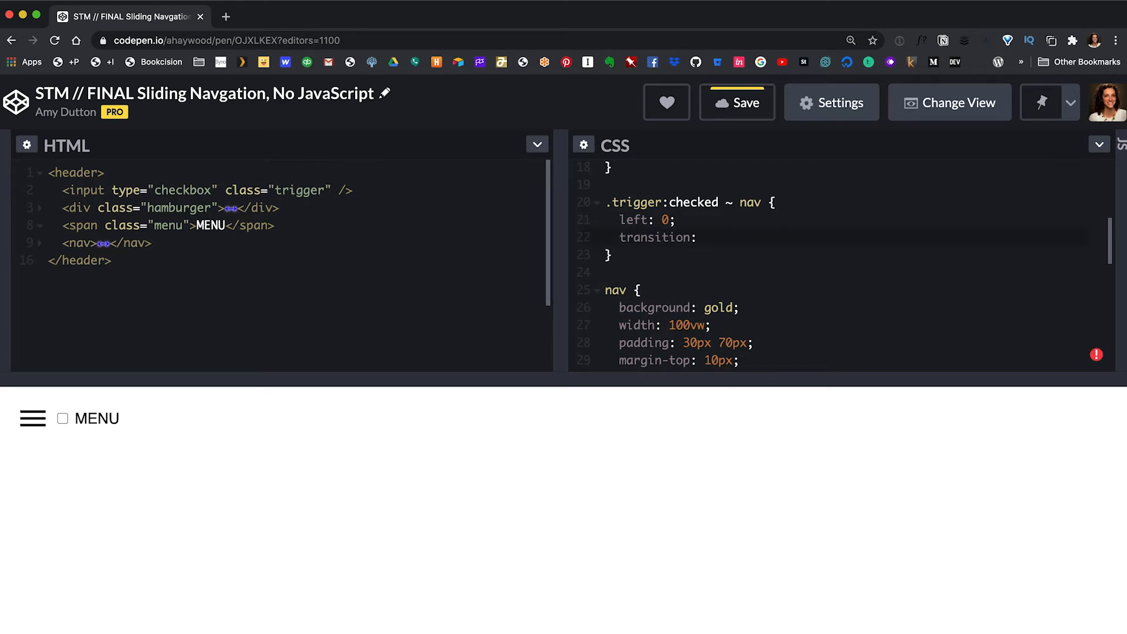
type("lef")
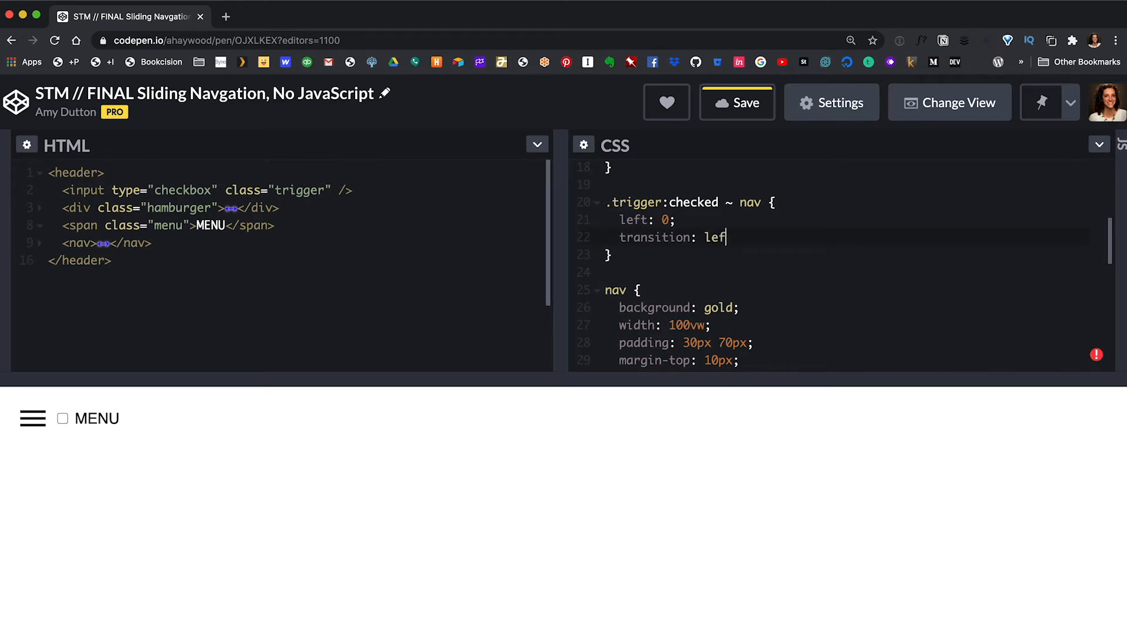
type("t")
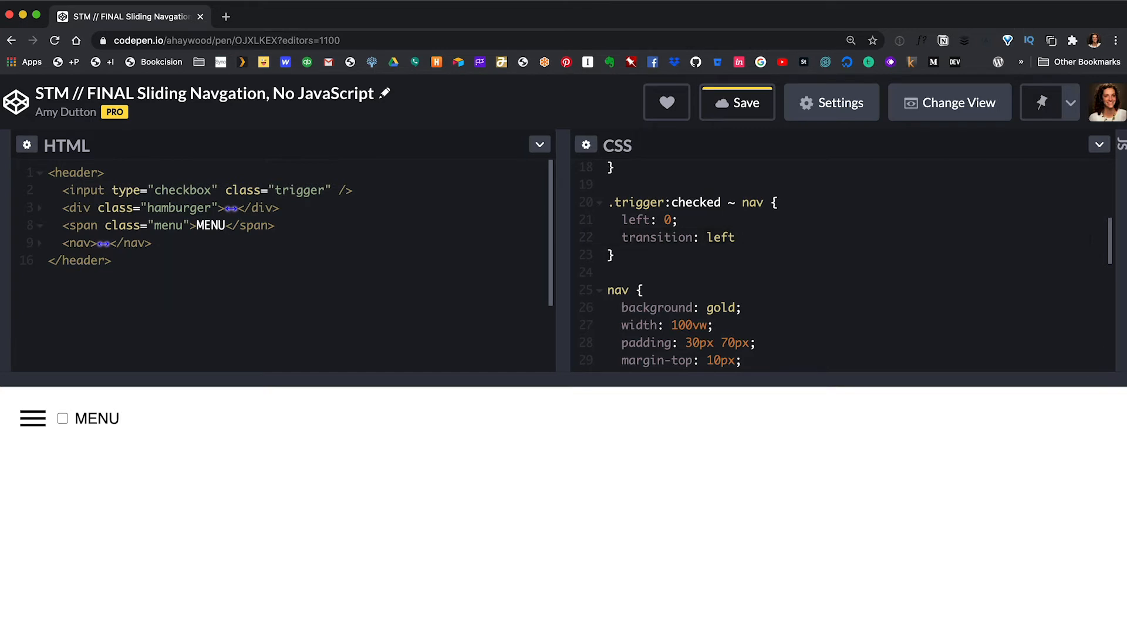
type("0.3")
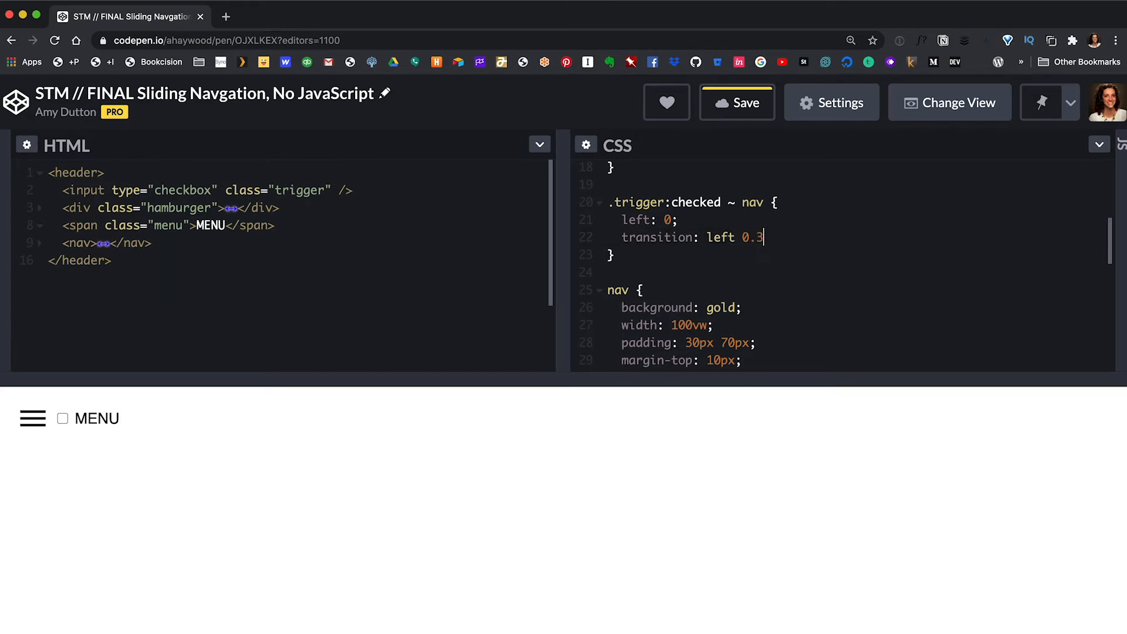
type("s")
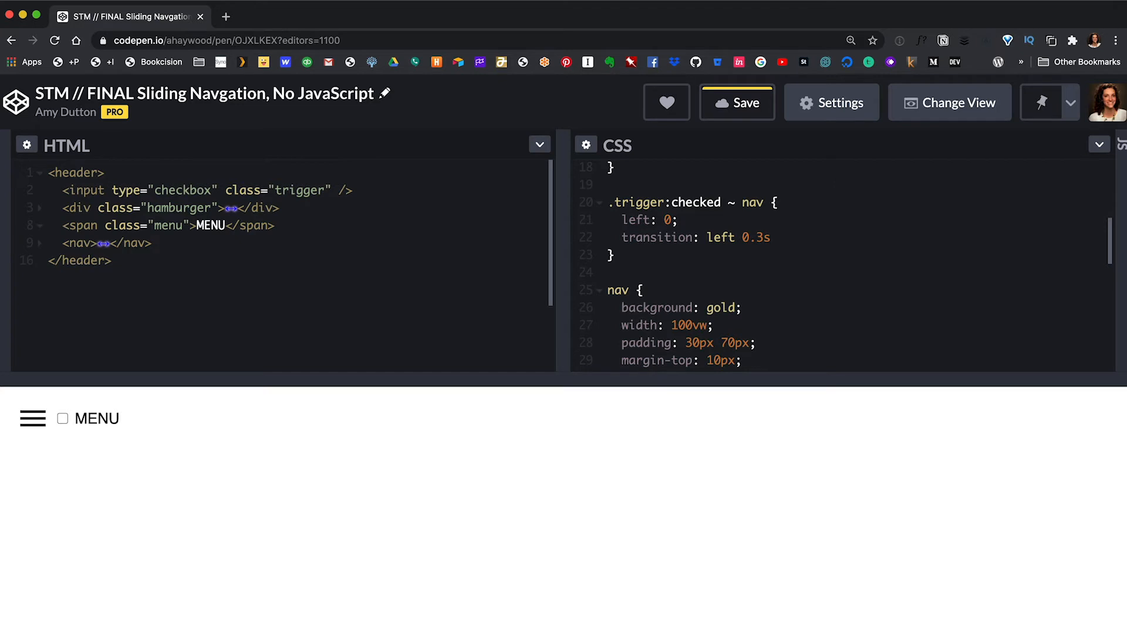
type("ease-in-")
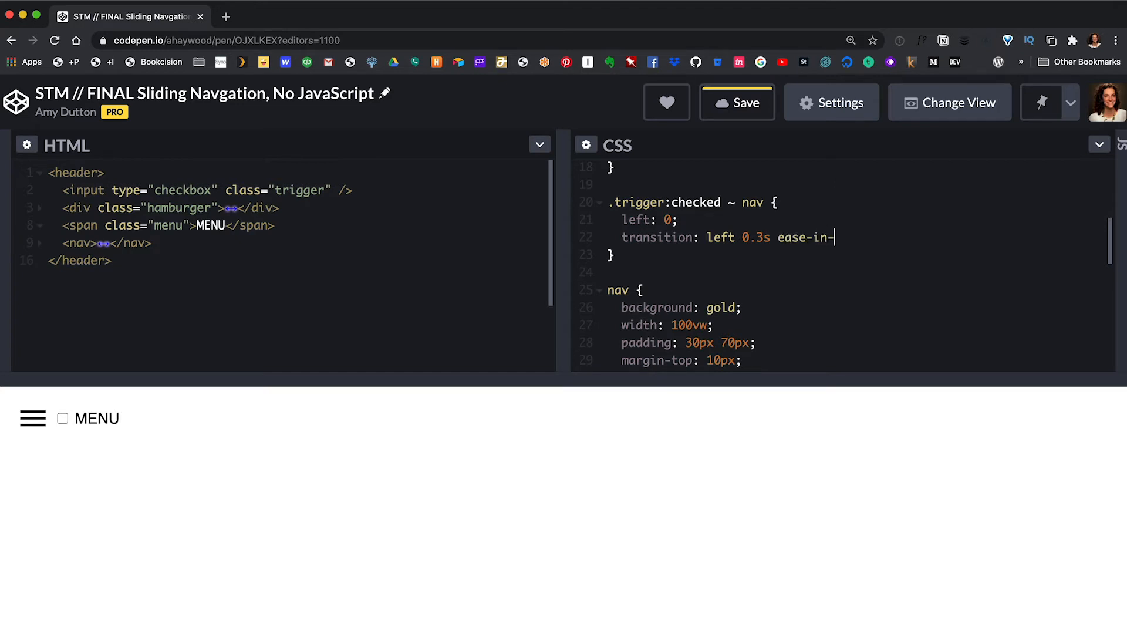
type("out;")
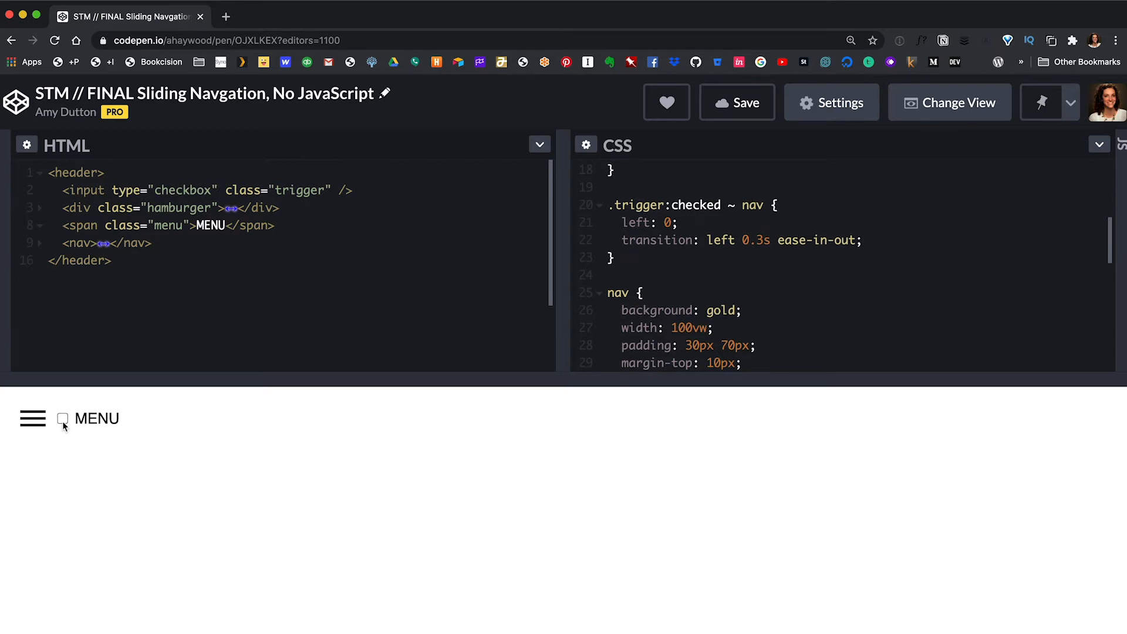
Step: Test the slide-in with the checkbox, then put transition: left 0.3s ease-in-out on the nav rule
left_click(63, 418)
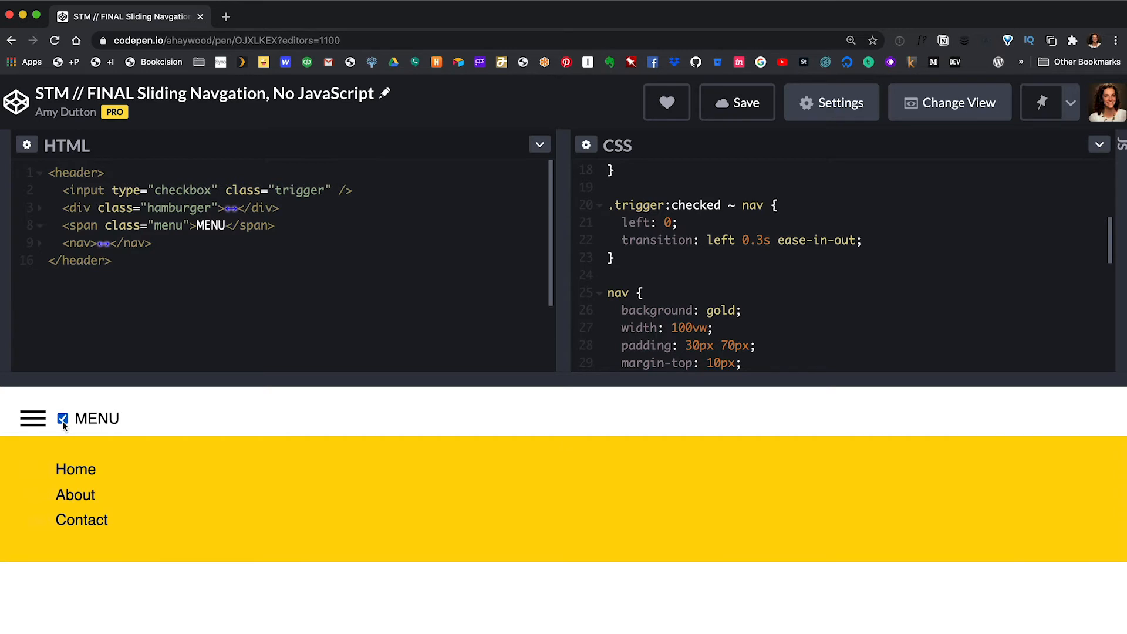
left_click(62, 418)
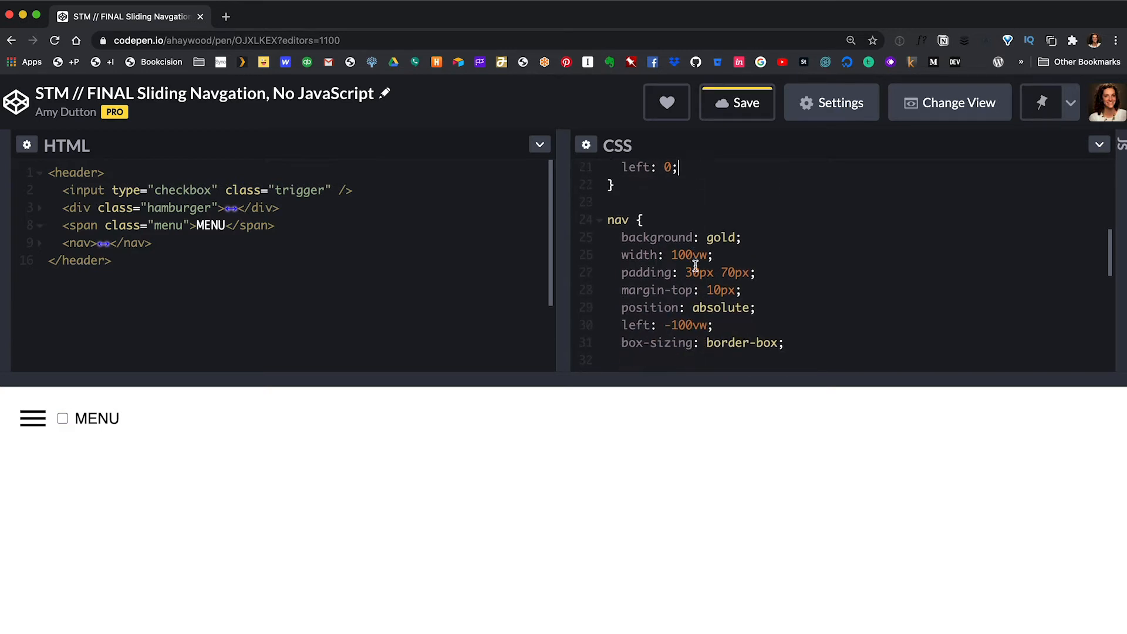
type("transition: left 0.3s ease-in-out;")
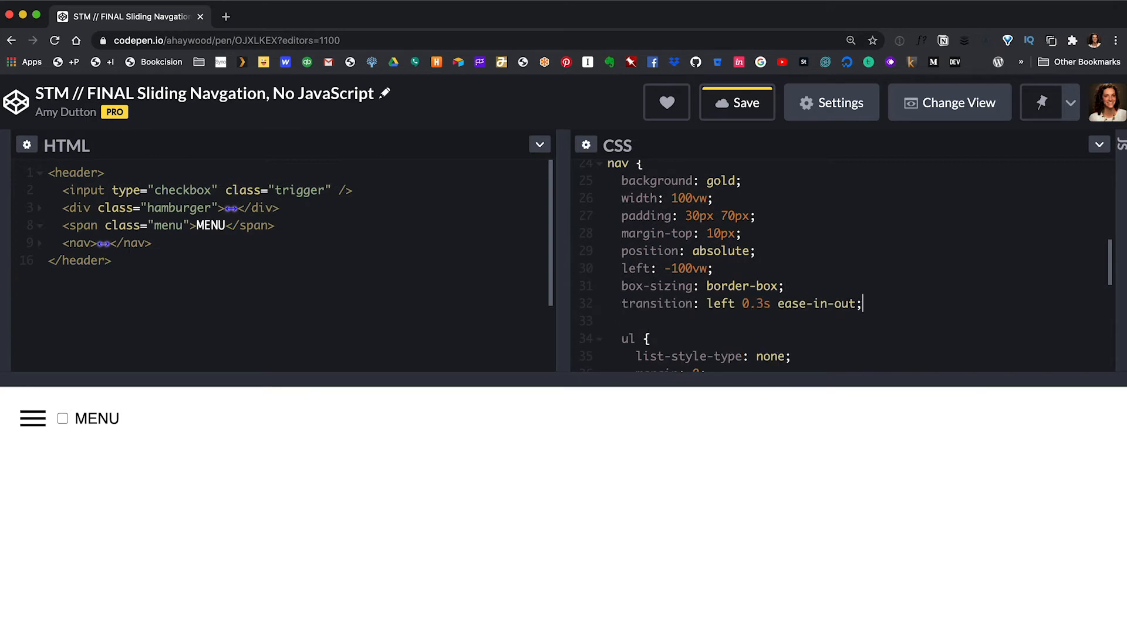
Step: Move the .trigger:checked ~ nav { left: 0 } rule inside the nav block
left_click(63, 418)
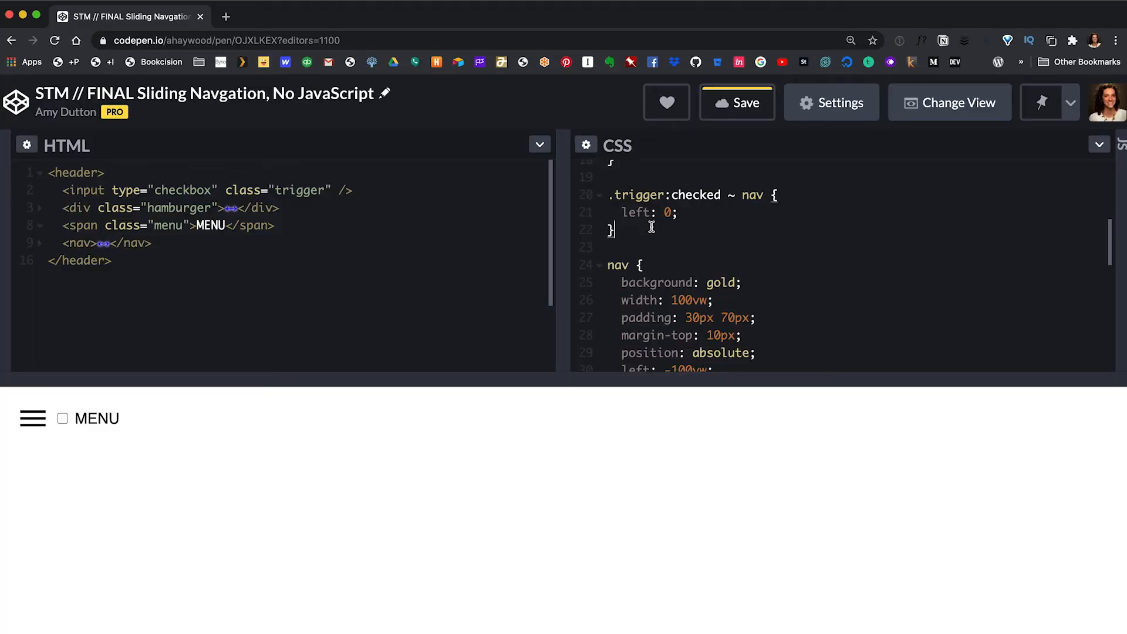
scroll("down", 3)
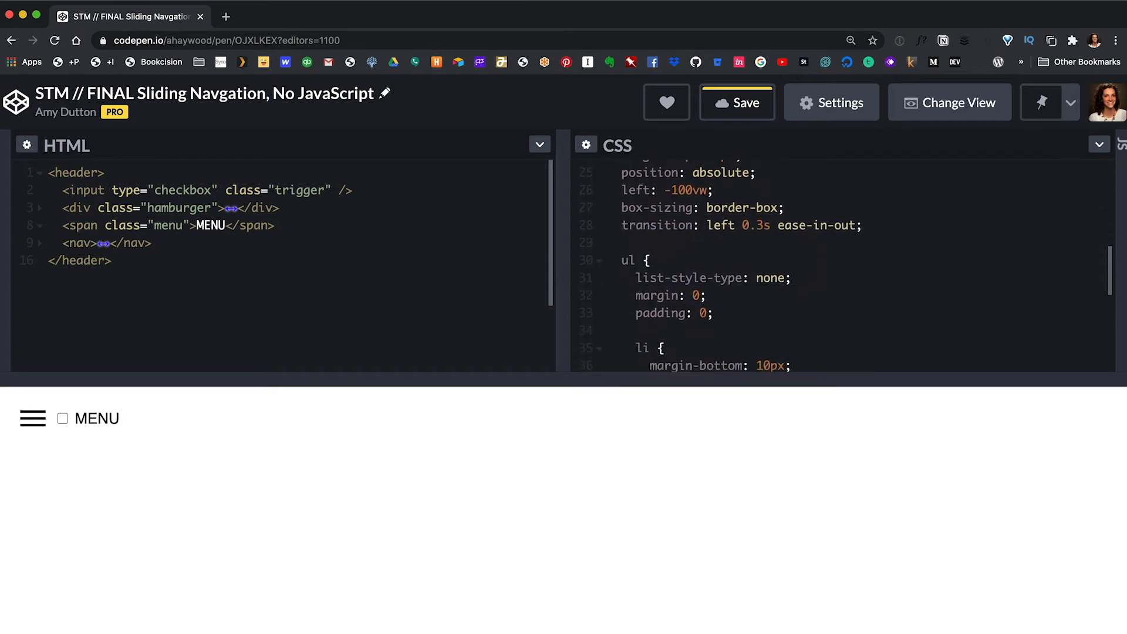
type(".trigger:checked ~ nav {")
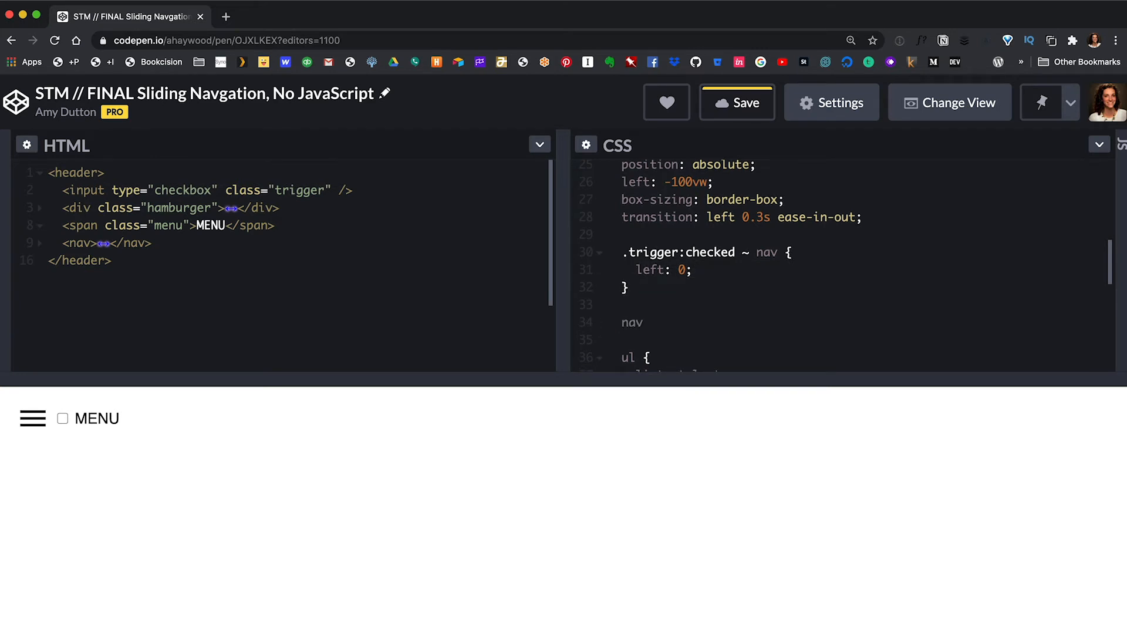
type(".trigger:checked")
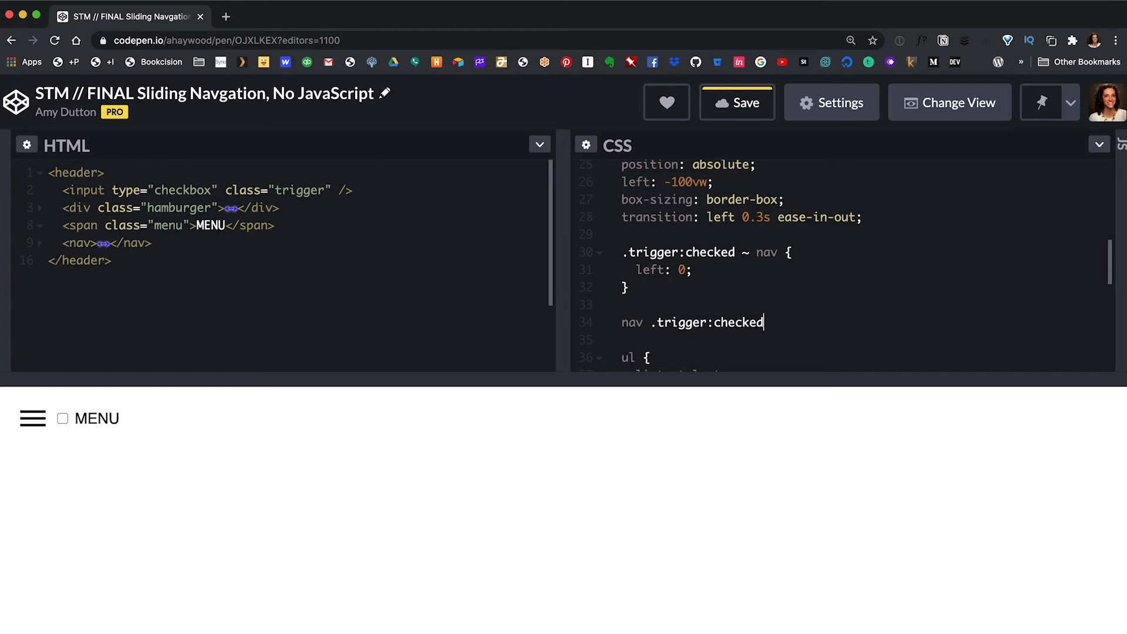
type("~ nav")
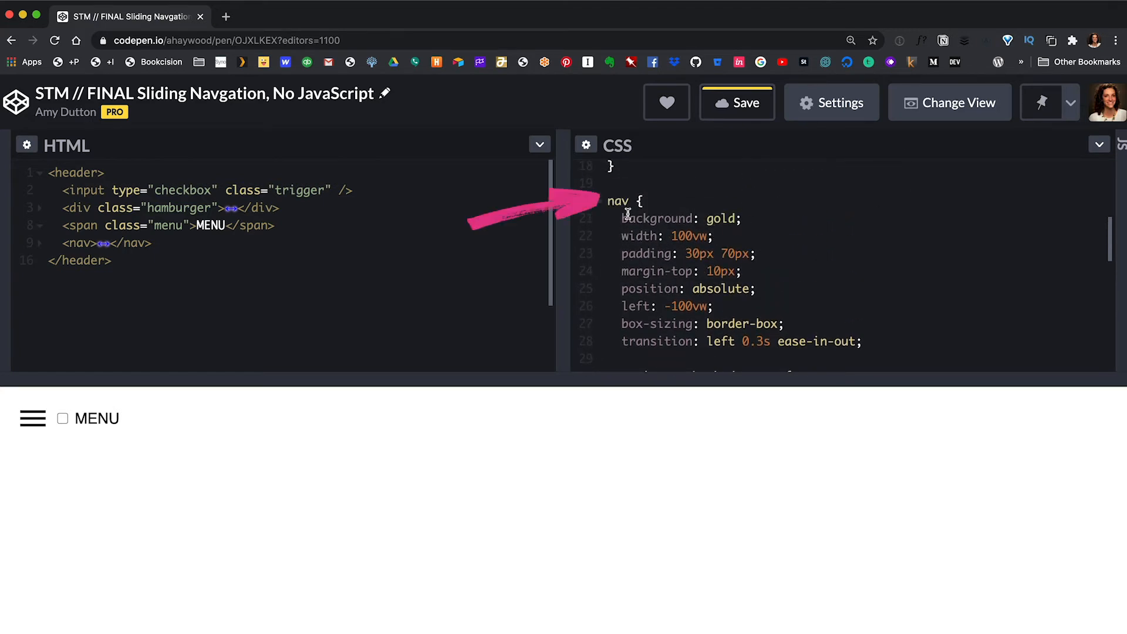
Step: Rewrite the nested selector as .trigger:checked ~ & and start the same prefix for the hamburger spans
scroll("down", 3)
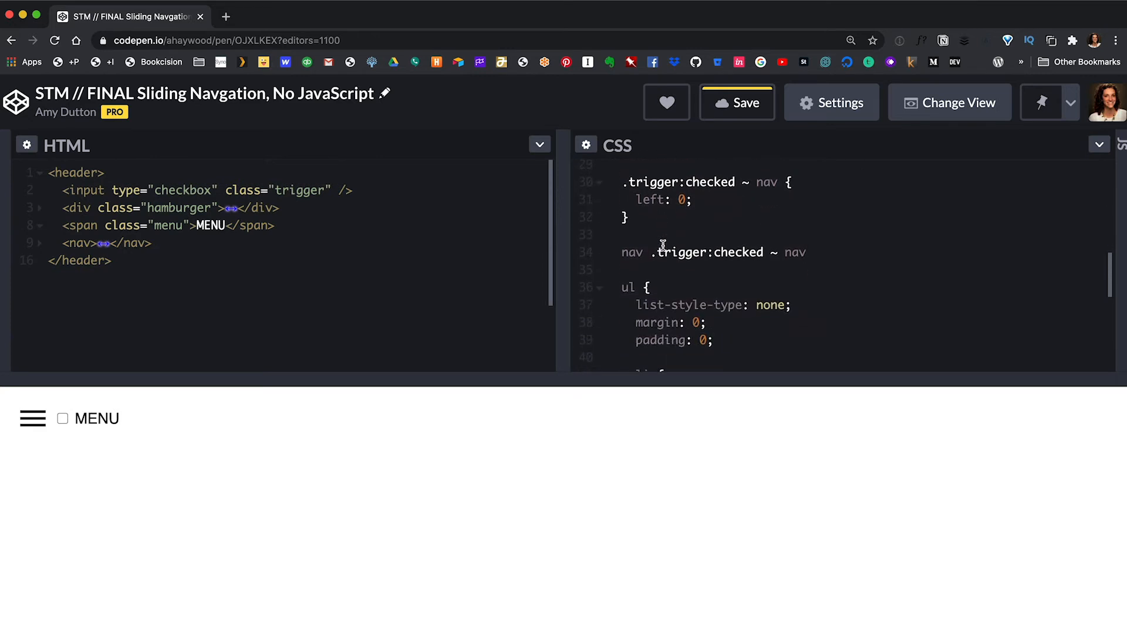
type("&")
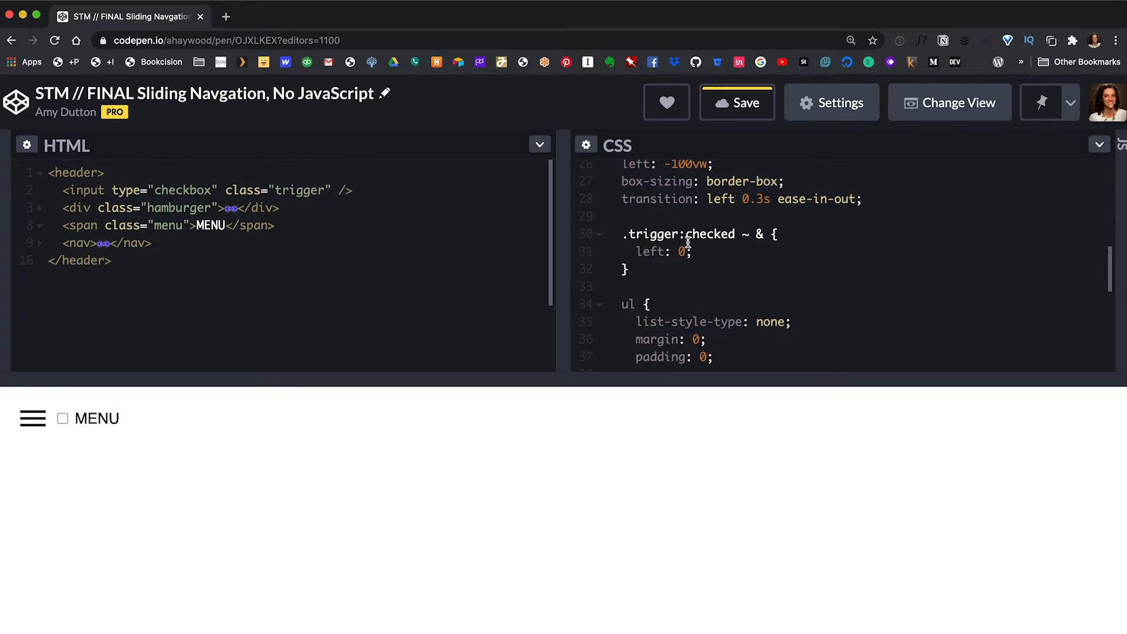
scroll("up", 3)
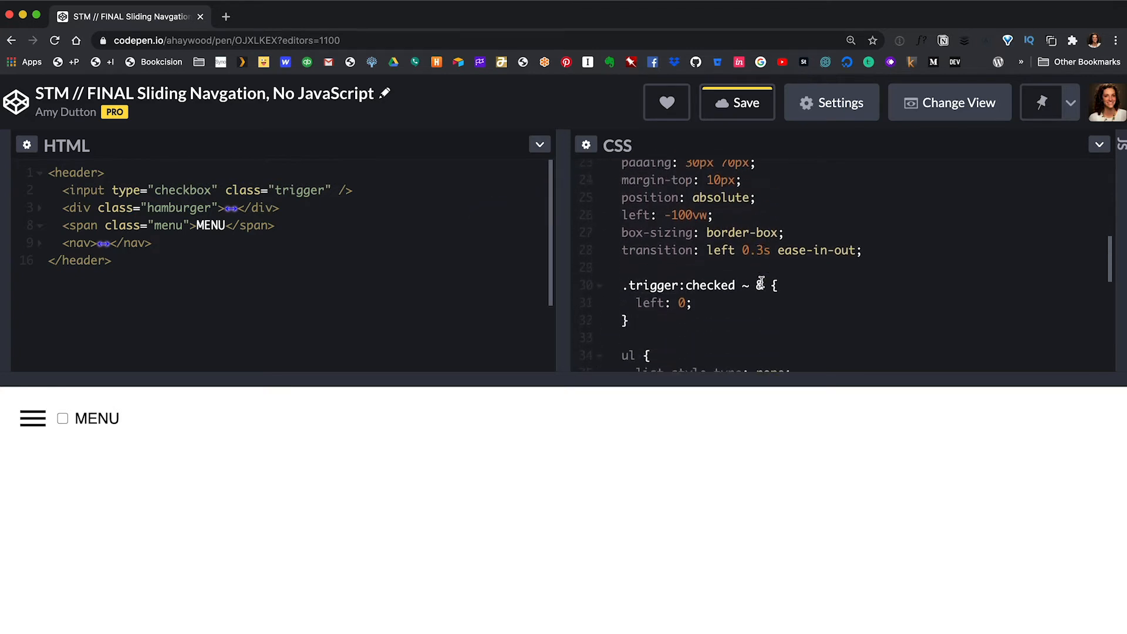
type(".trig")
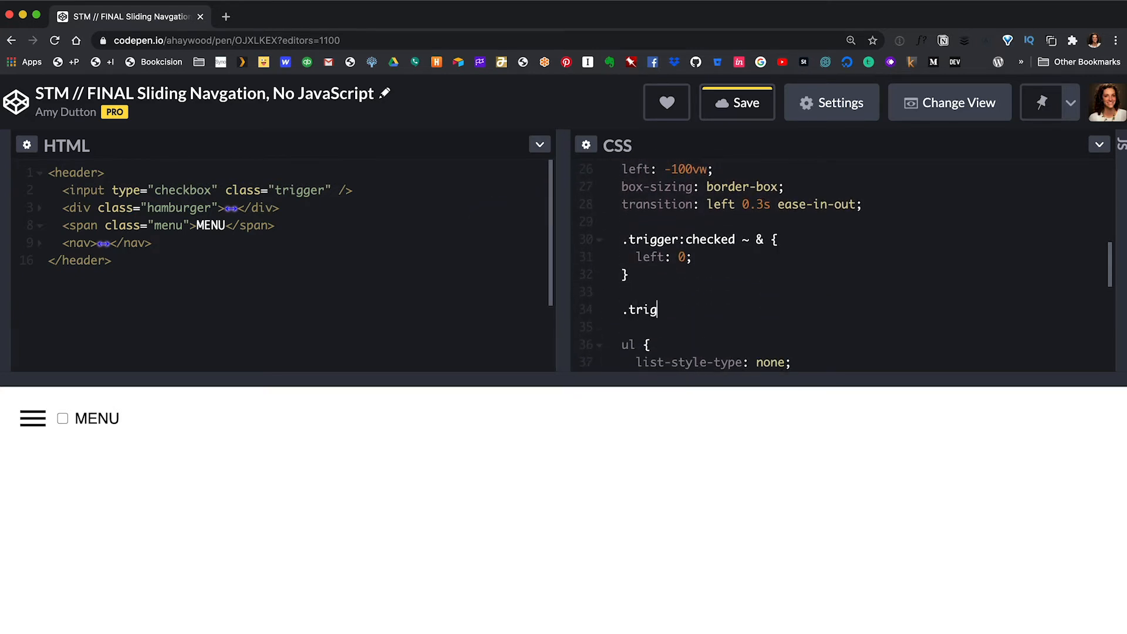
type("ger:checked ~na")
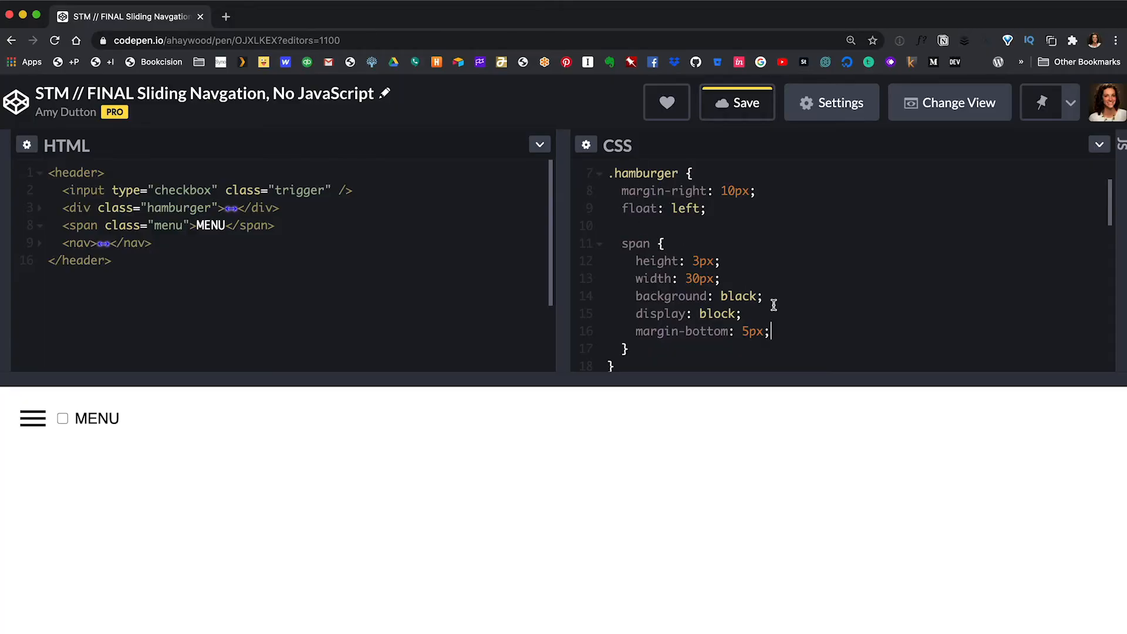
Step: Give &:first-child transform: rotate(45deg), top: 8px and position: relative
type("&;fi")
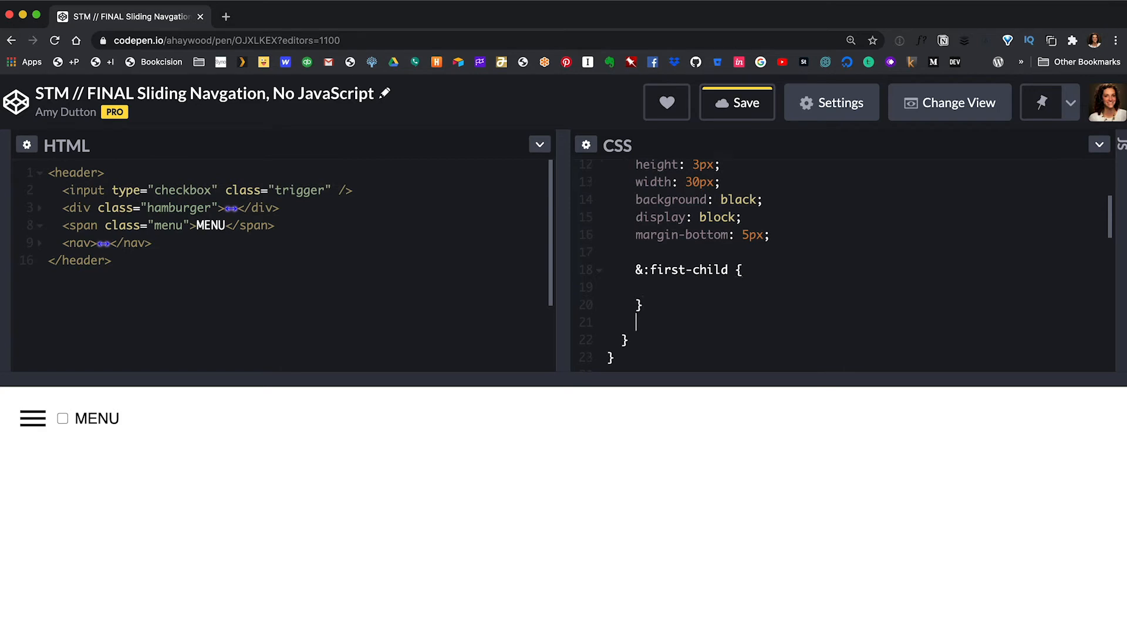
type(".hamburger")
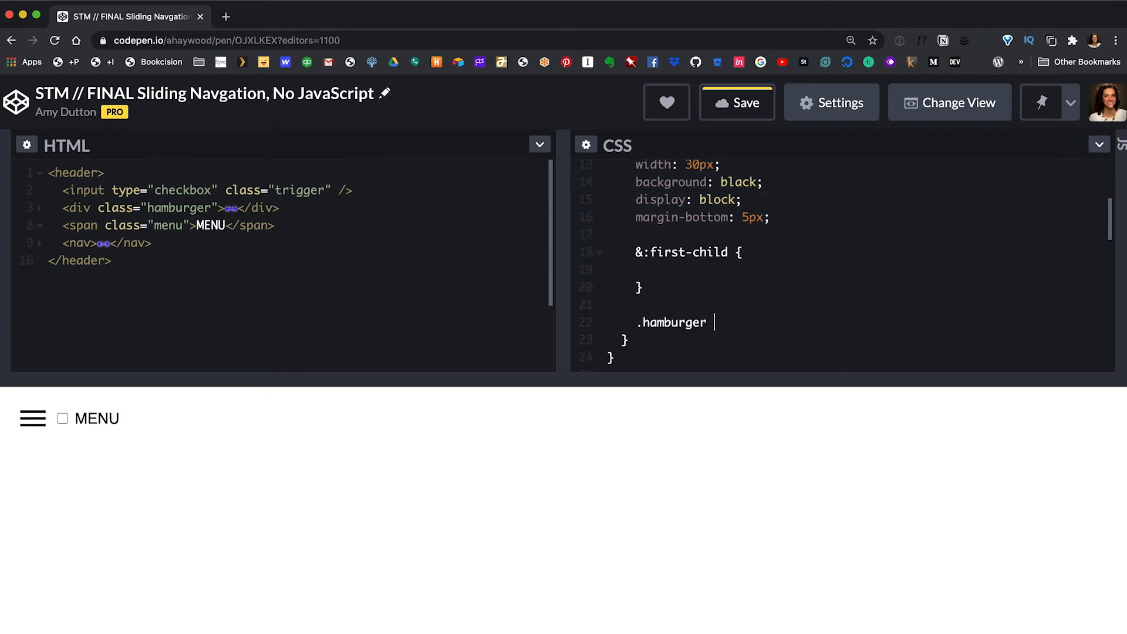
type("span:first-child")
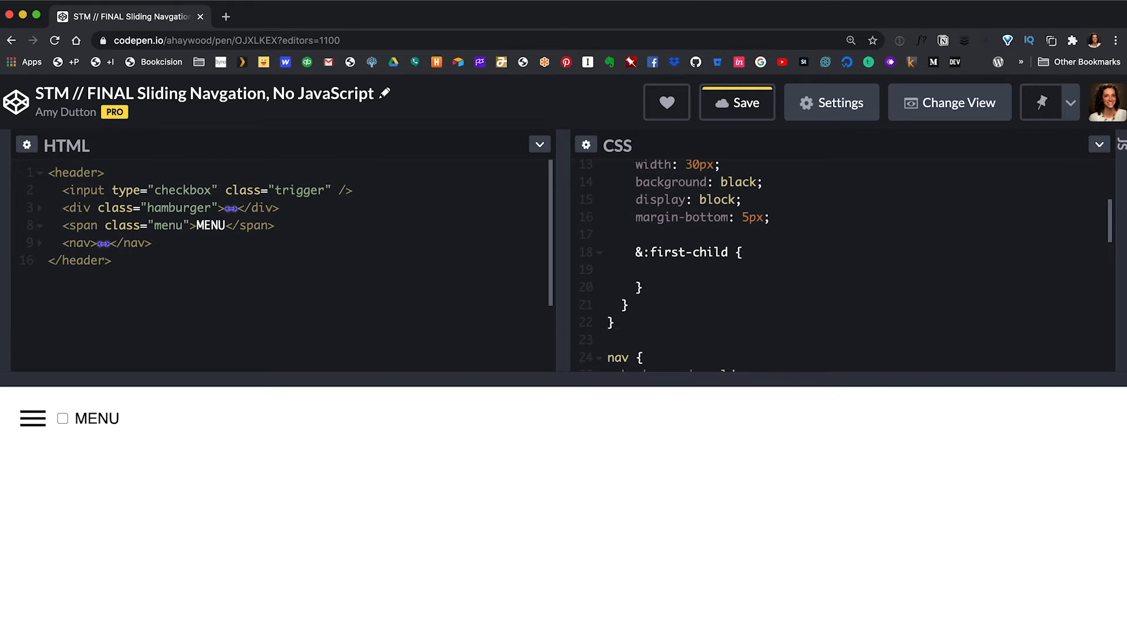
type("transform:")
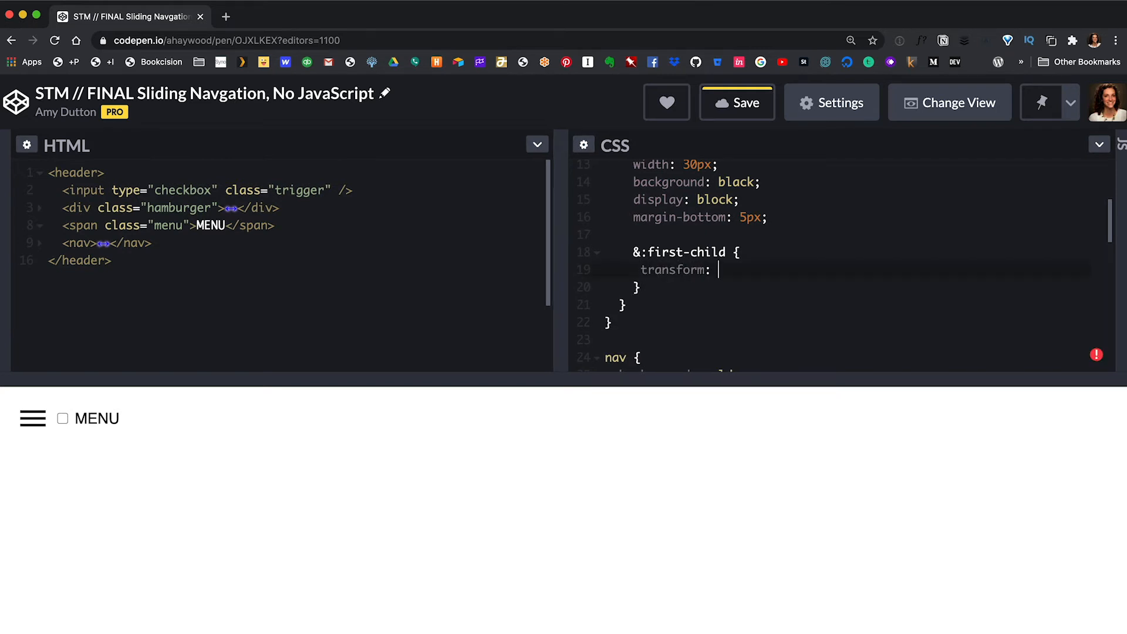
type("rotate(45deg)")
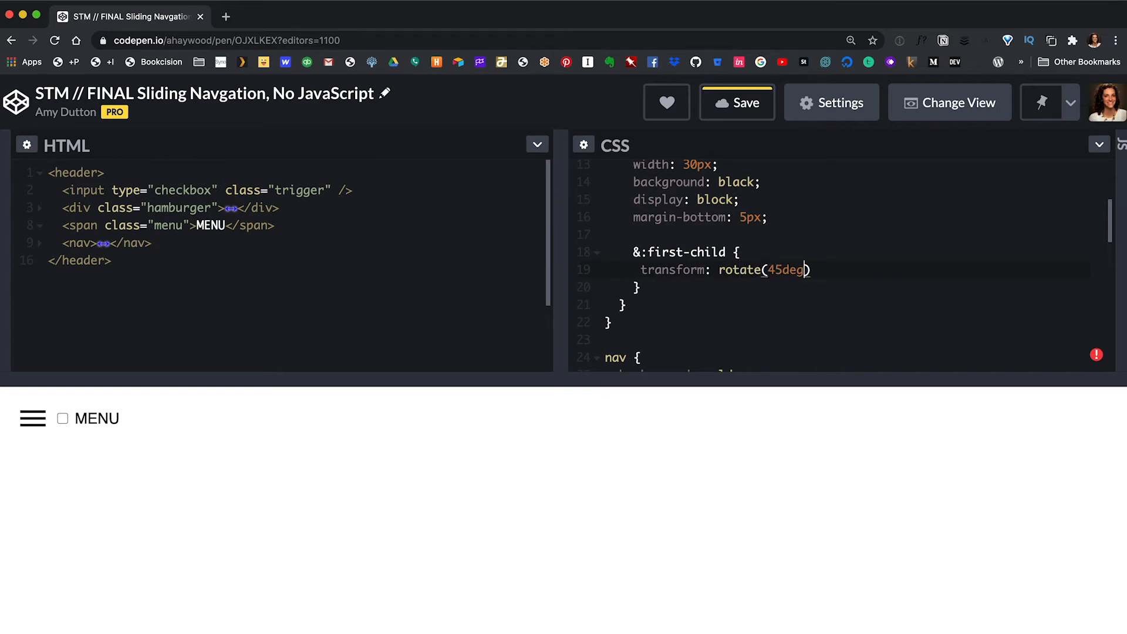
type(";")
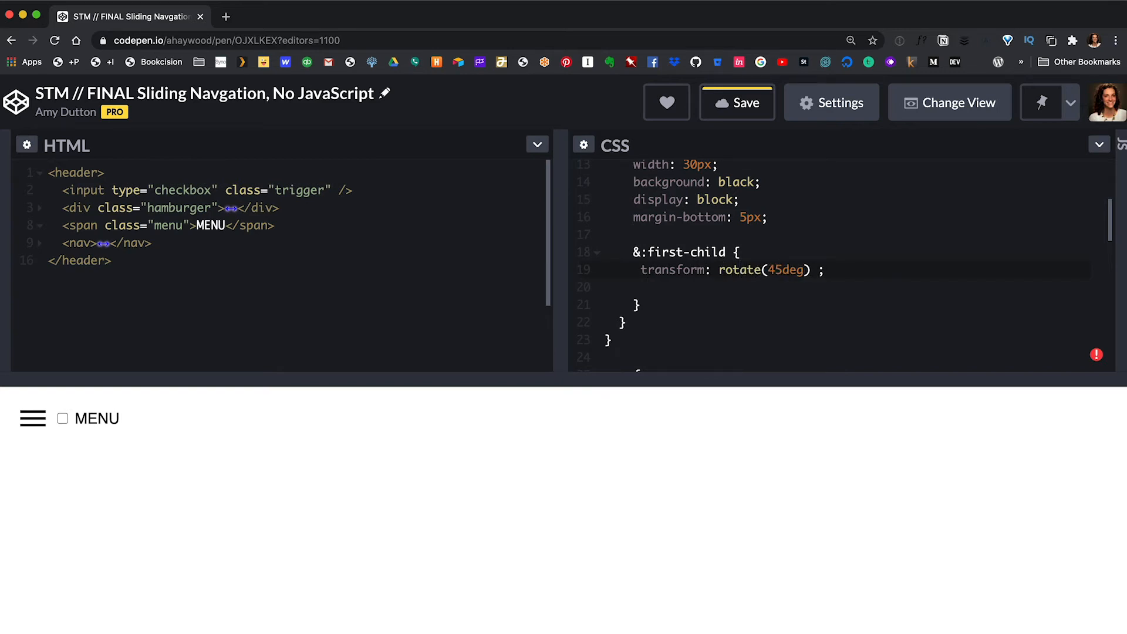
type("top: 8px;")
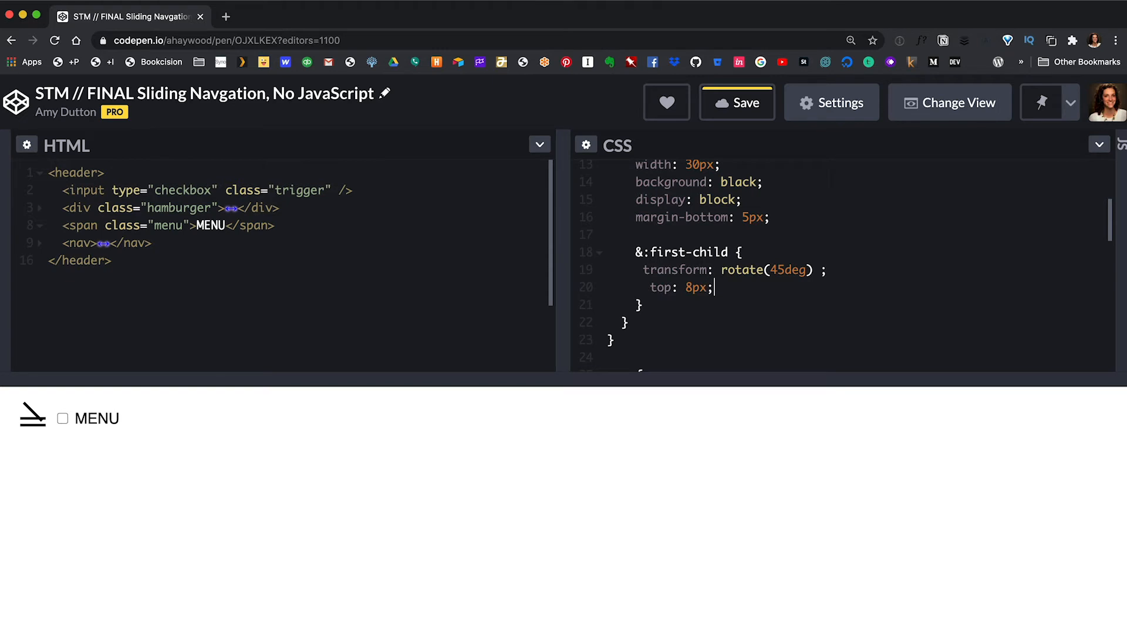
type("position")
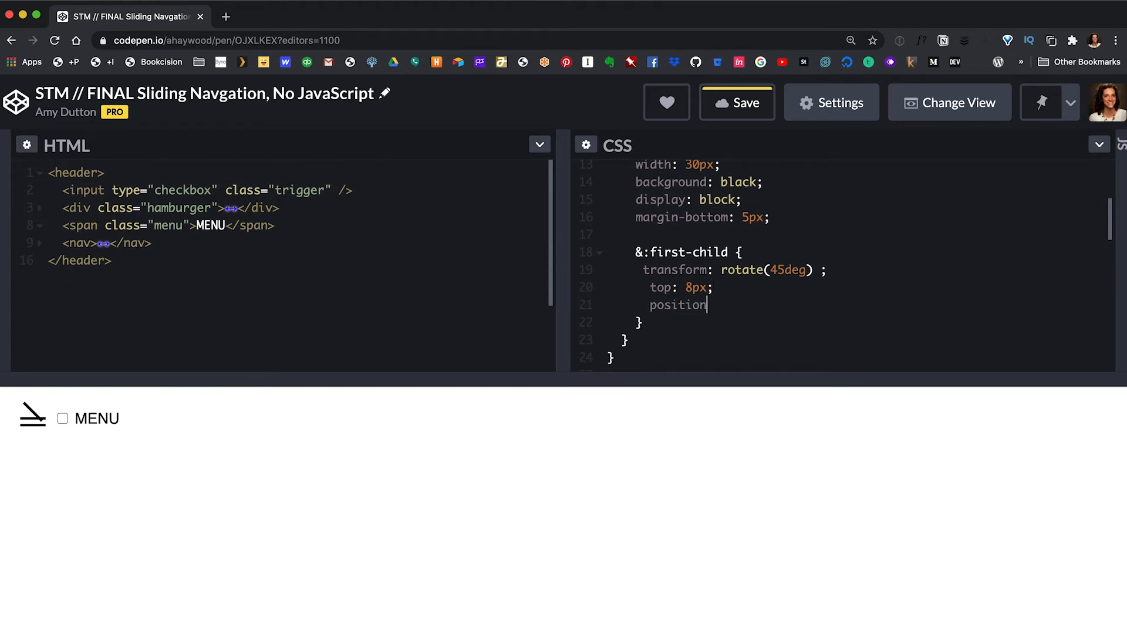
type(": relative;")
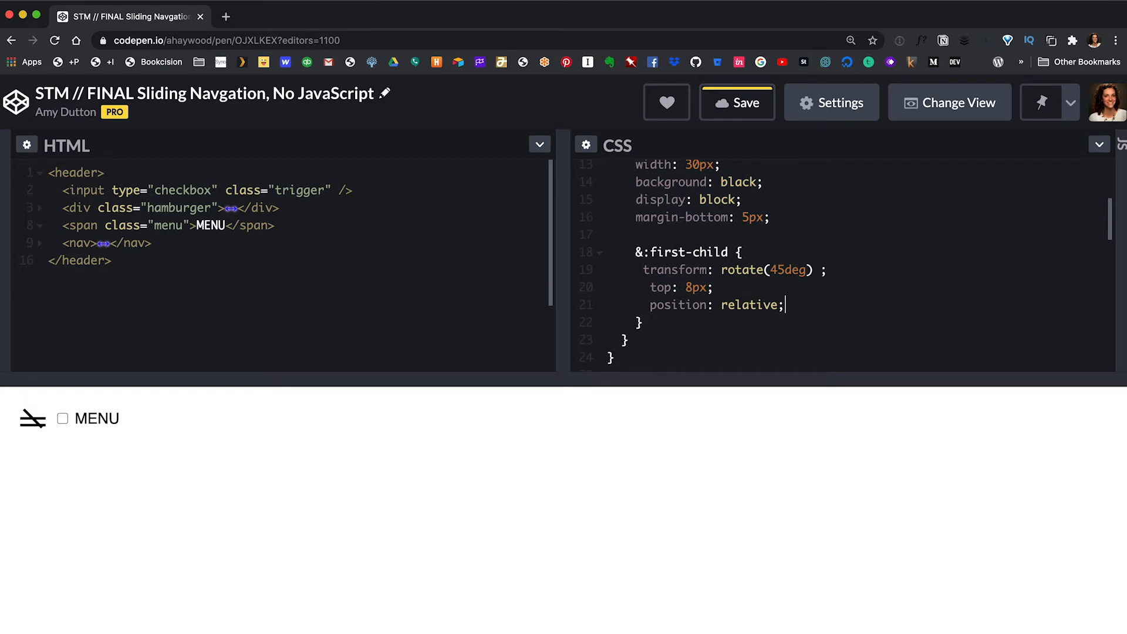
mouse_move(623, 210)
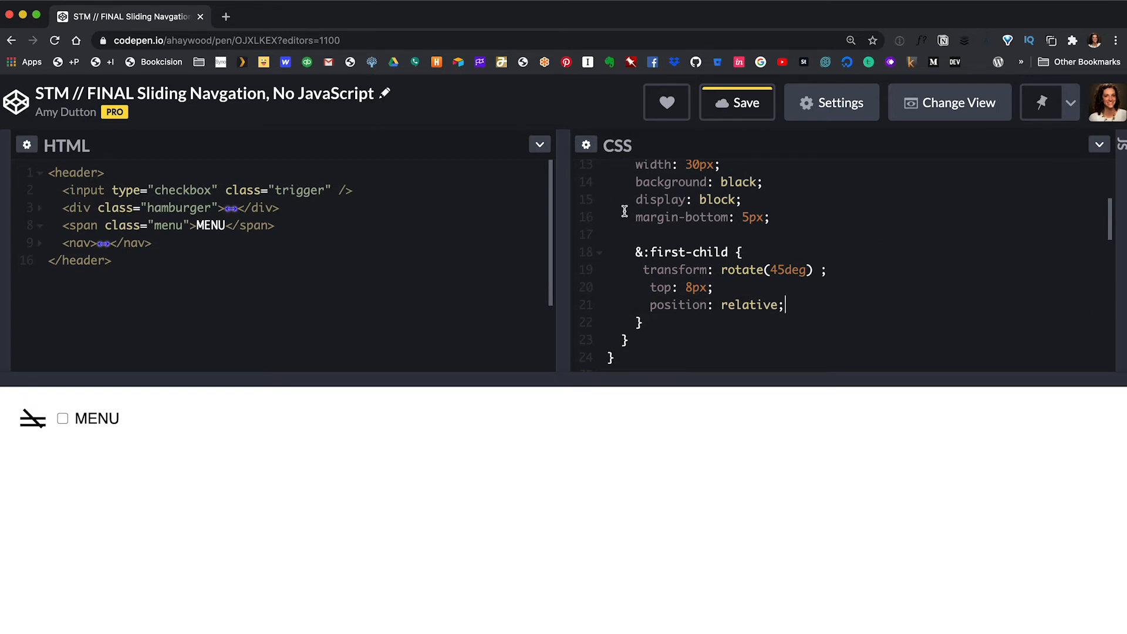
Step: Add an &:last-child block with transform: rotate(-45deg), top: -8px and position: relative
type("&;")
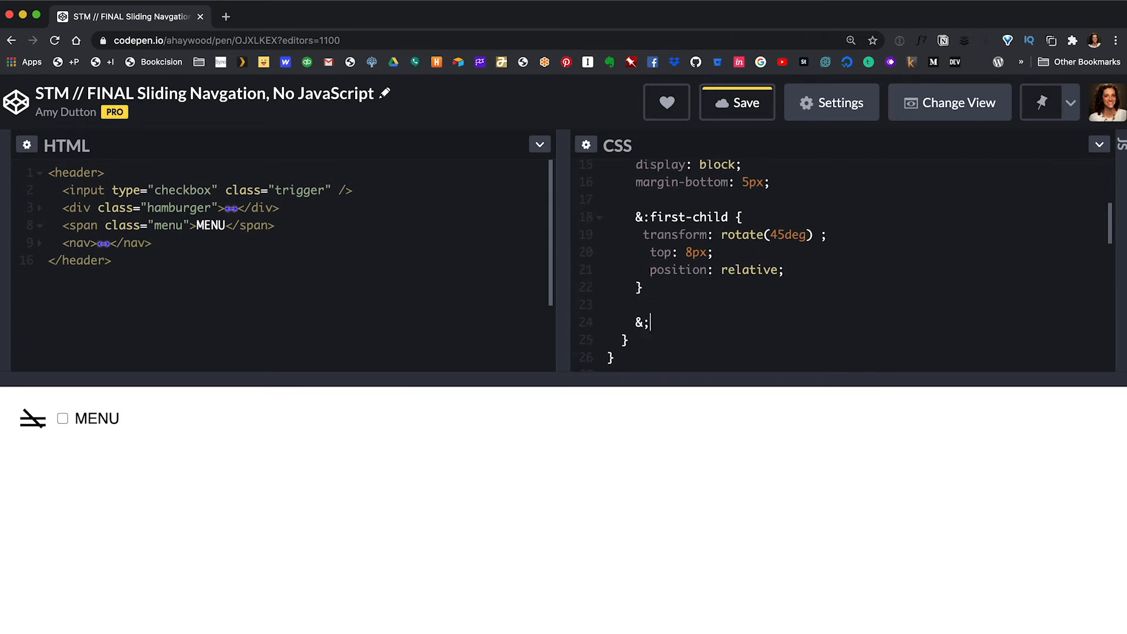
type("last-")
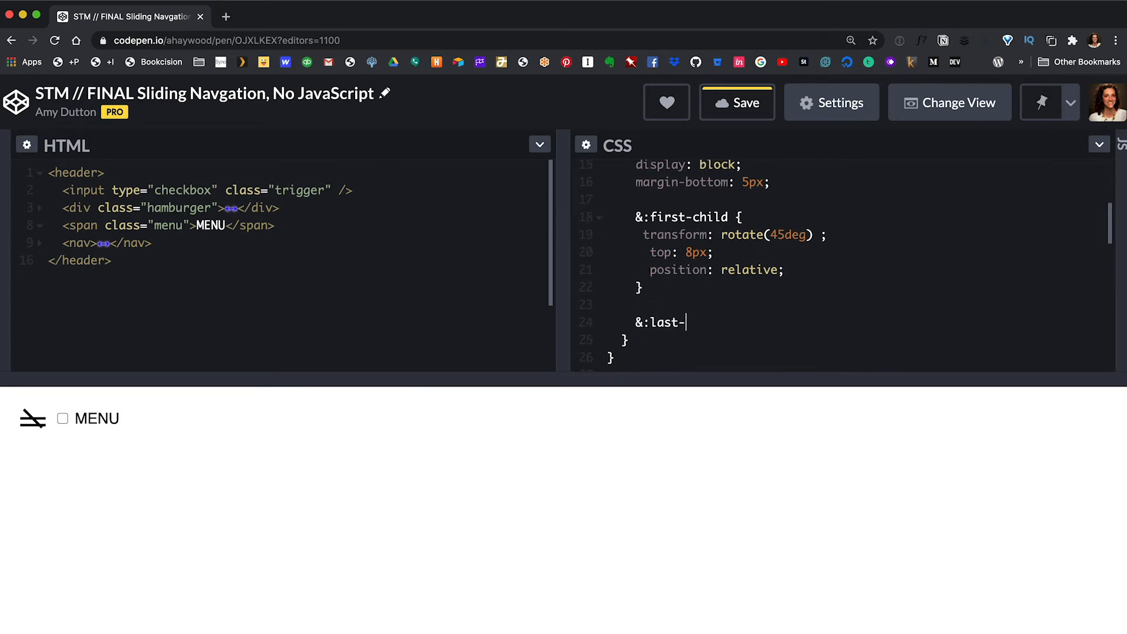
type("child {")
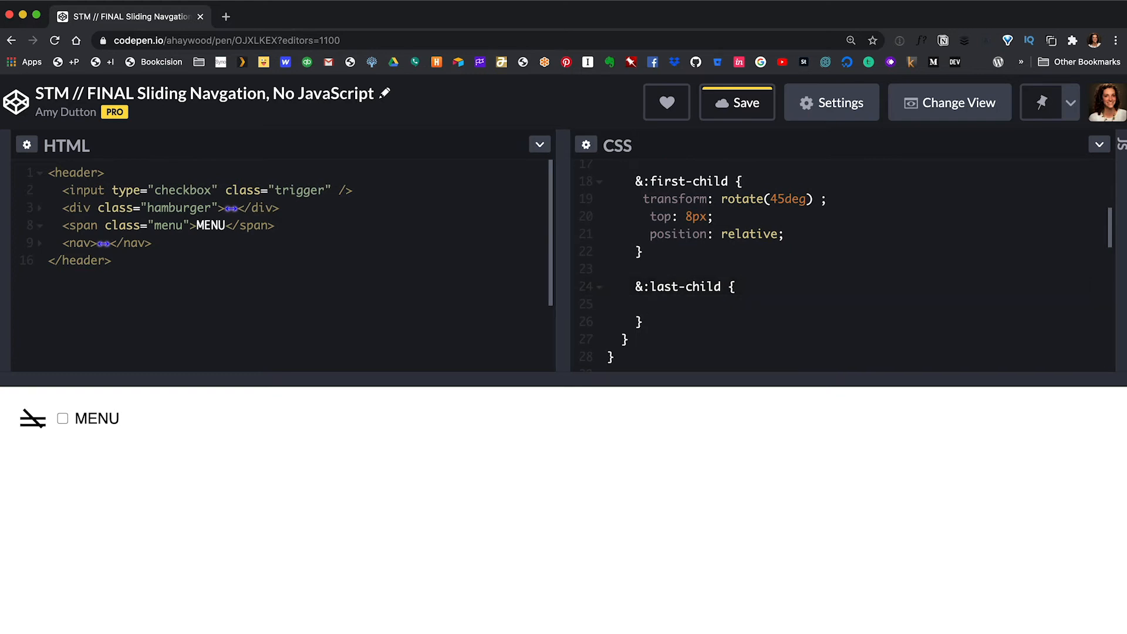
type("transf")
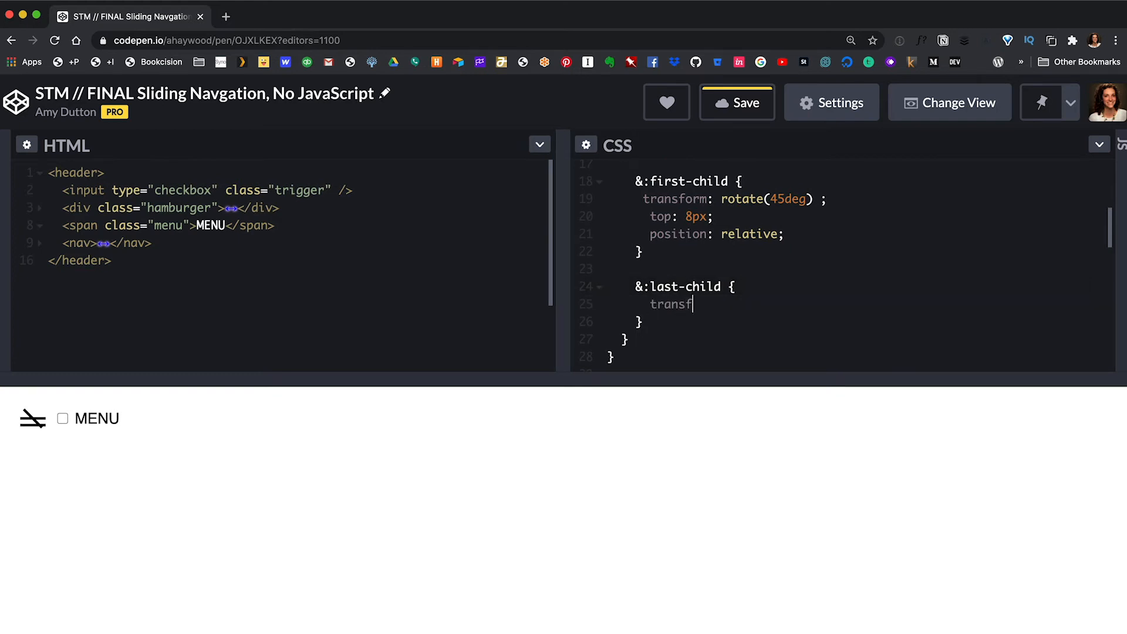
type("orm:")
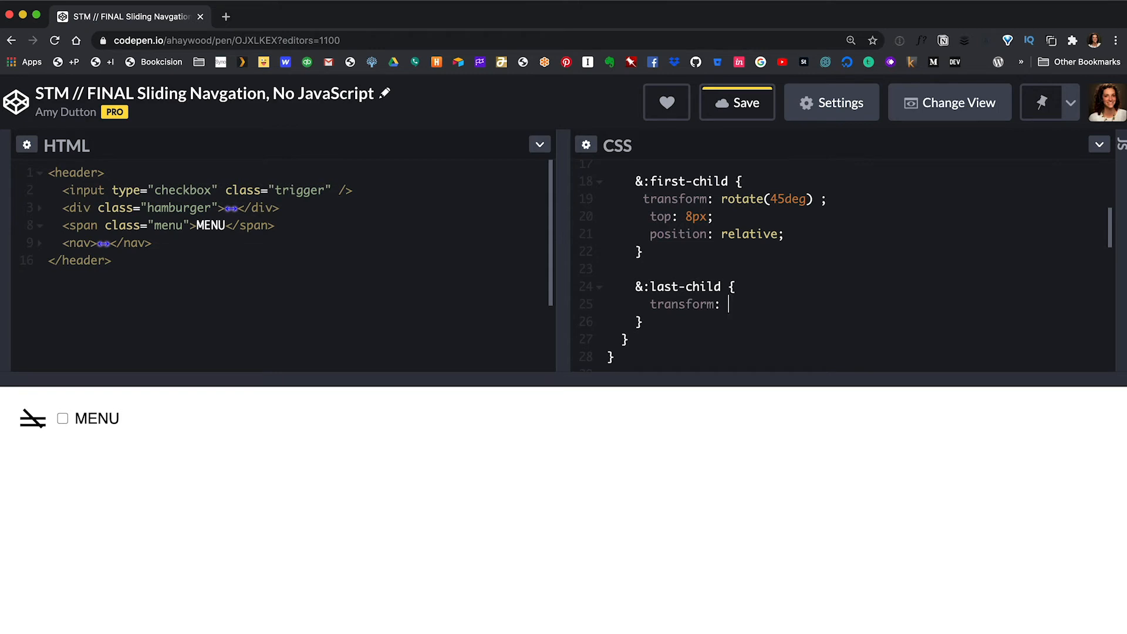
type("rotate(-45deg);")
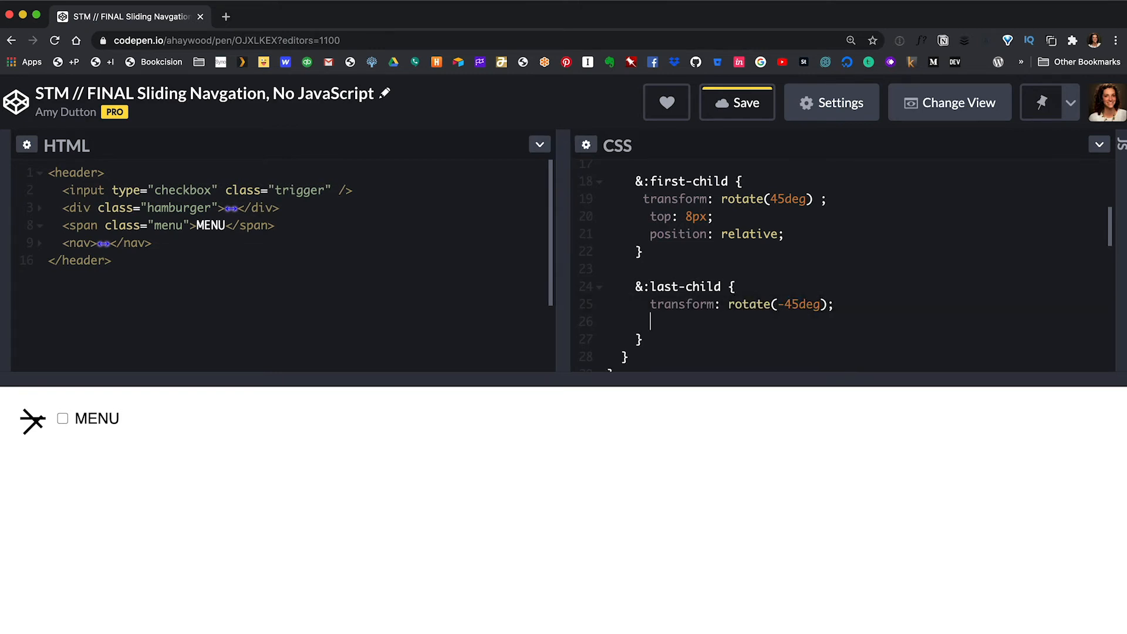
type("top: -8px;")
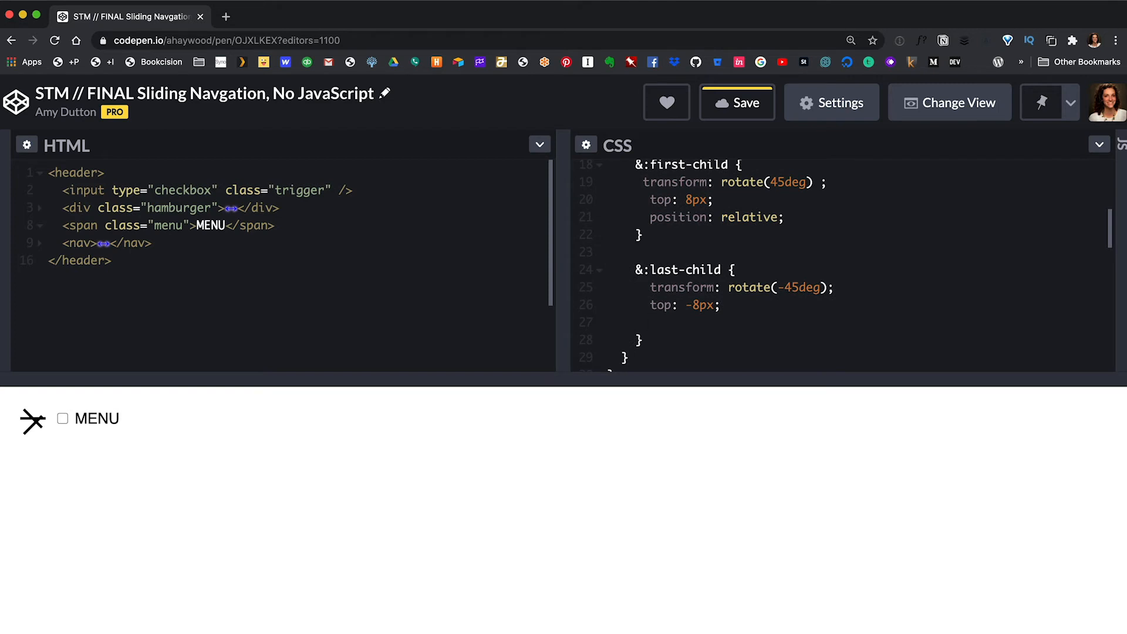
type("position: relat")
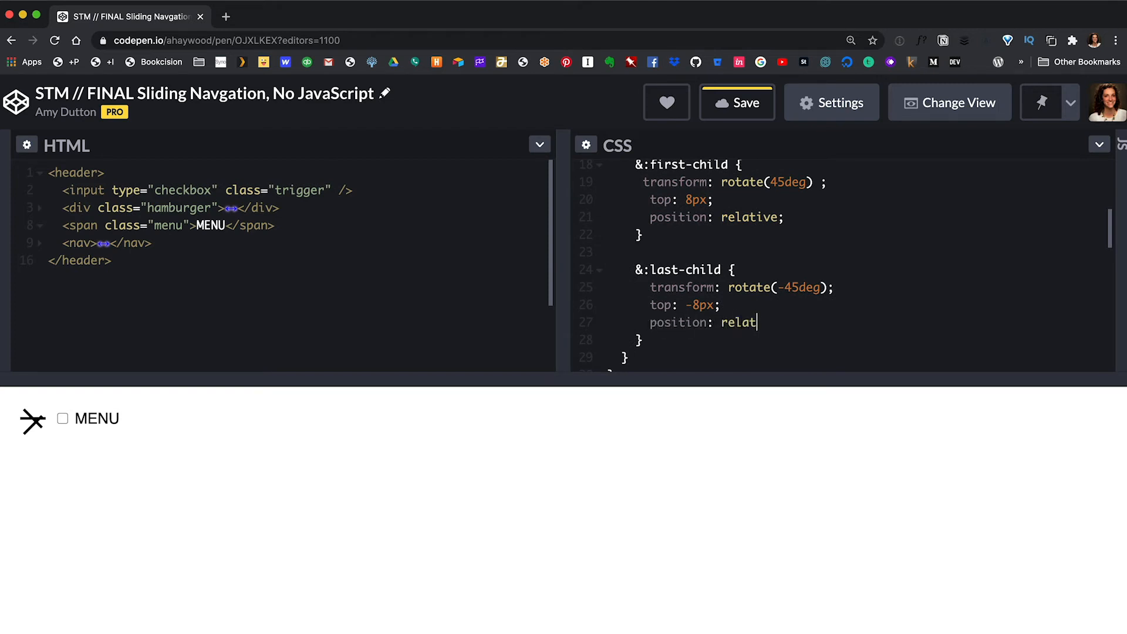
type("ive;")
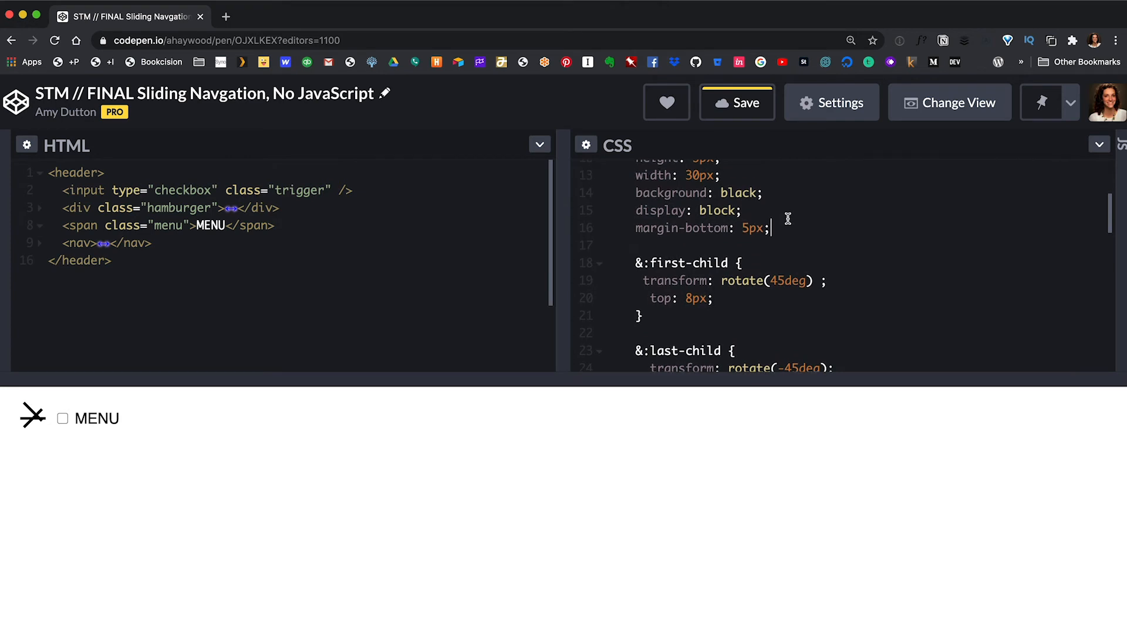
Step: Put position: relative on the shared span rule and start a new line after the last-child block
type("position: relative;")
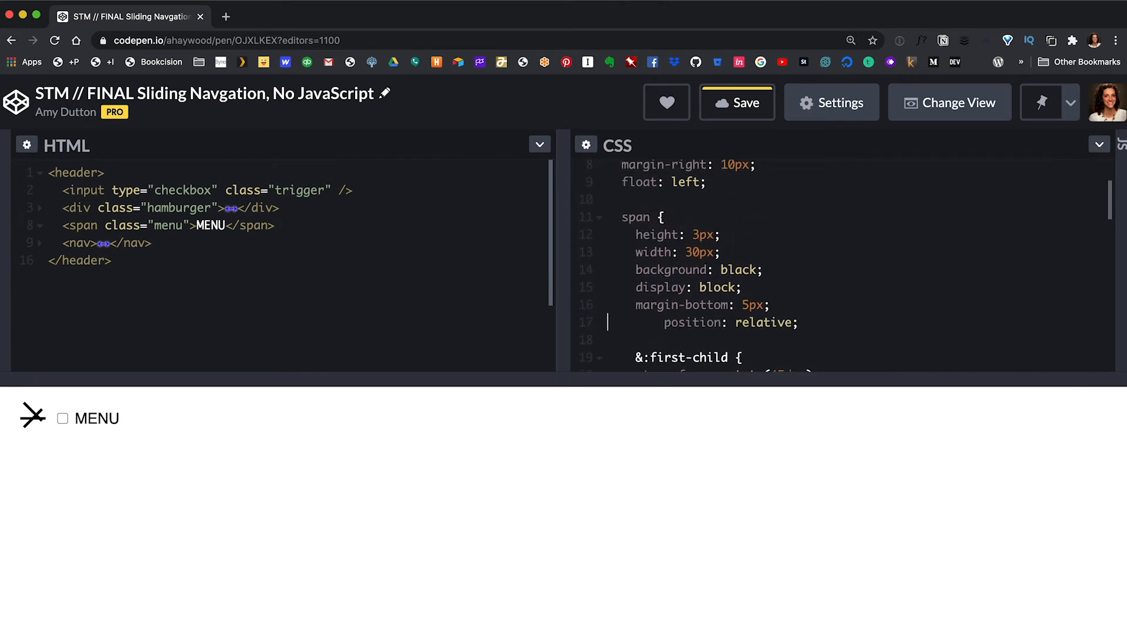
scroll("down", 3)
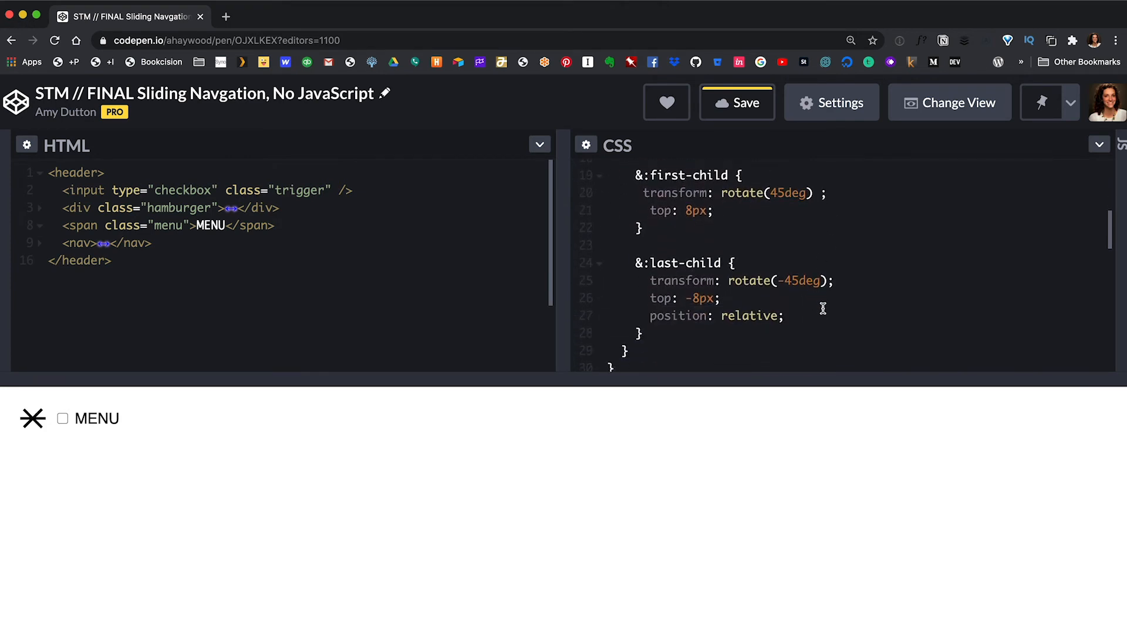
key("Backspace")
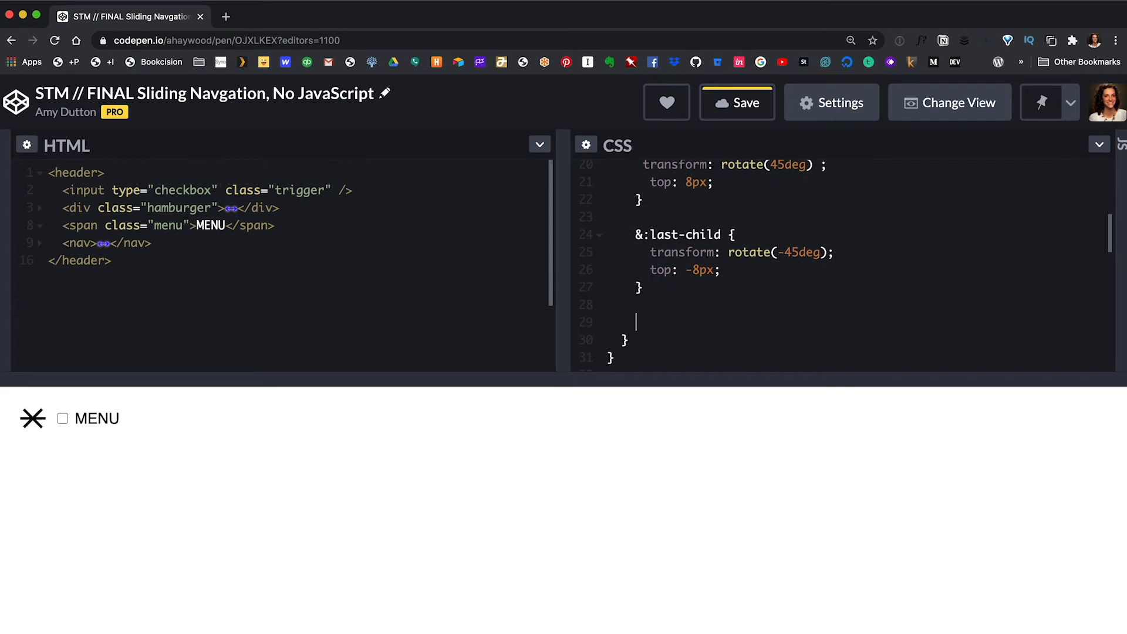
Step: Add &:nth-child(2) { opacity: 0; } to hide the middle bar, leaving a clean X
type("&:nth-child")
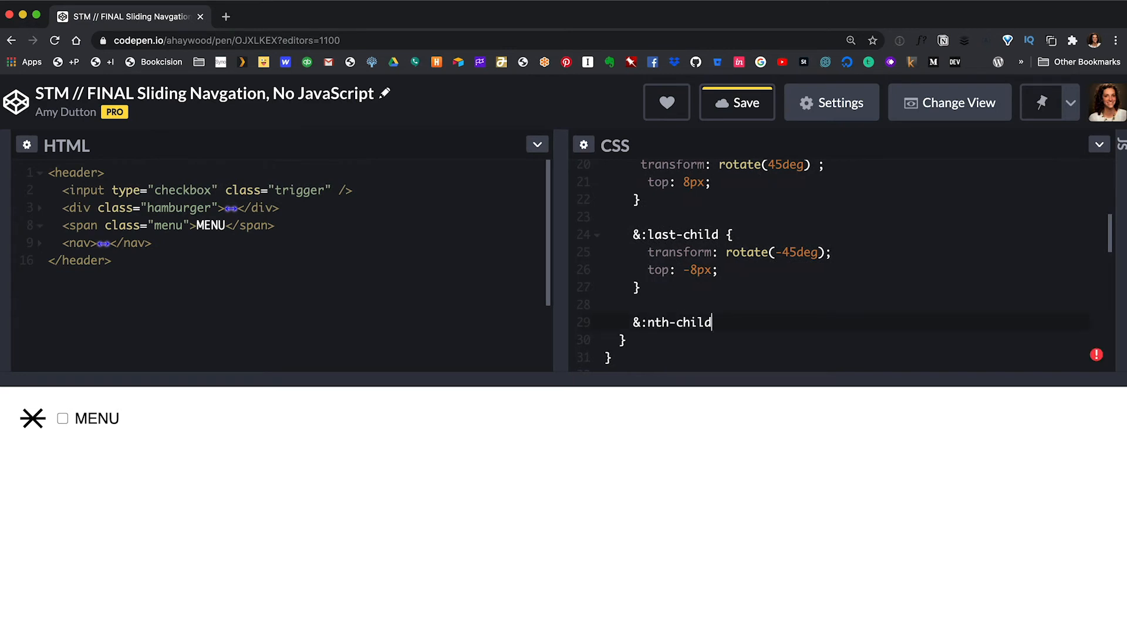
type("()")
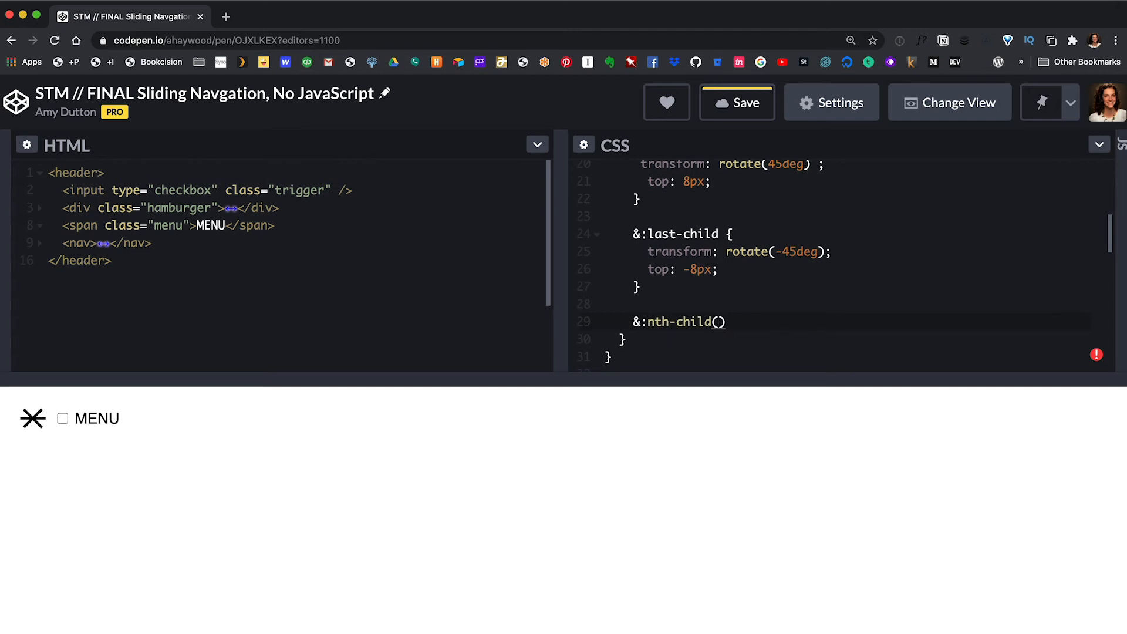
left_click(718, 321)
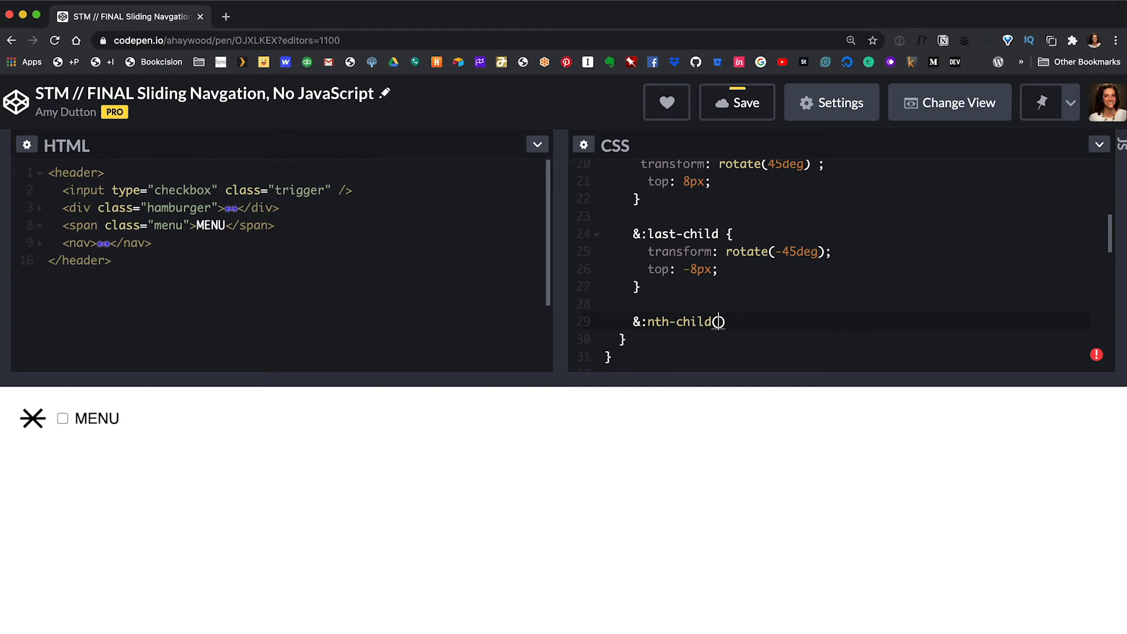
type("2)")
type("opacit")
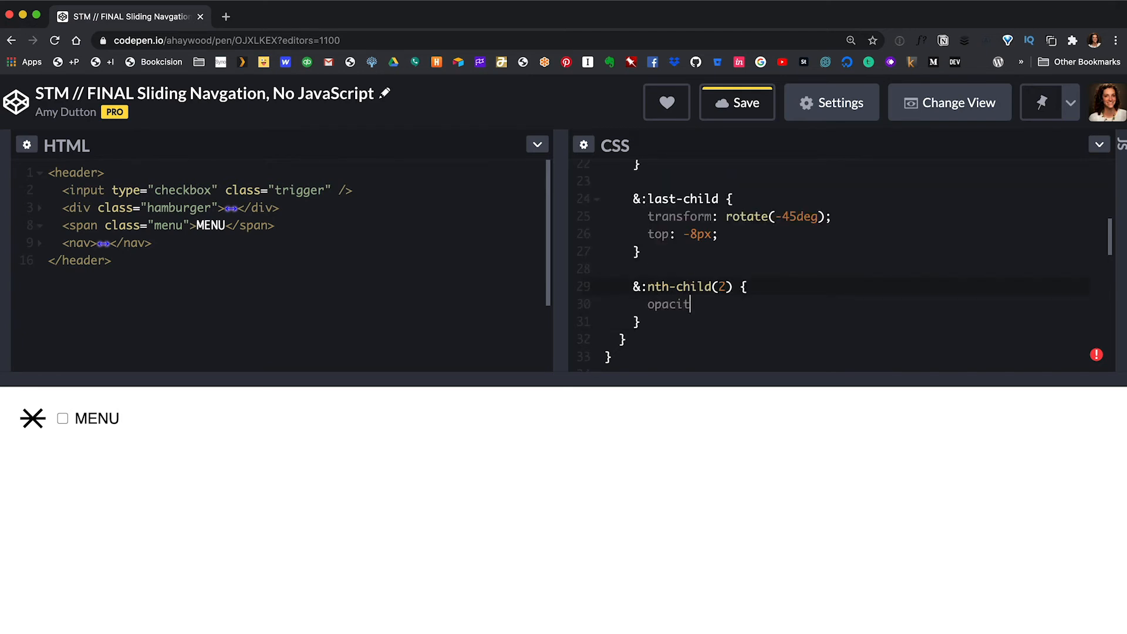
type("y: 0;")
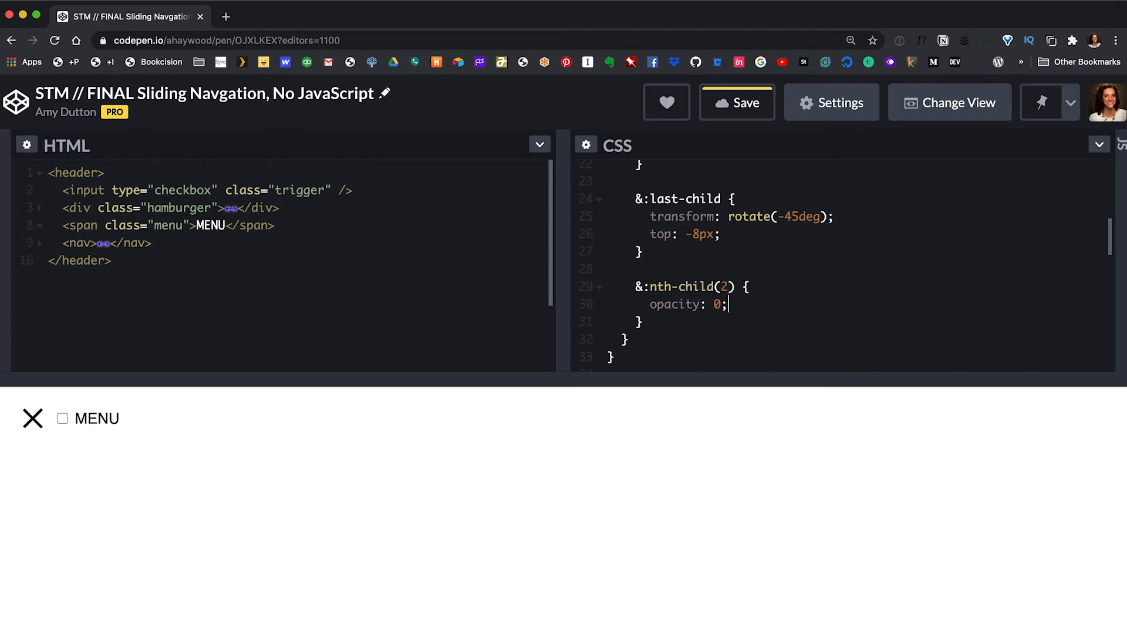
mouse_move(815, 279)
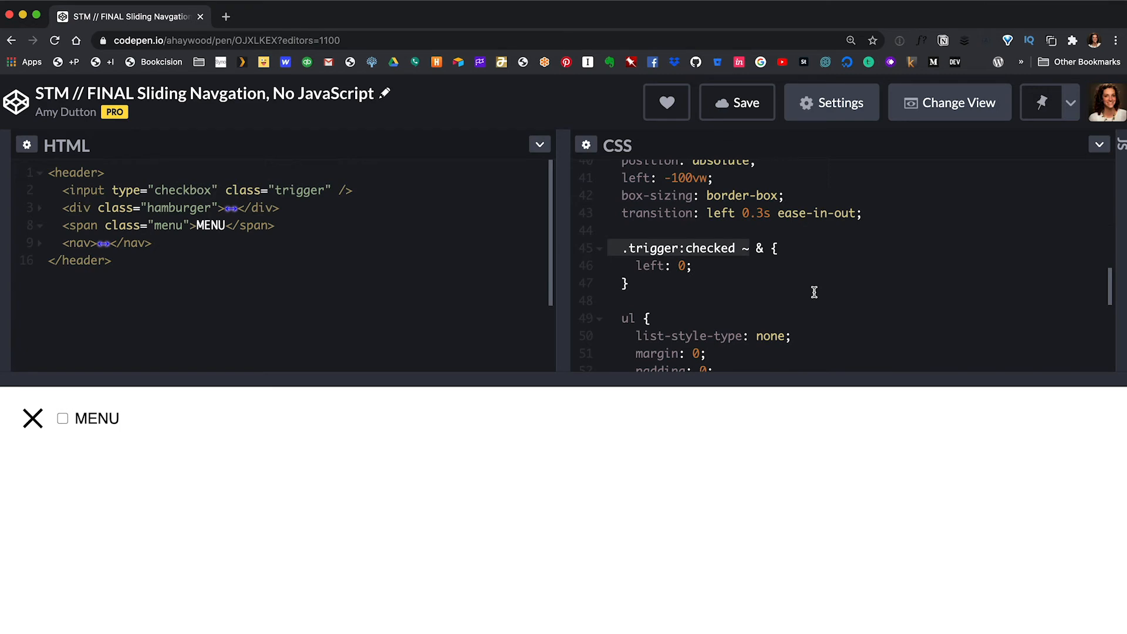
mouse_move(946, 335)
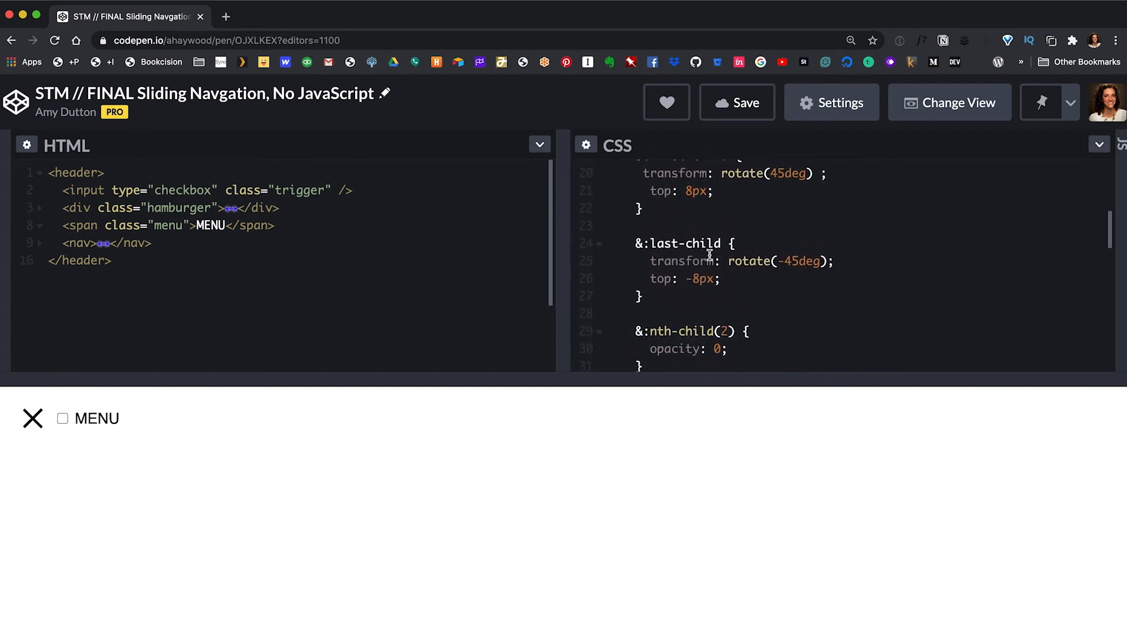
Step: Prefix the bar rules with .trigger:checked ~ and toggle the checkbox to see lines become an X with the nav
type(".trigger:checked ~")
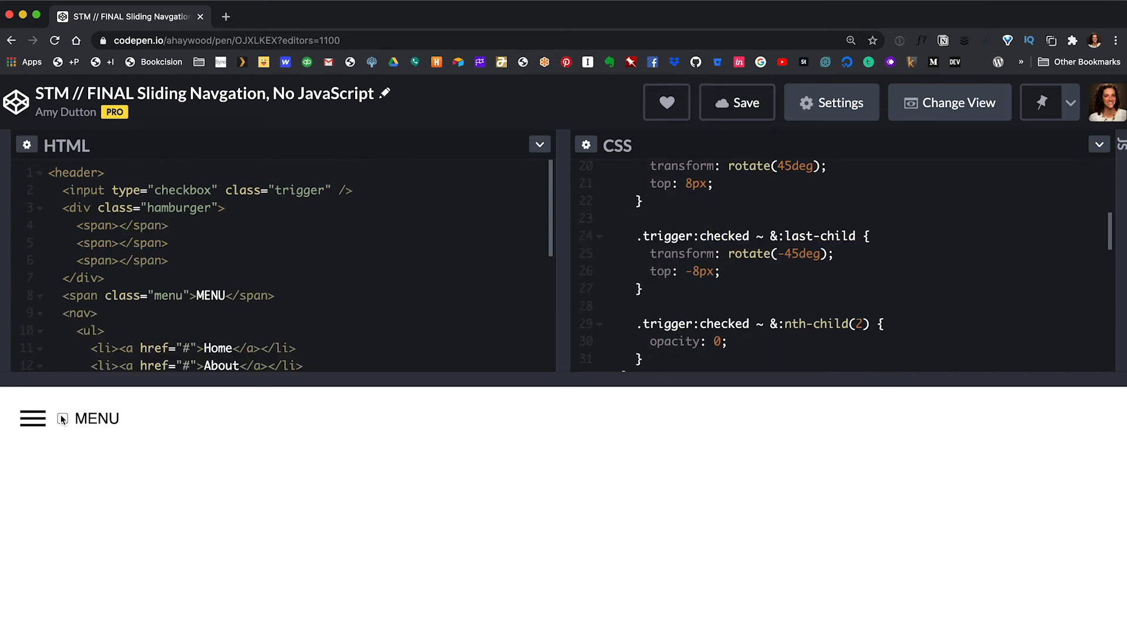
left_click(33, 418)
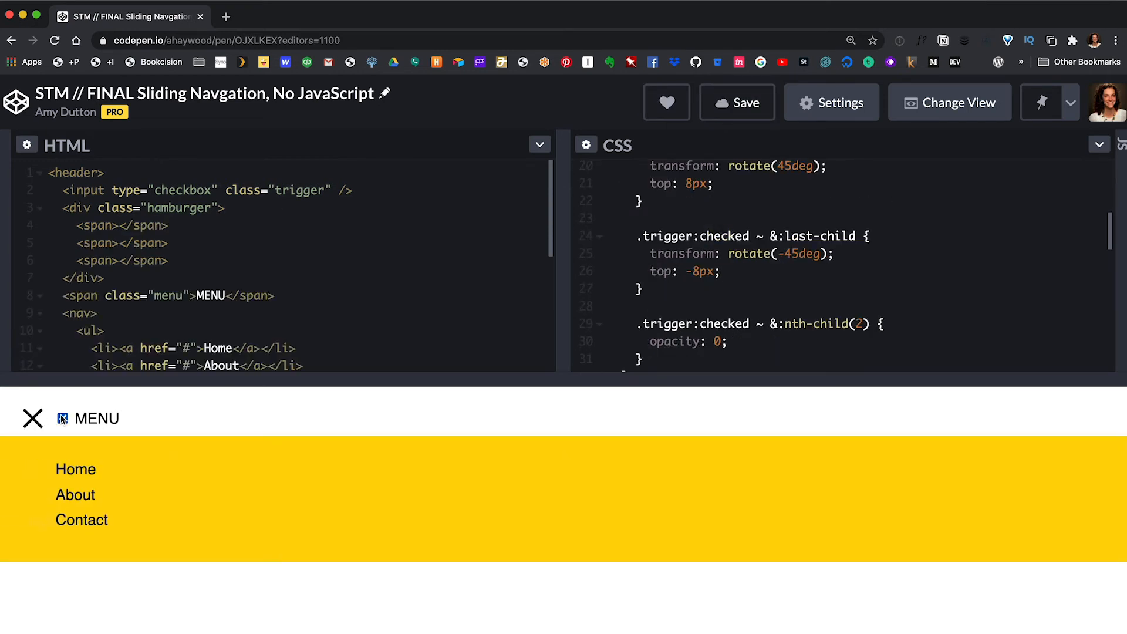
left_click(33, 418)
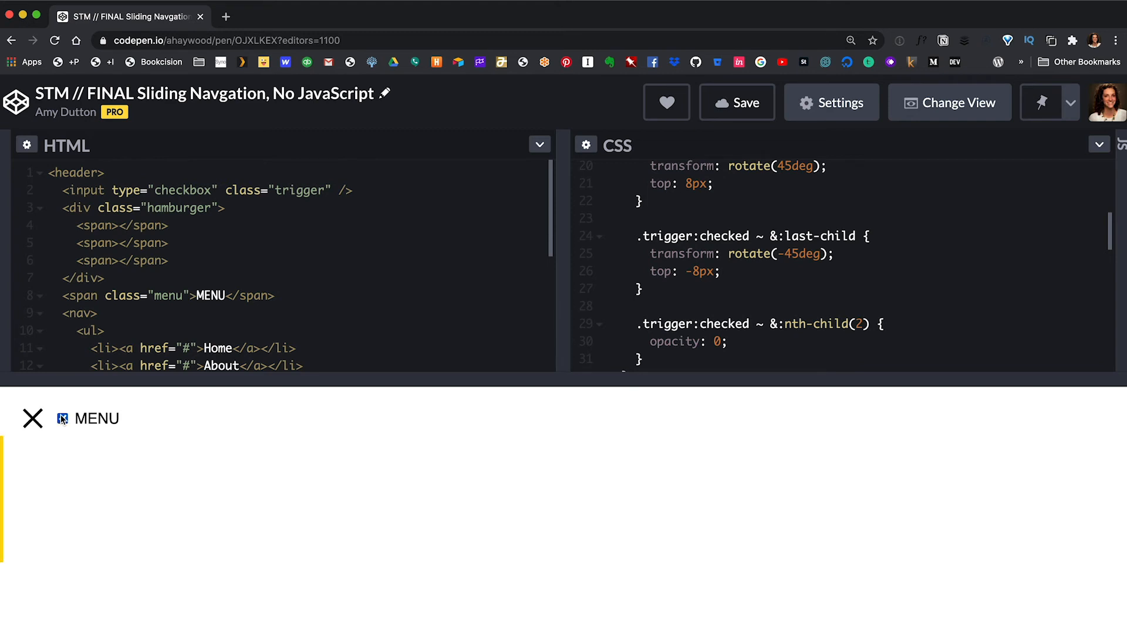
left_click(87, 418)
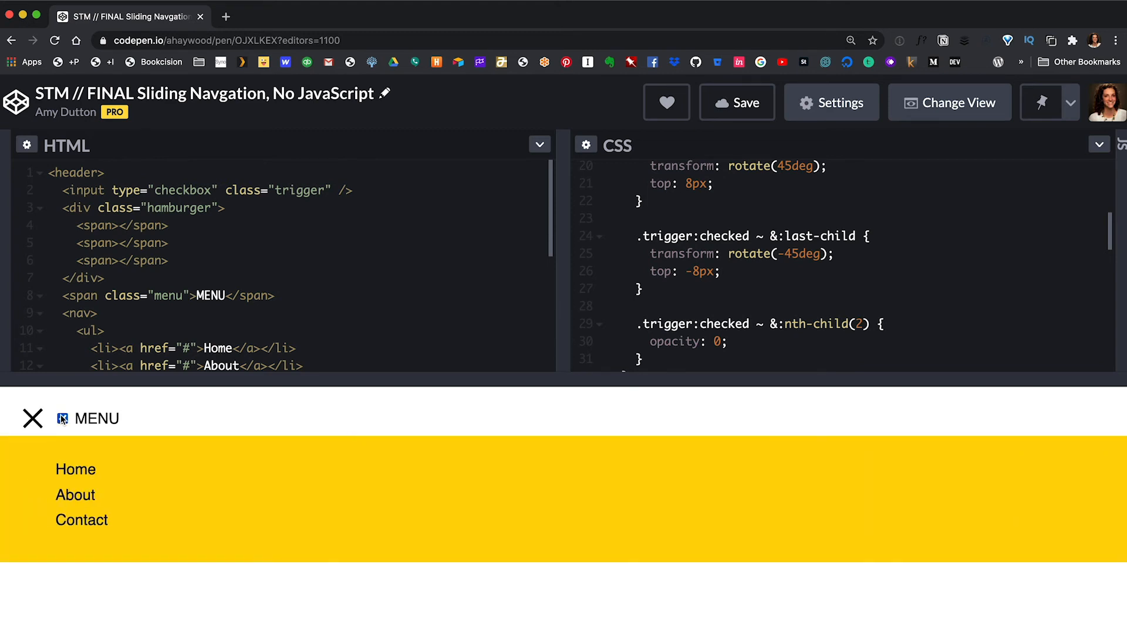
left_click(32, 418)
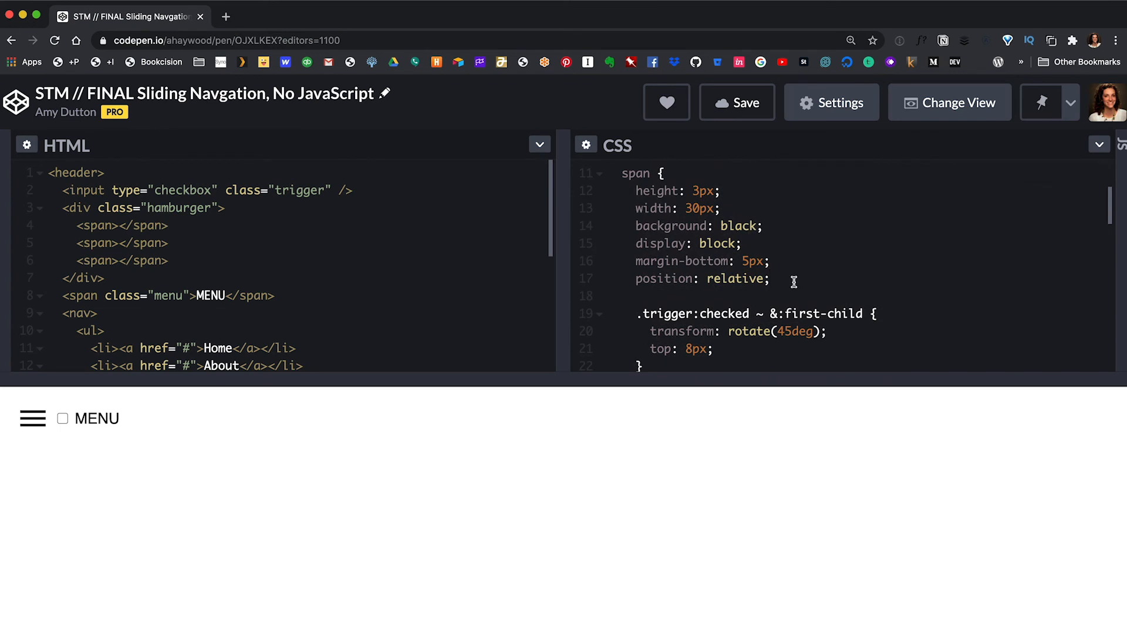
Step: Give the span rule transition: transform 0.3s ease-in-out, top 0.3s ease-in-out, opacity 0.3s ease-in-out
type("transition: all 0.3s ease-")
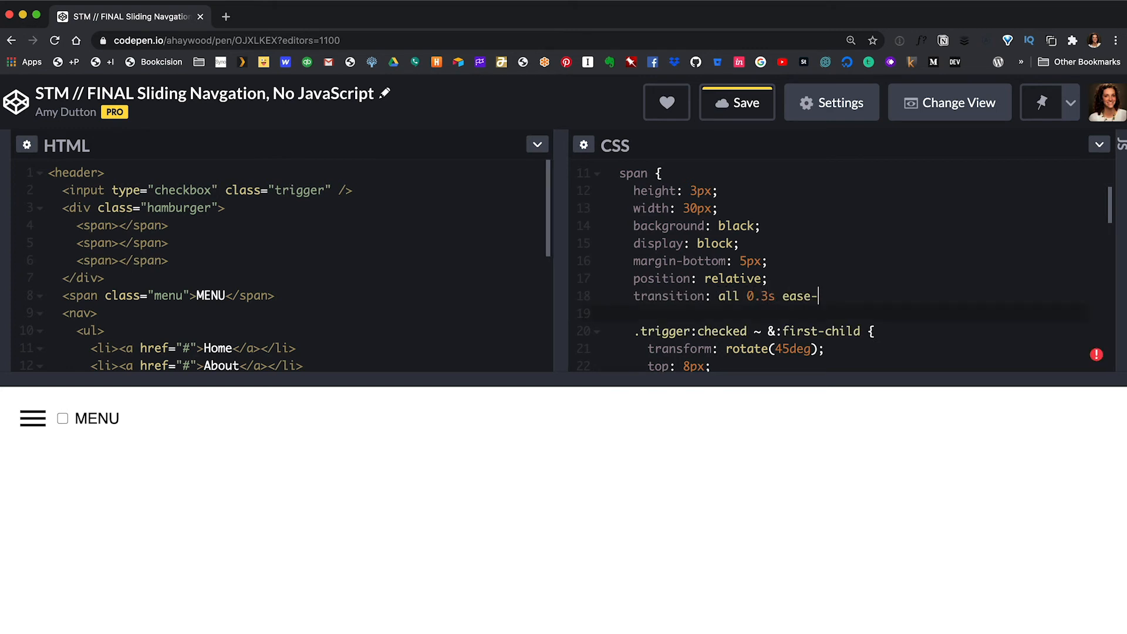
type("in-out;")
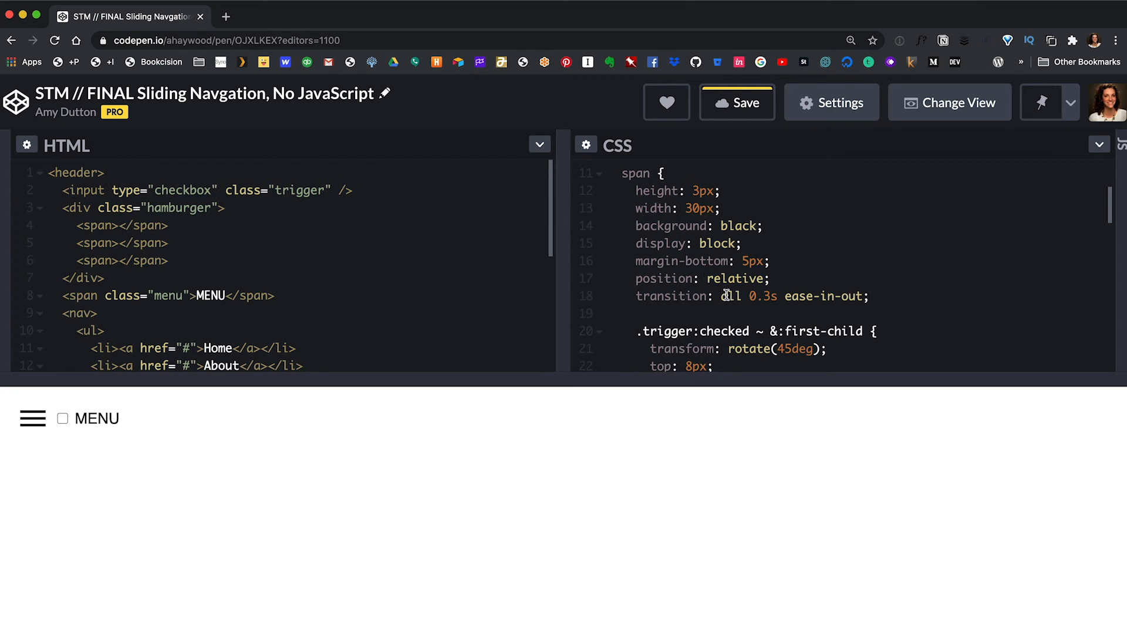
left_click(742, 296)
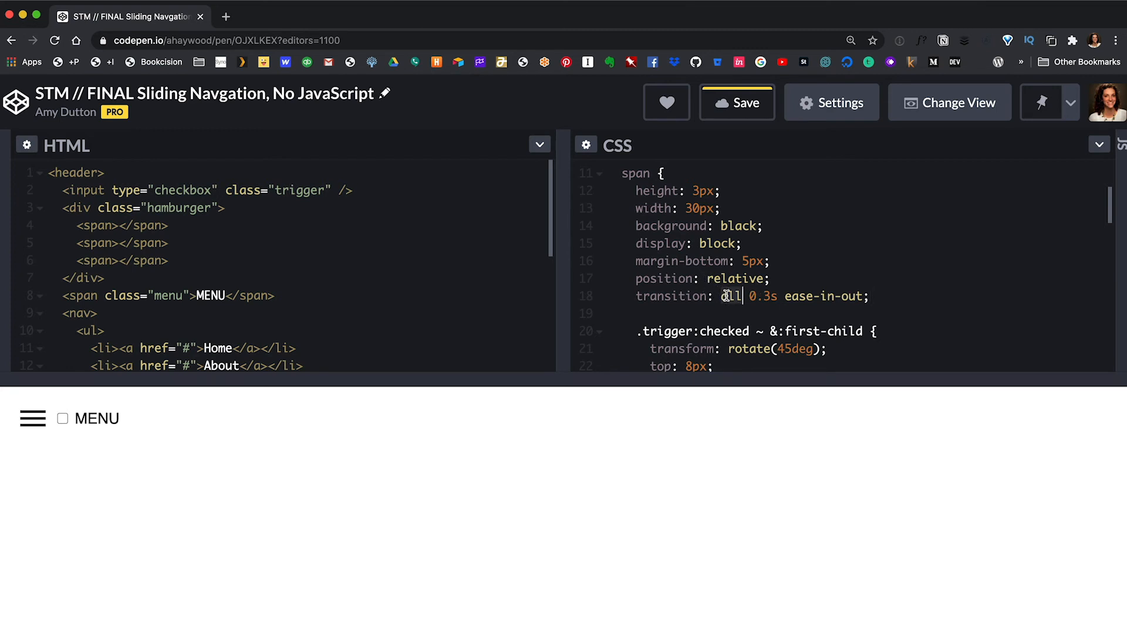
type("transform")
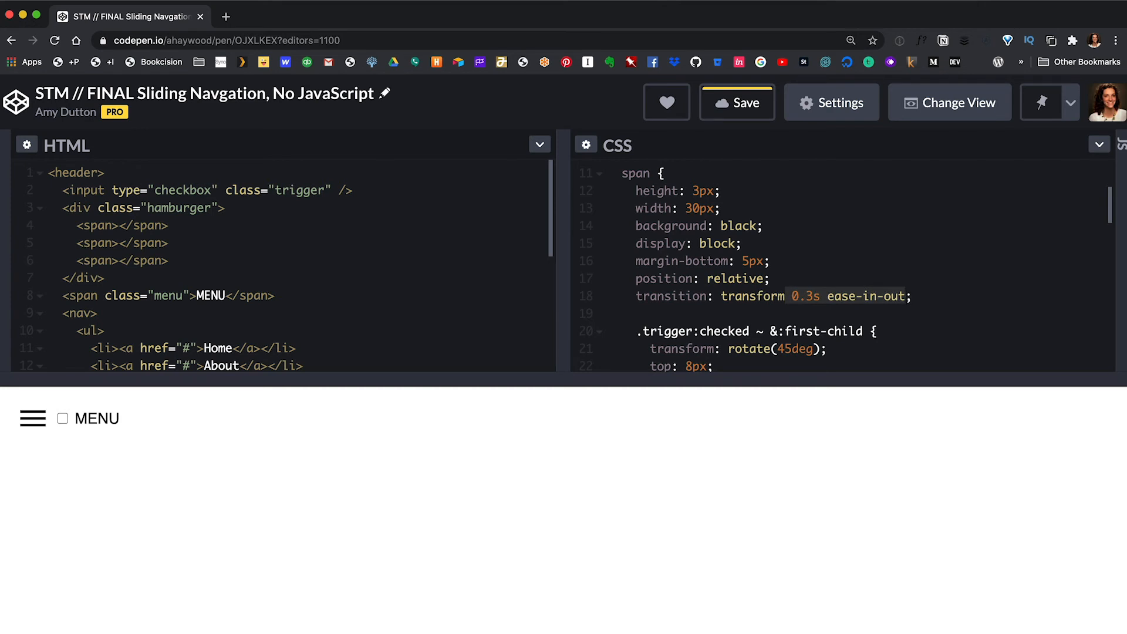
type(",")
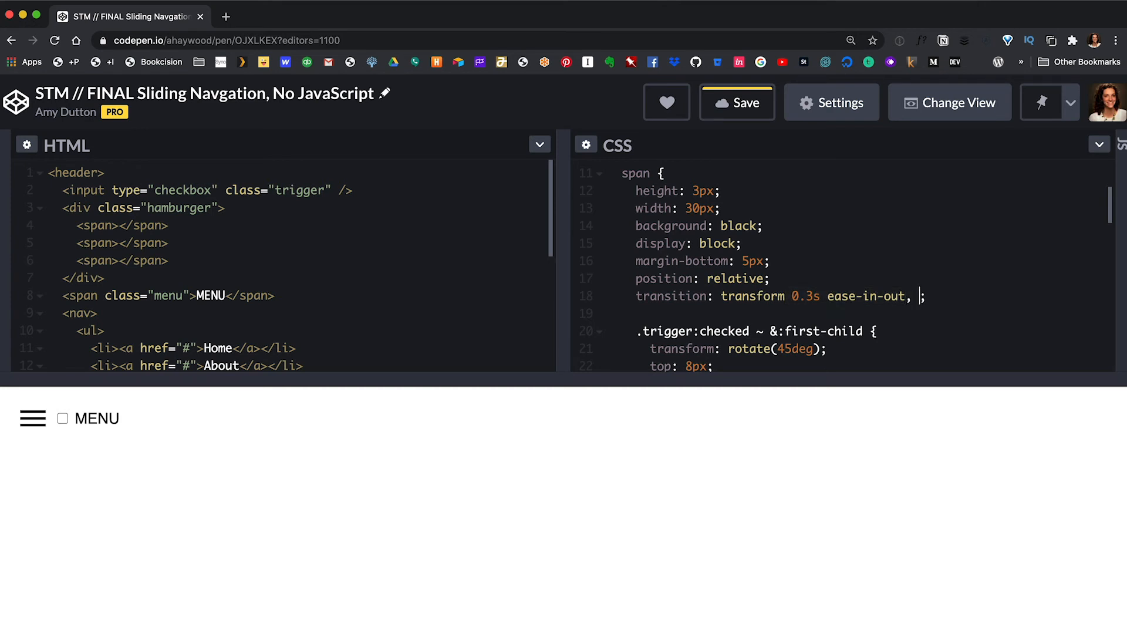
type("top  0.3s ease-in-out,")
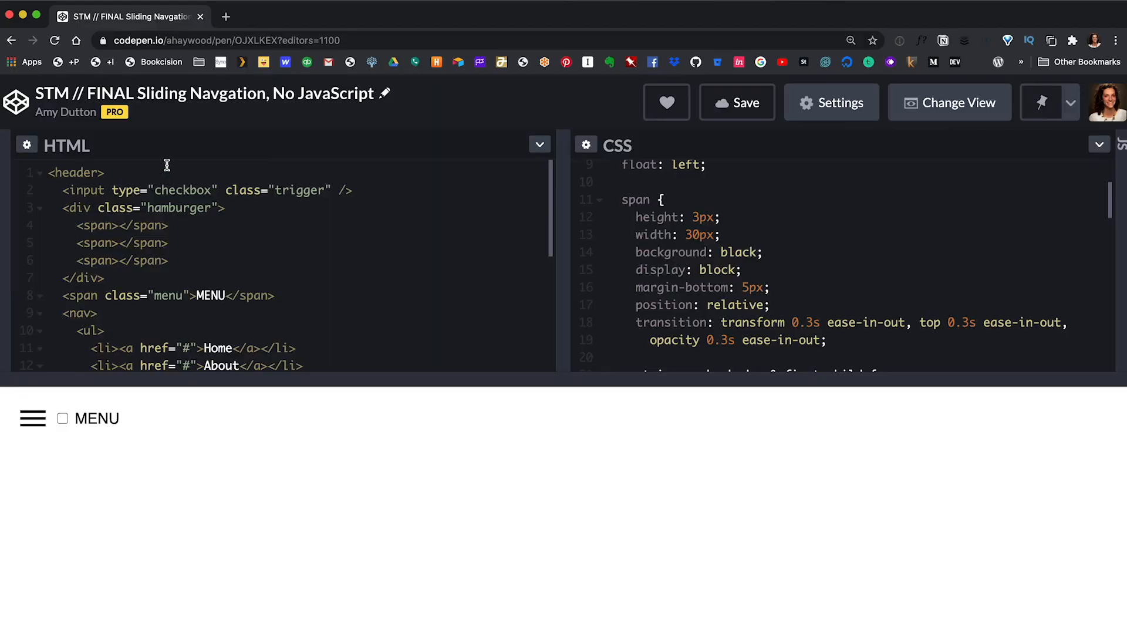
Step: Wrap the header in <label for="trigger"> and give the checkbox id="trigger"
type("<label>")
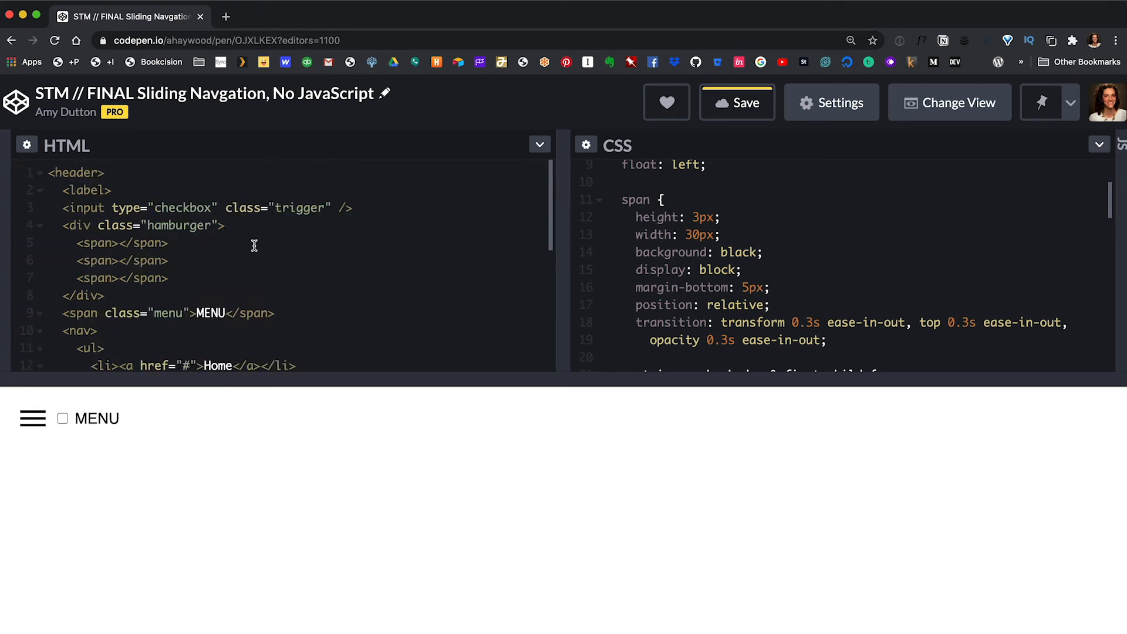
type("for")
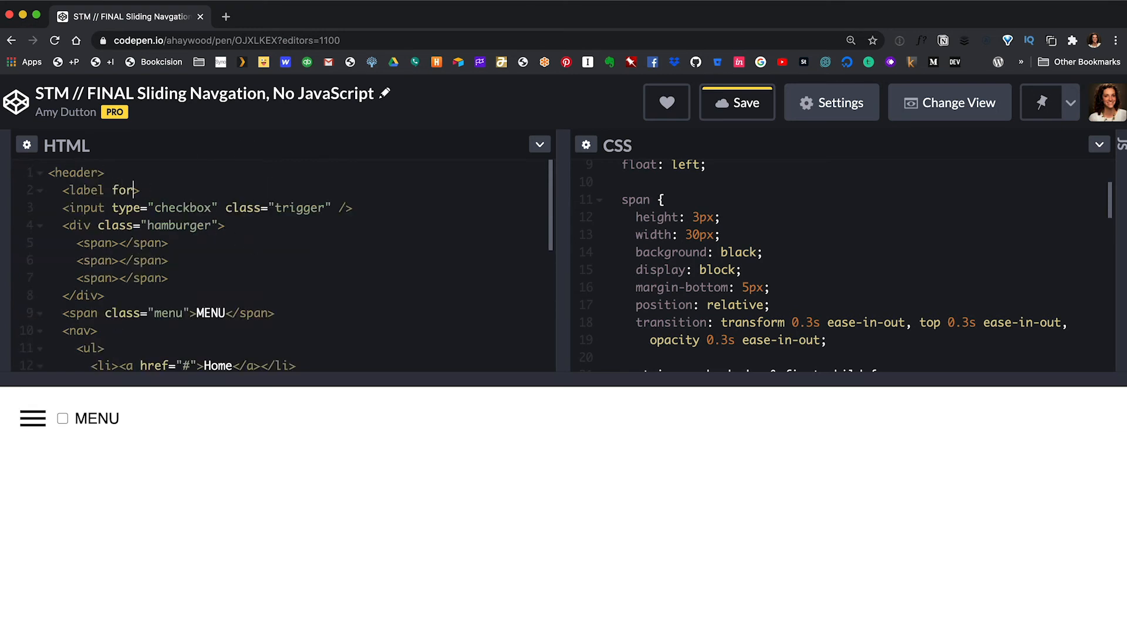
type("=")
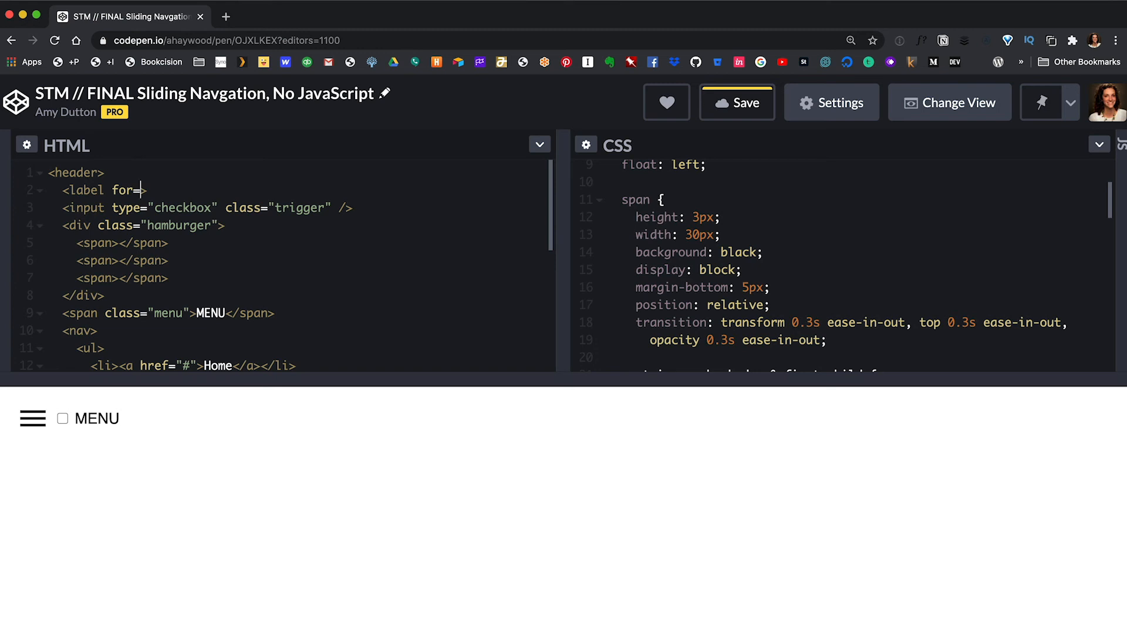
type("t\"")
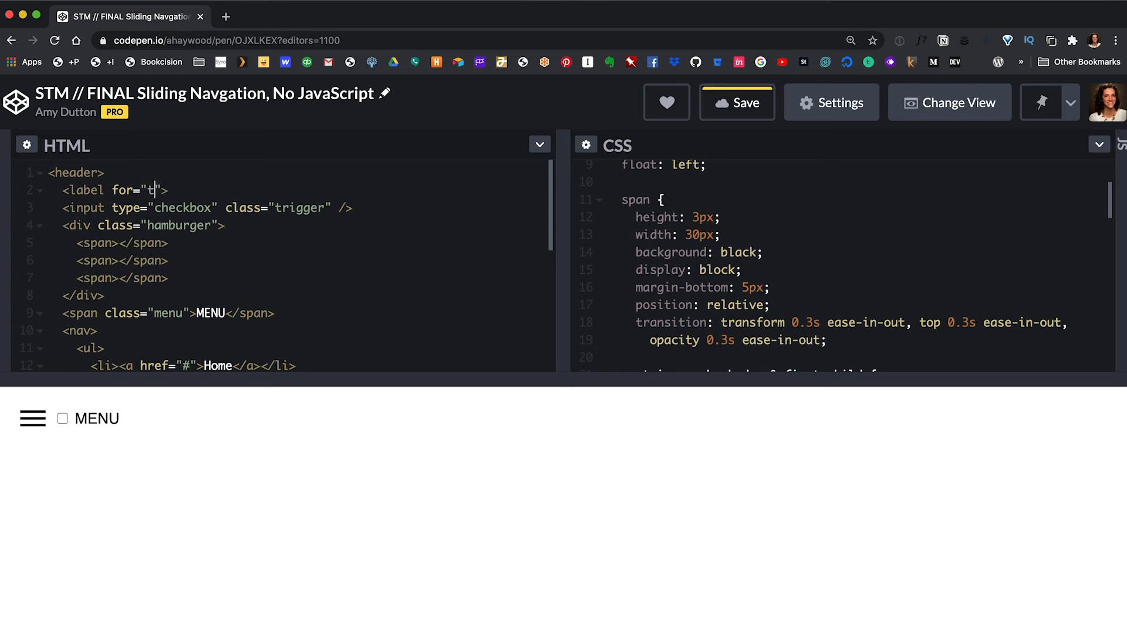
type("rigger")
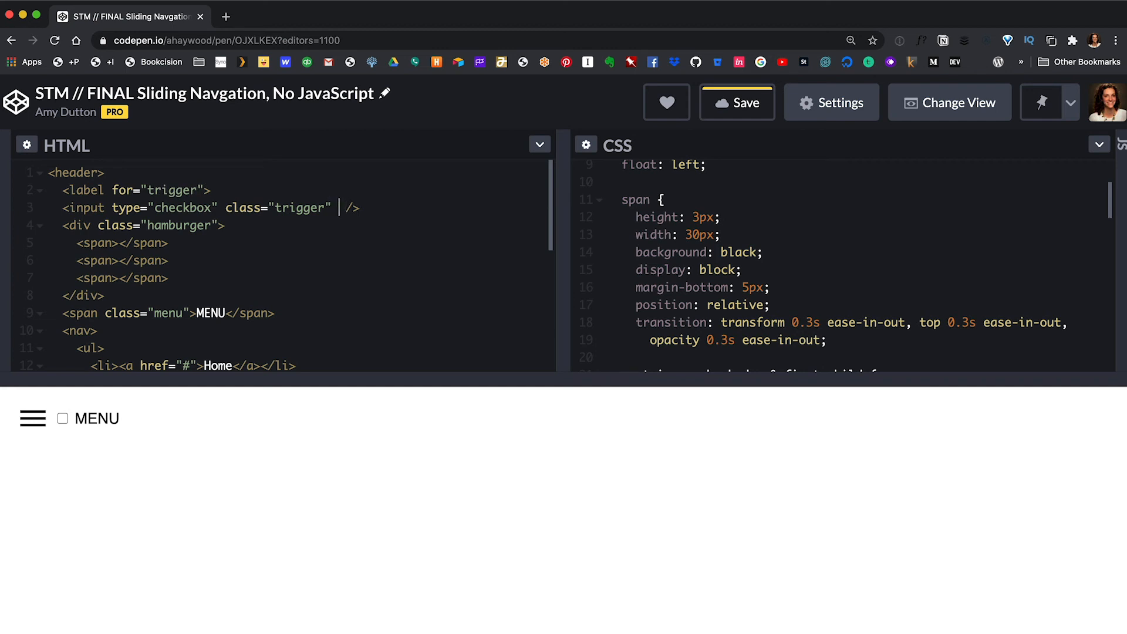
type("id=\"trigger\"")
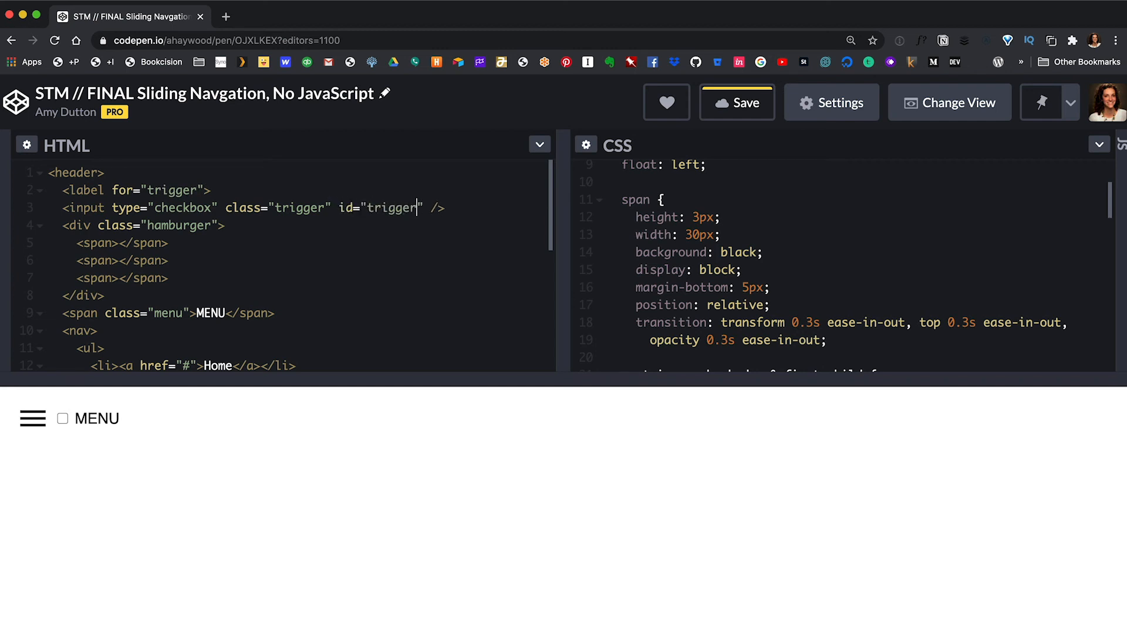
mouse_move(471, 273)
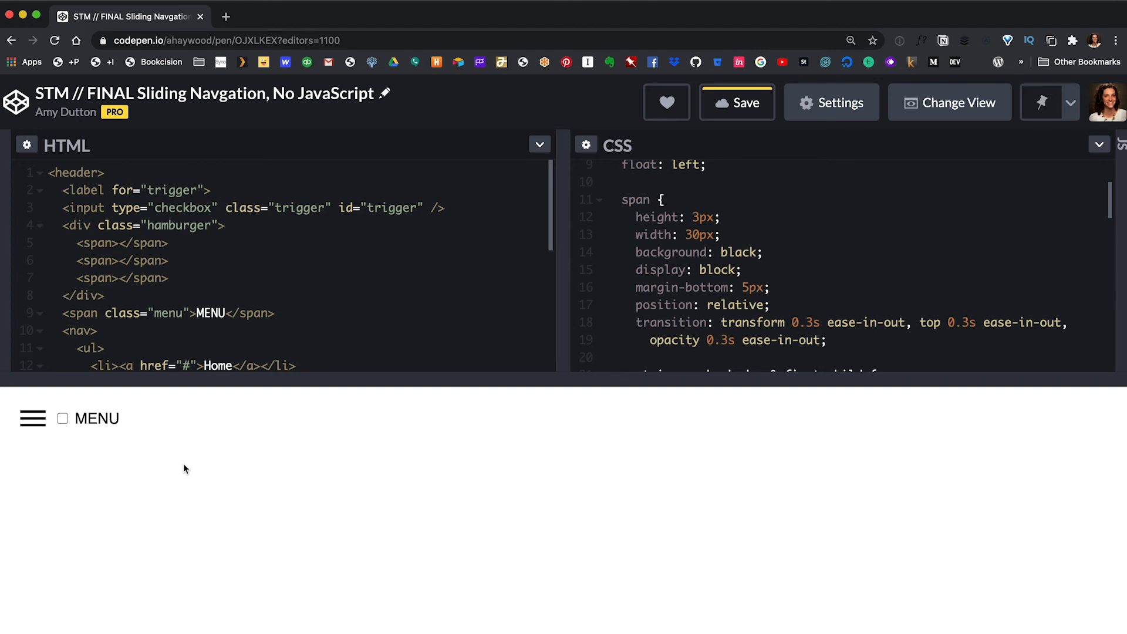
Step: Click MENU repeatedly to confirm it toggles the X icon and gold nav open and closed
left_click(32, 418)
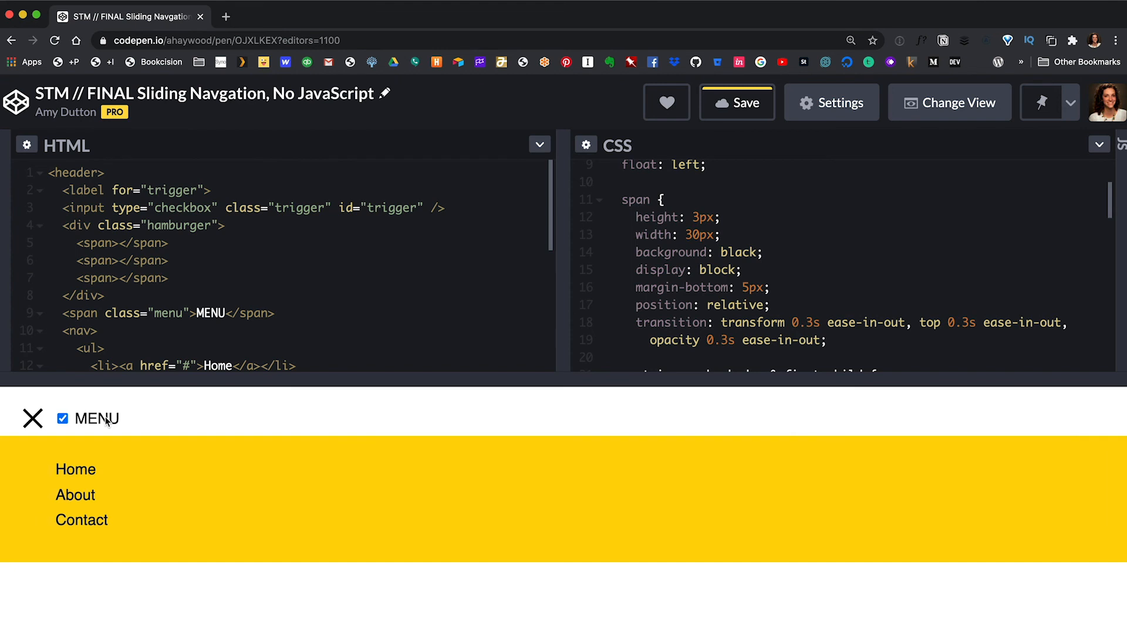
left_click(63, 418)
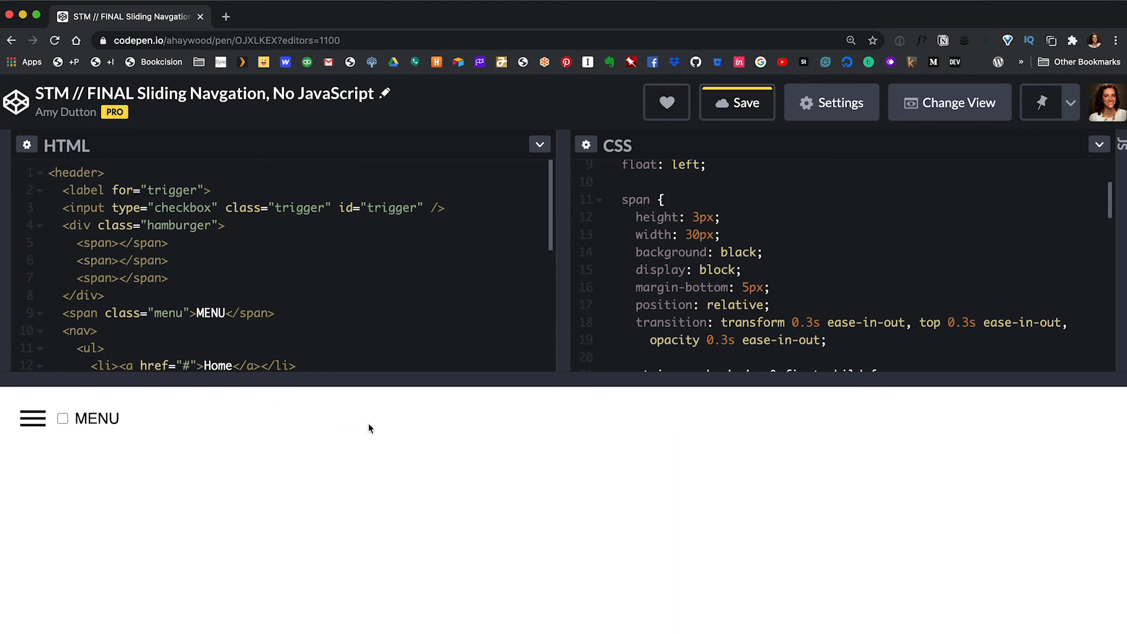
left_click(62, 417)
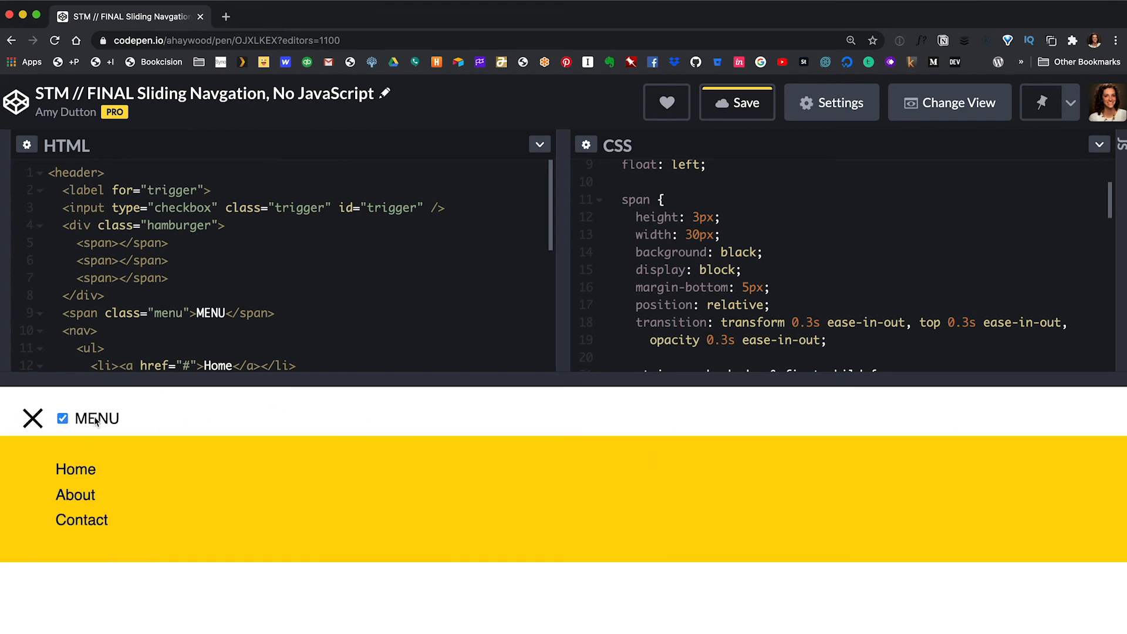
left_click(62, 417)
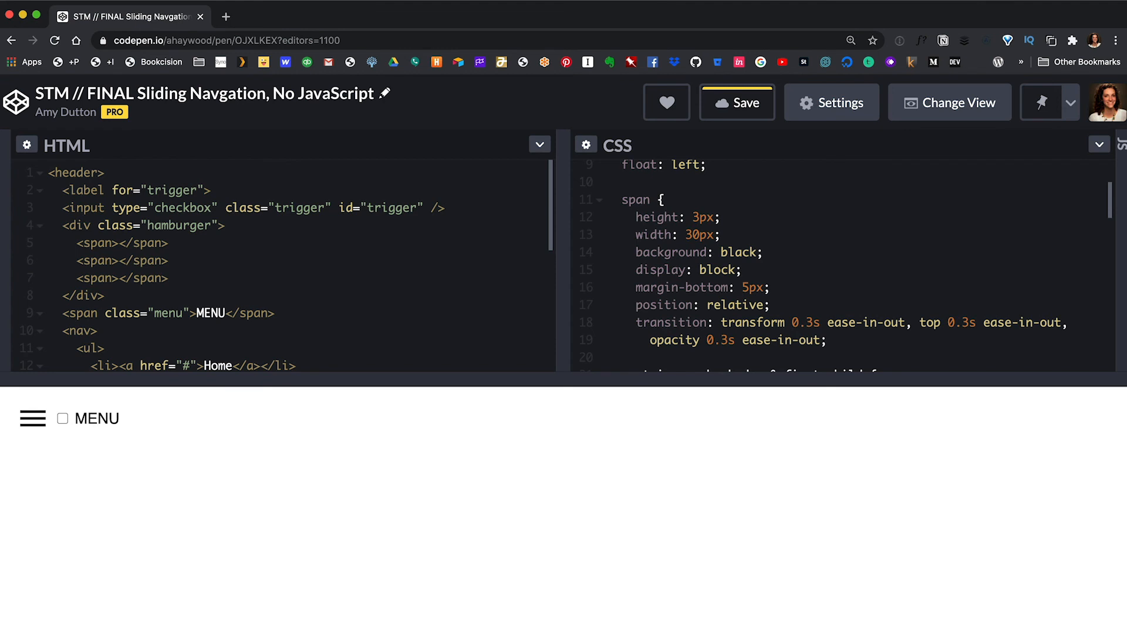
mouse_move(654, 231)
type(".trigger {")
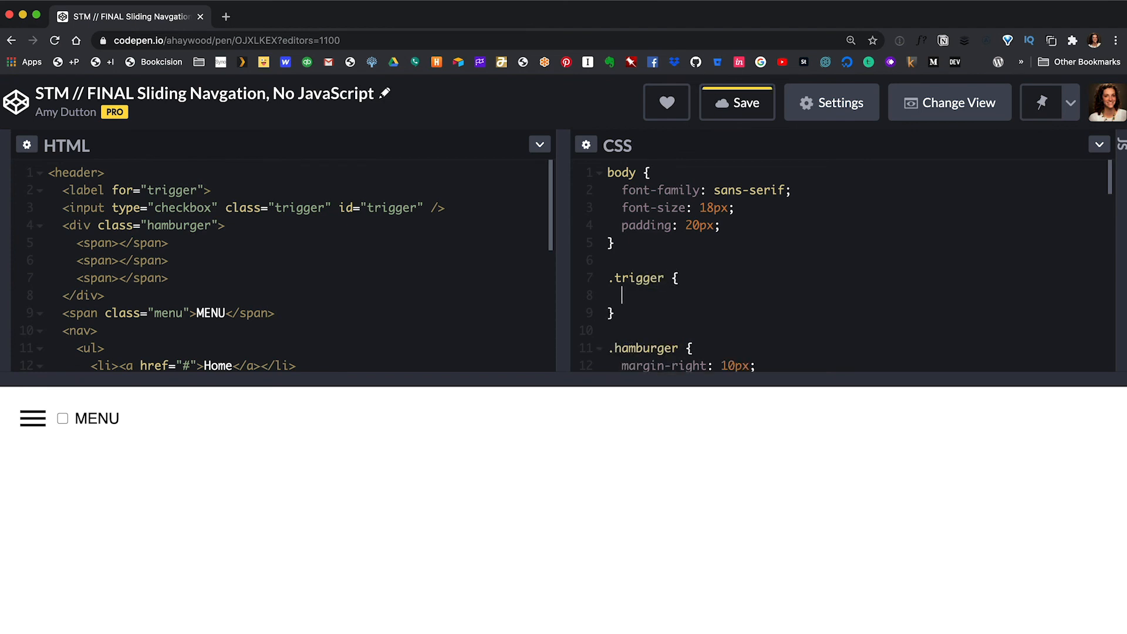
Step: Hide the .trigger checkbox with display: none
type("display: none;")
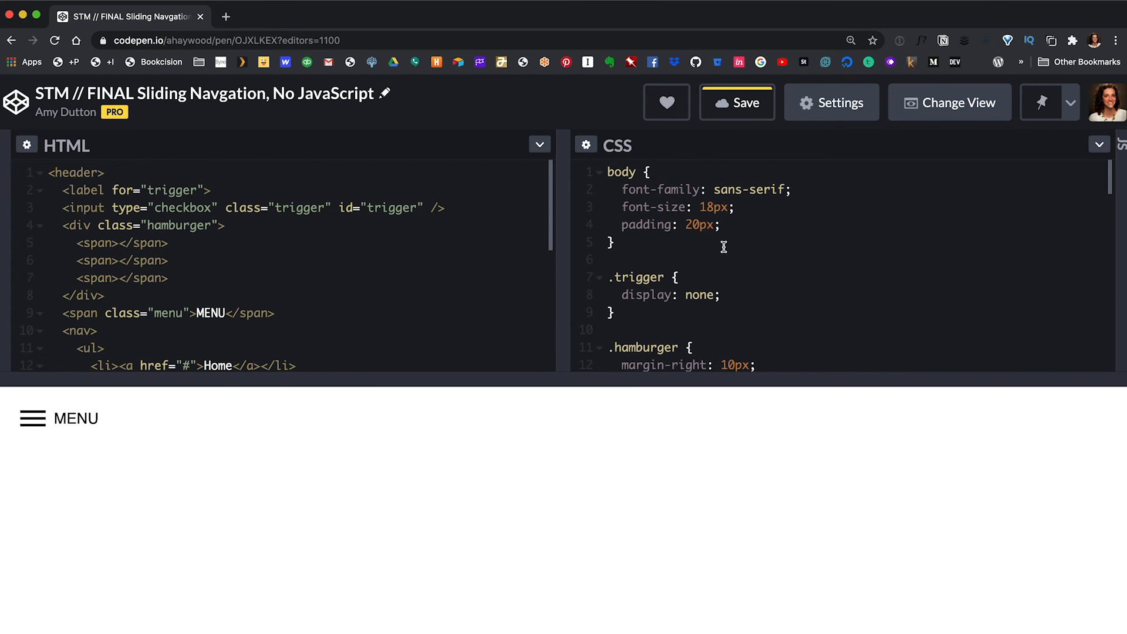
Step: Add cursor: pointer to the .hamburger and .menu rules
scroll("down", 3)
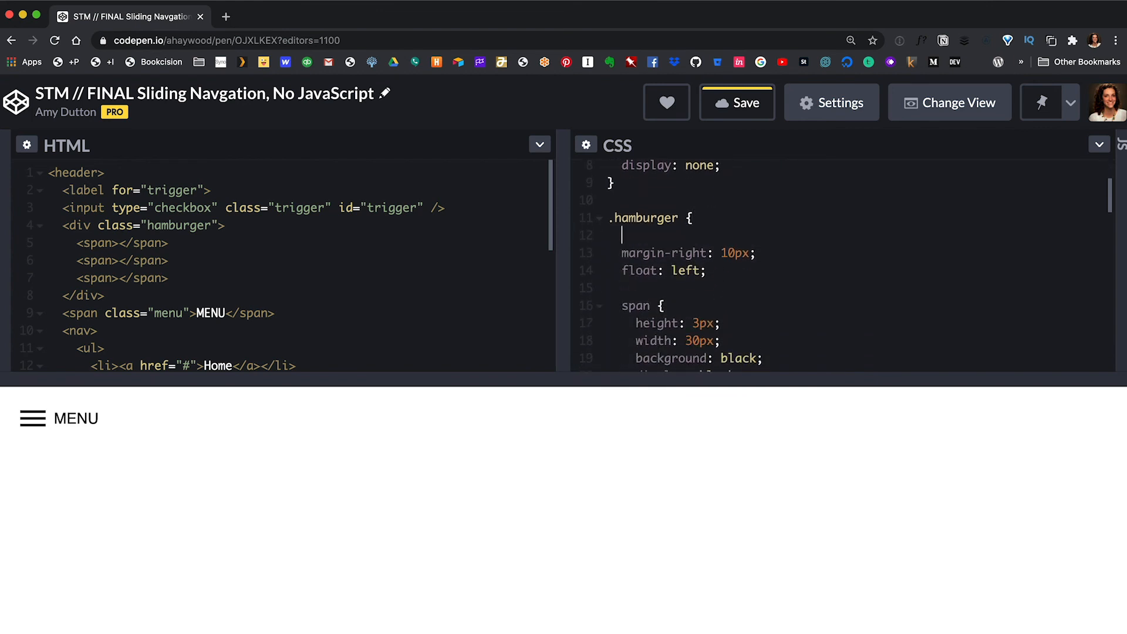
type("cursor: pointer;")
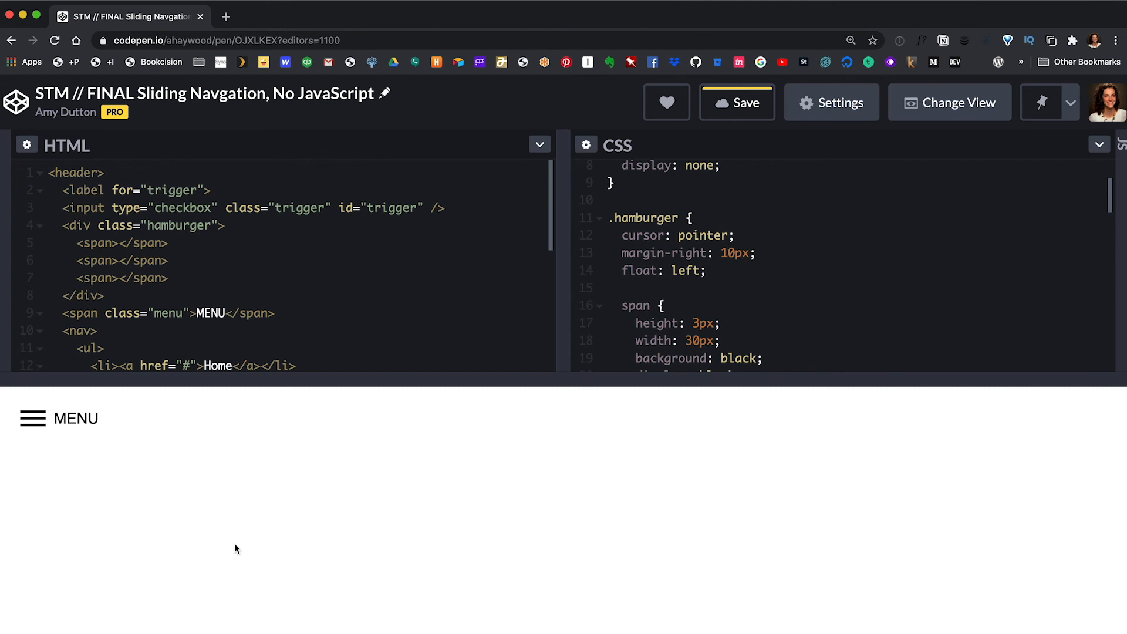
mouse_move(33, 419)
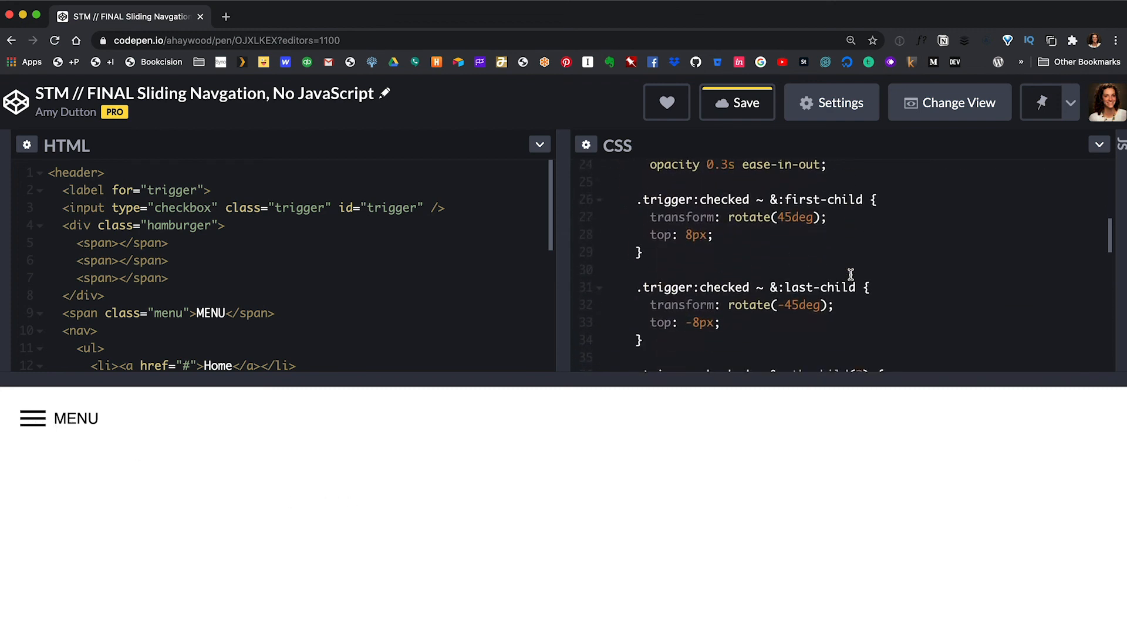
scroll("down", 3)
type("curs")
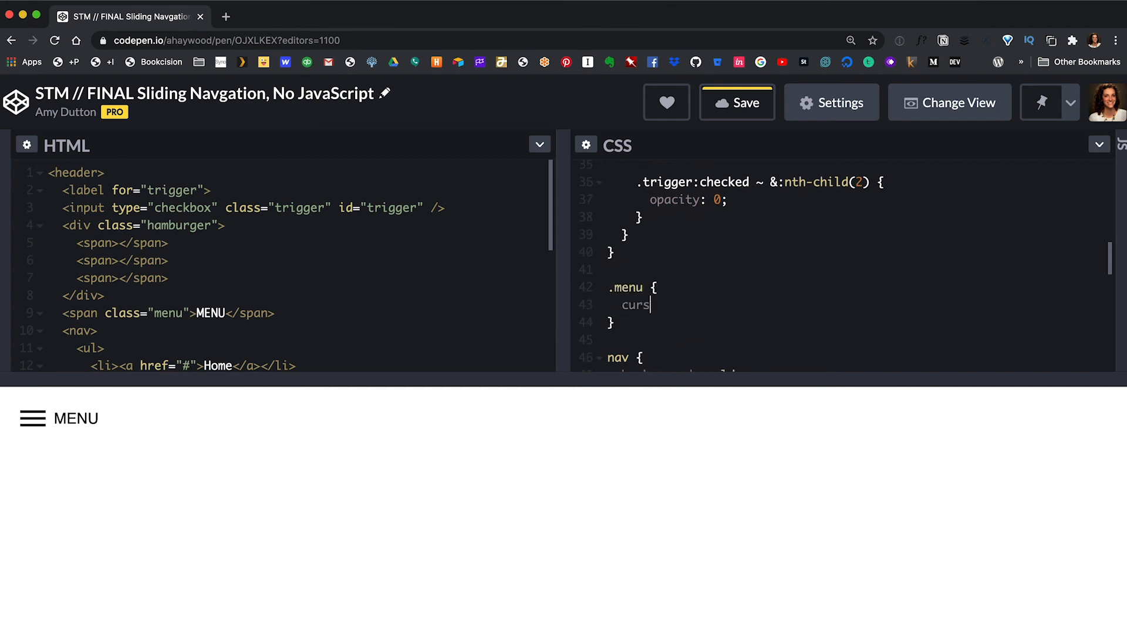
type("or: pointer")
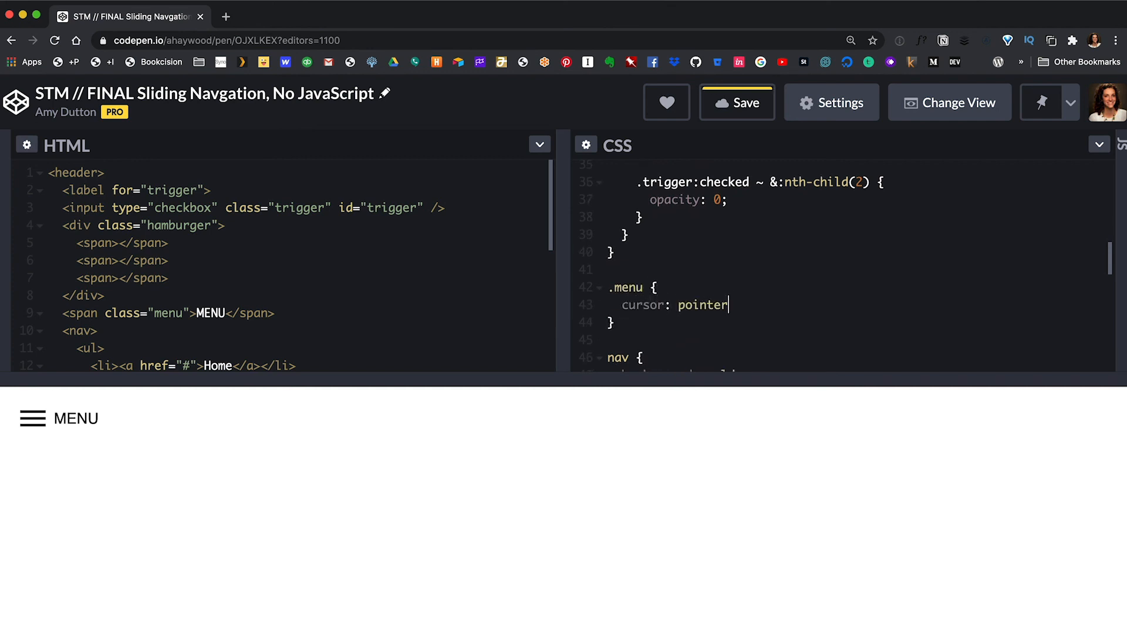